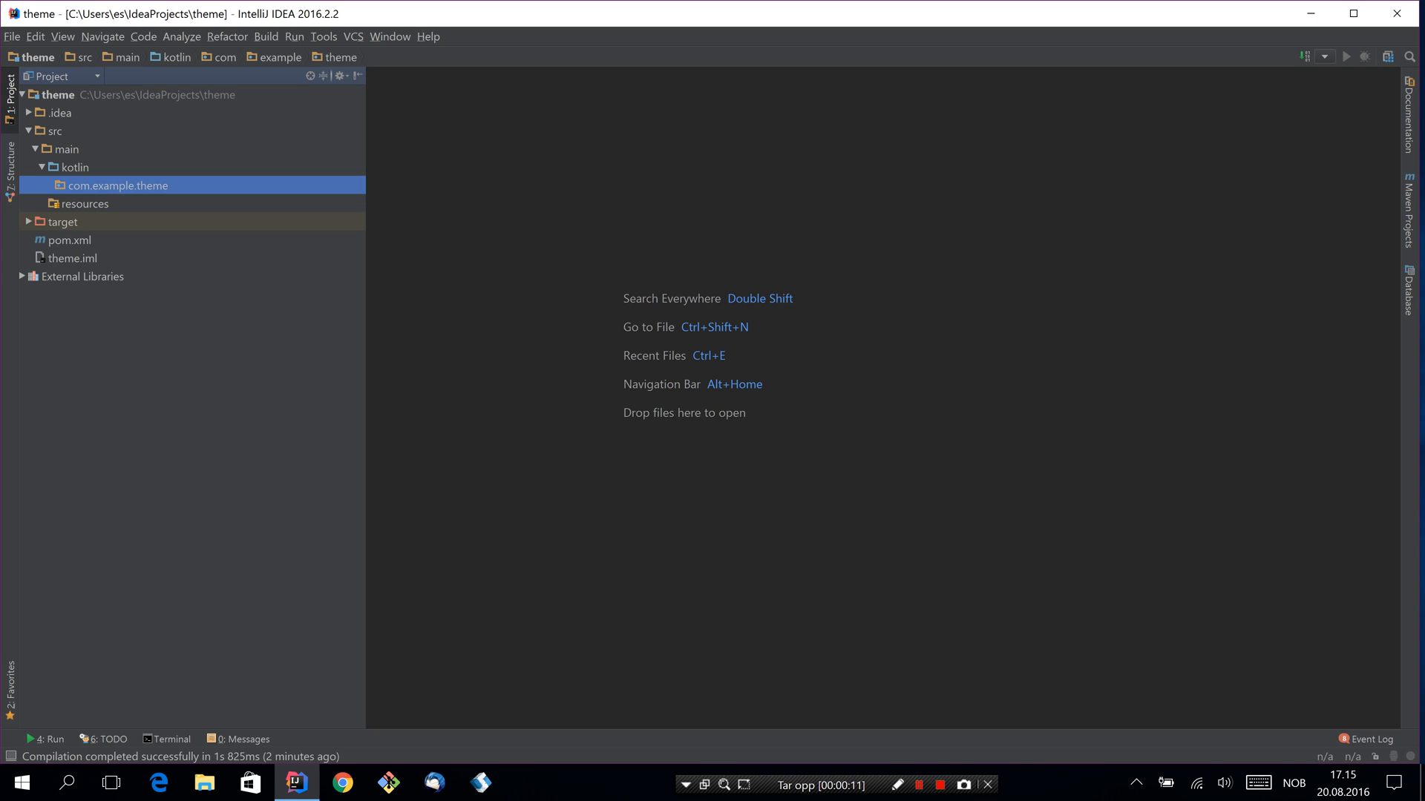
- Expand the project tree to reach the com.example.theme package
double_click(67, 241)
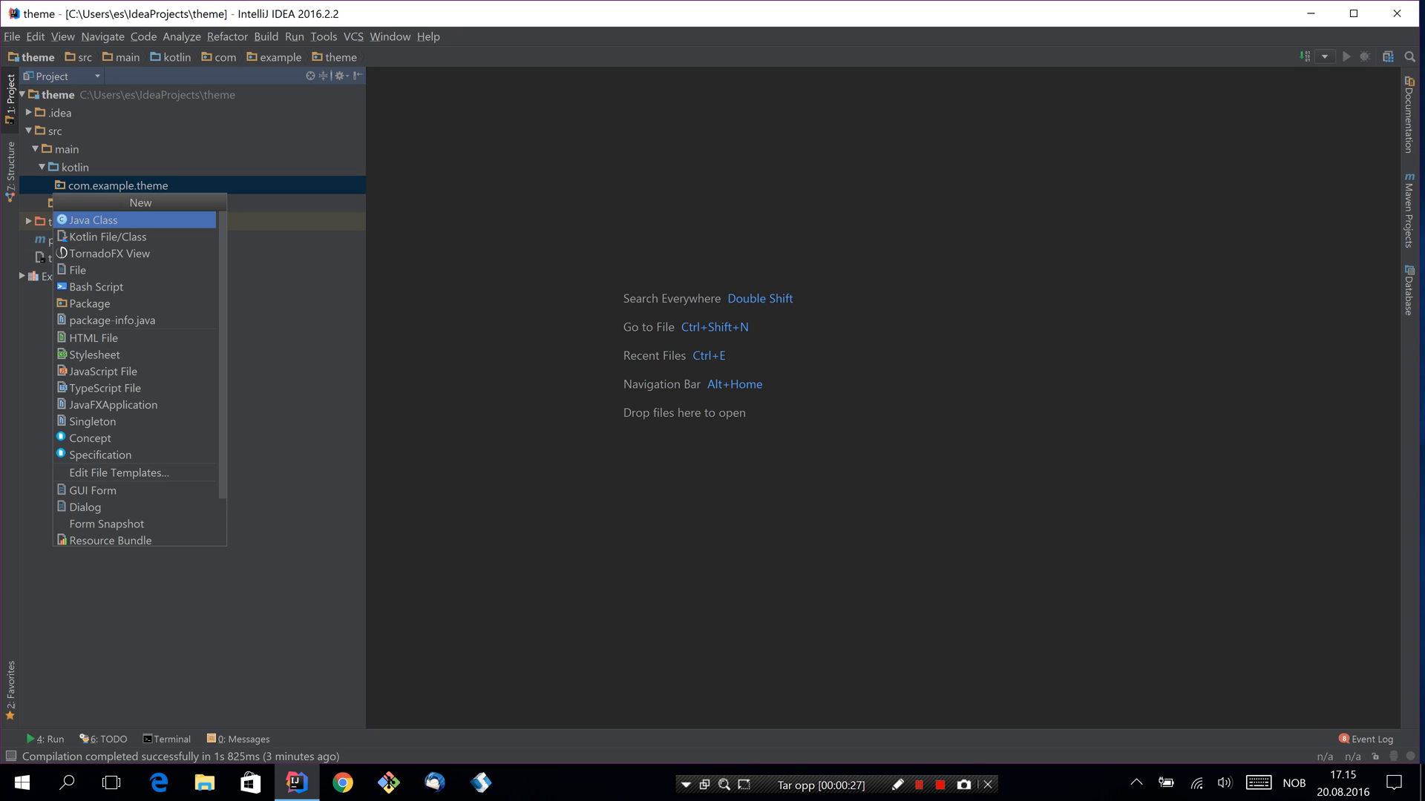
- Create a new Kotlin file named FlatStyles in com.example.theme
left_click(109, 236)
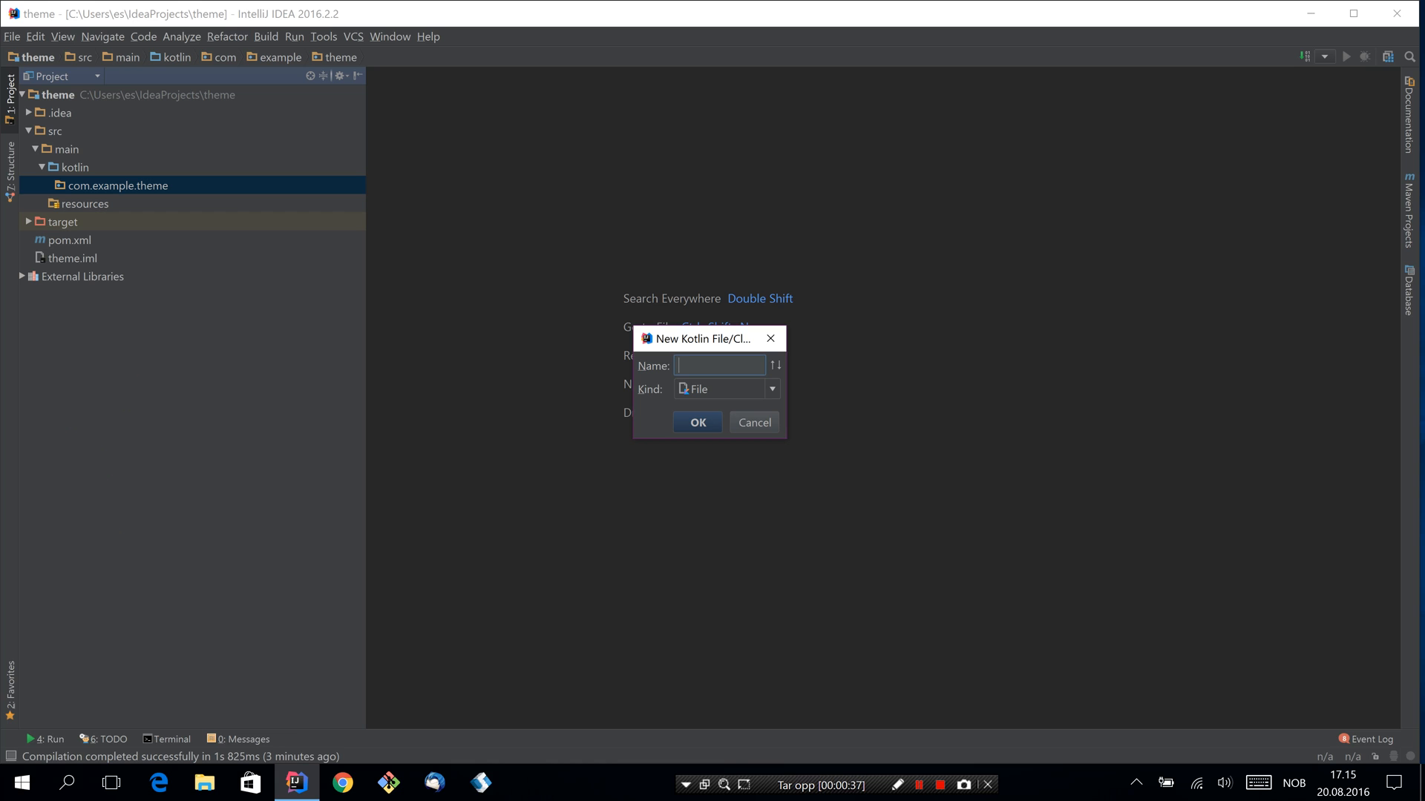
type("FlatStyles")
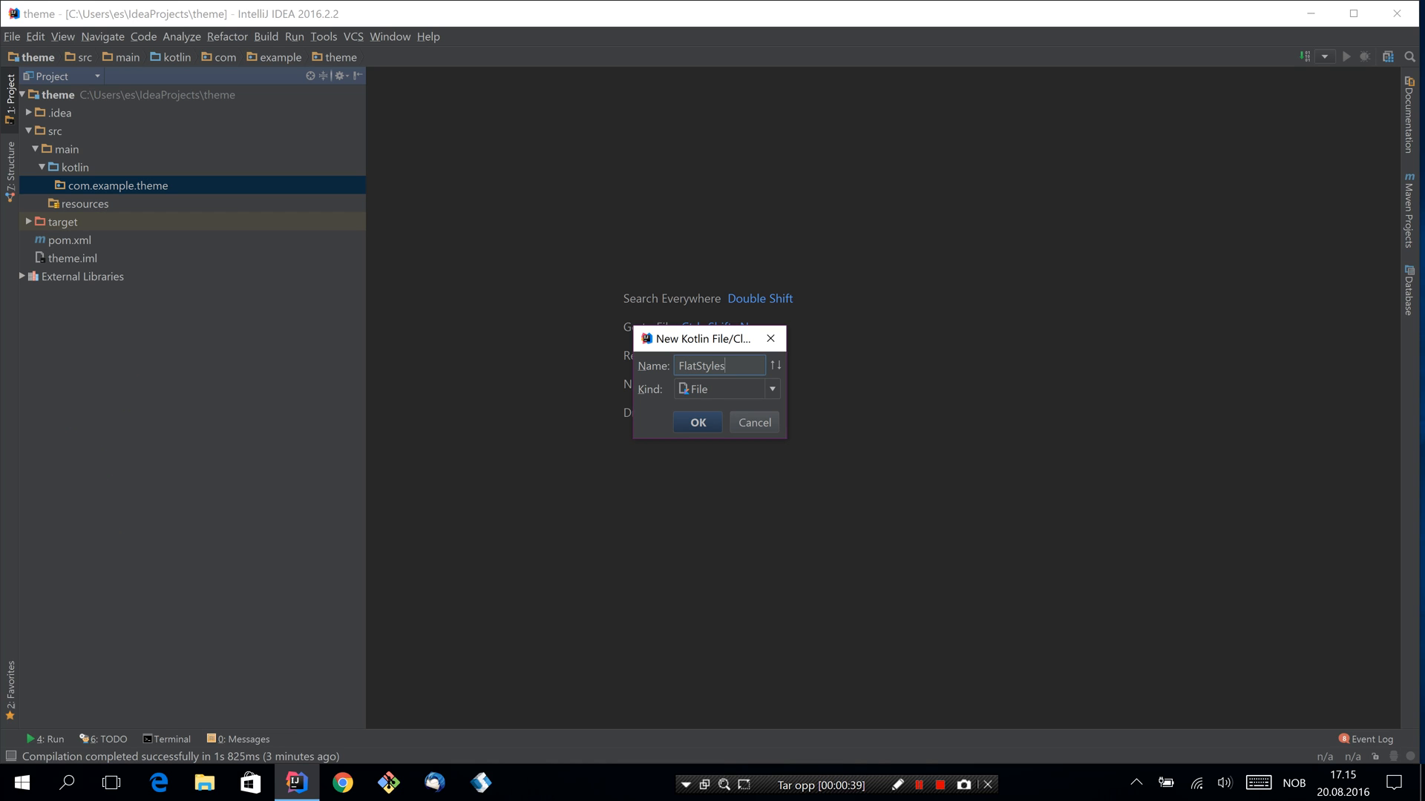
left_click(697, 421)
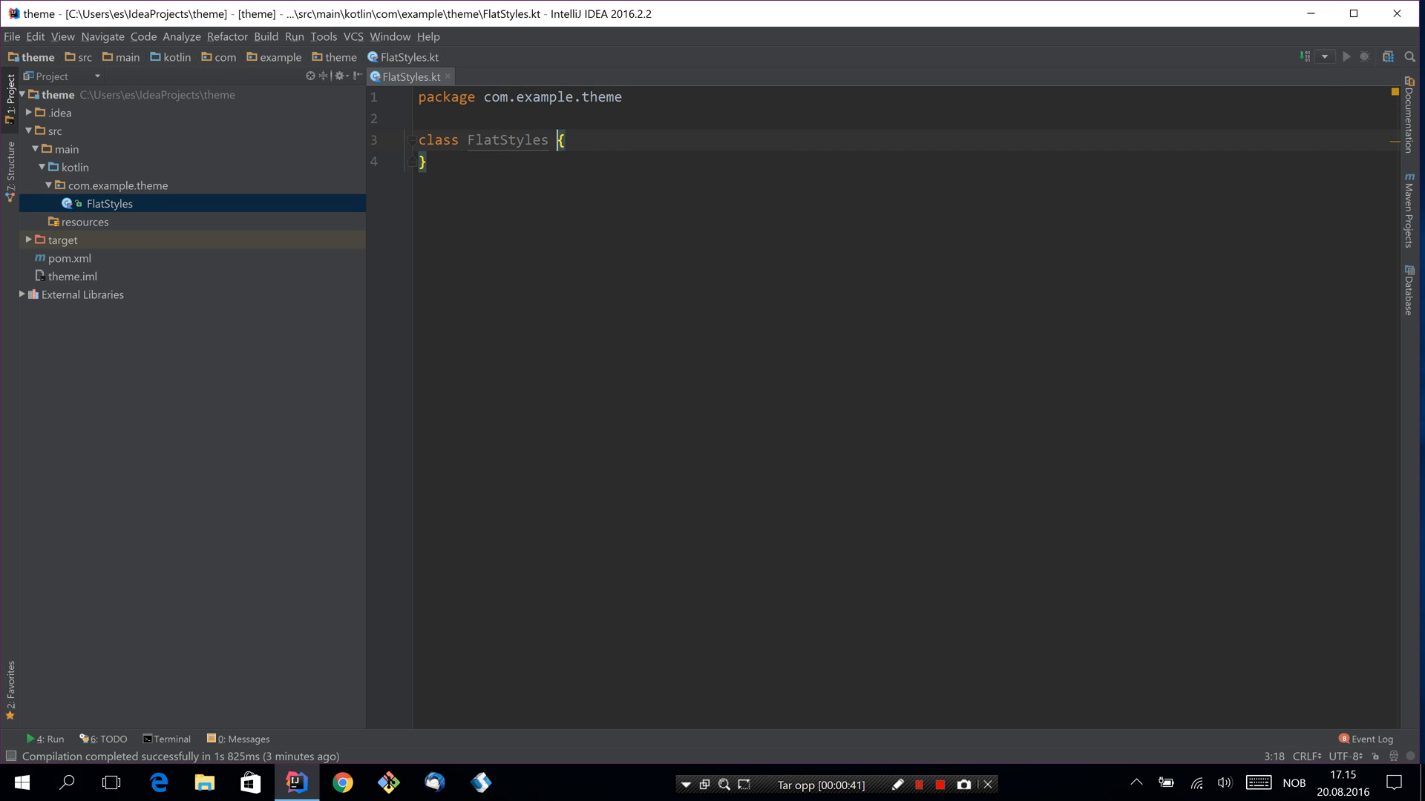
- Make FlatStyles extend Stylesheet with a button rule giving a gray background, importing JavaFX Color
type(": StyleSh")
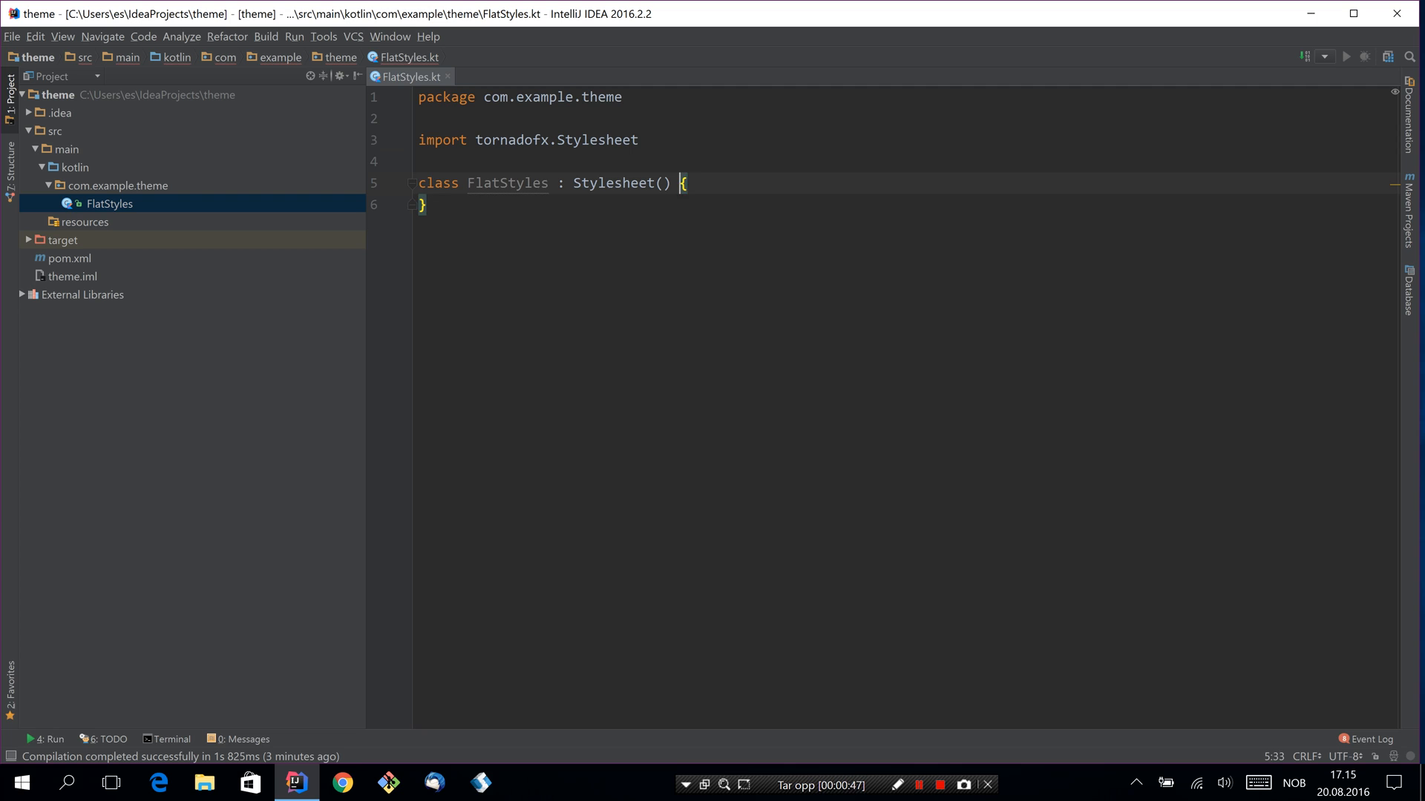
type("button {")
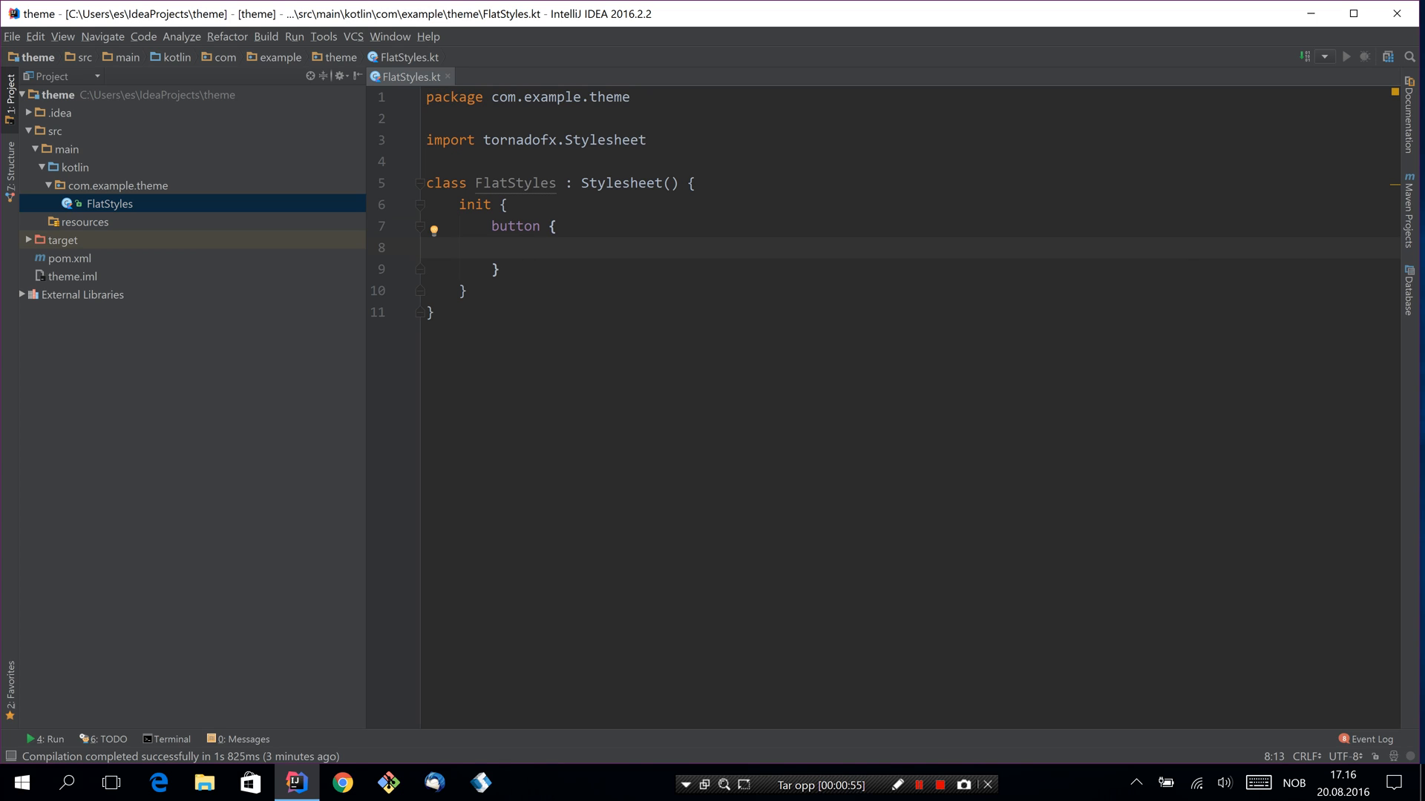
type("backgroundColor +=")
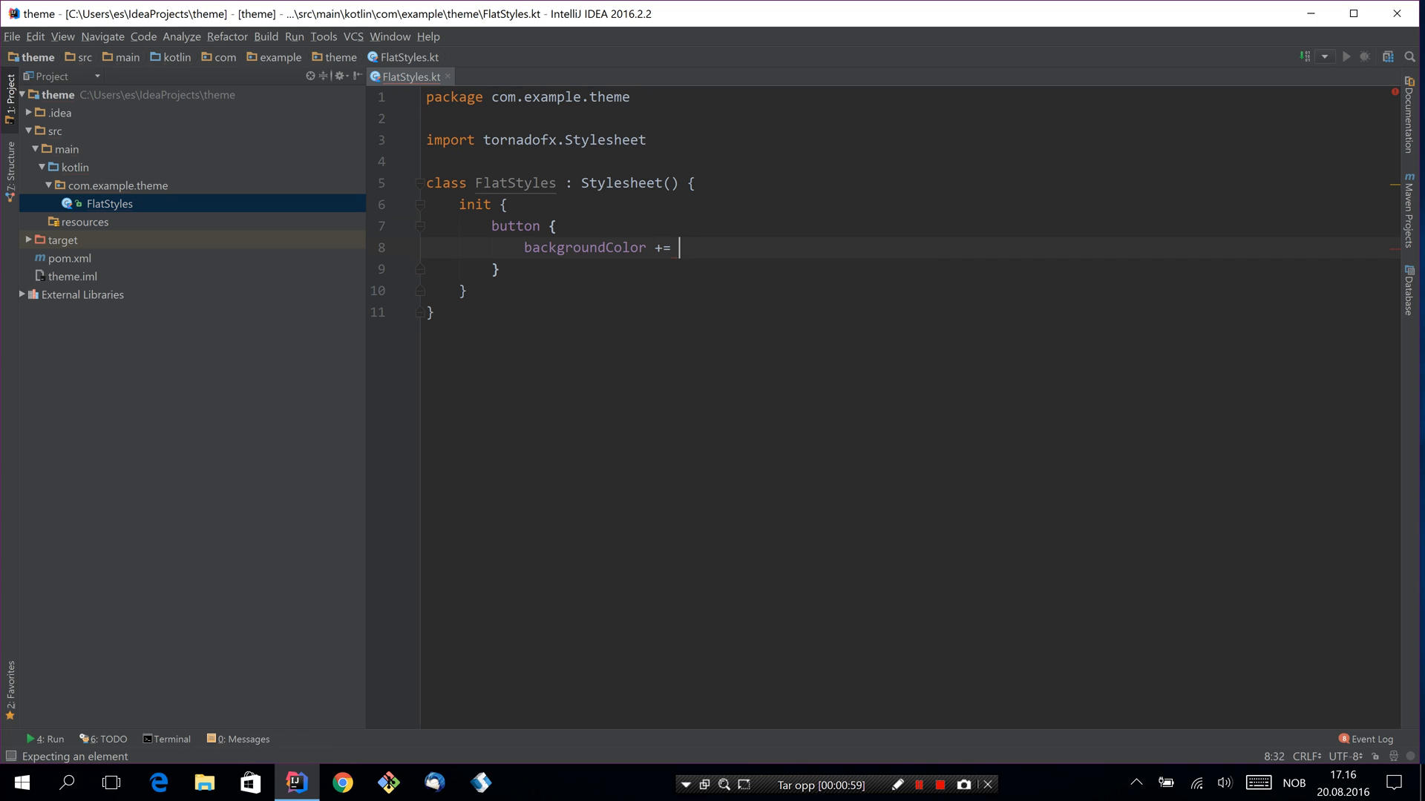
type("Color.DARKGR")
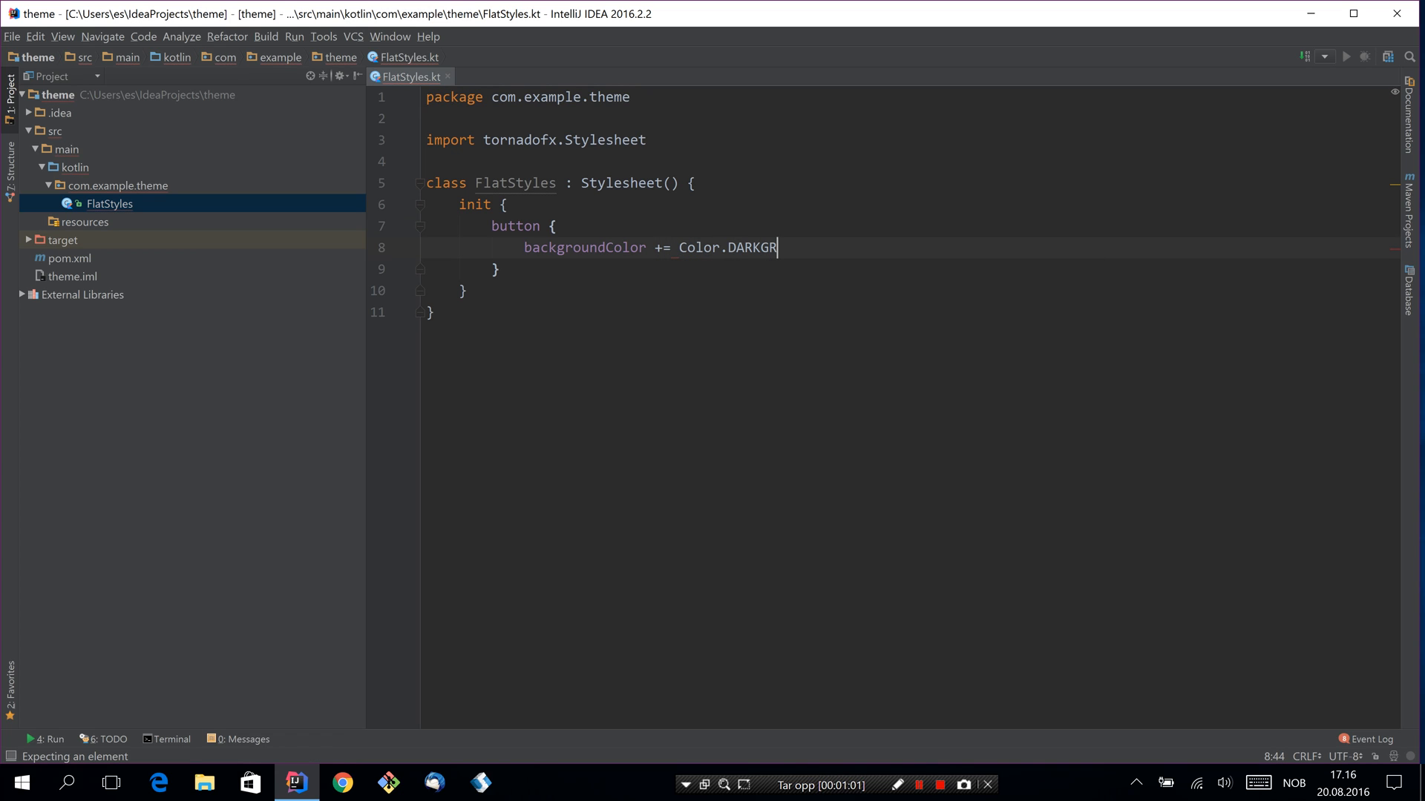
key("Alt+Enter")
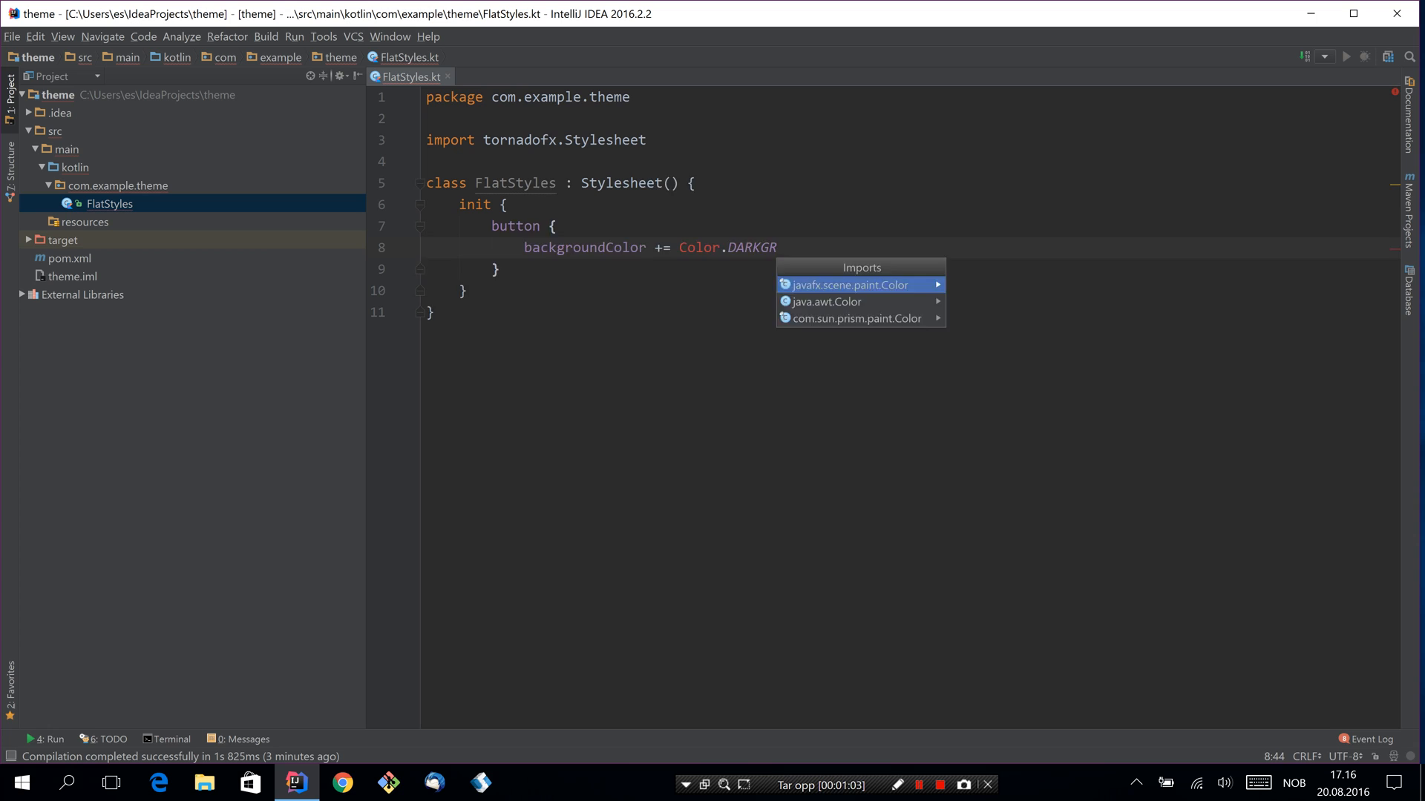
left_click(851, 285)
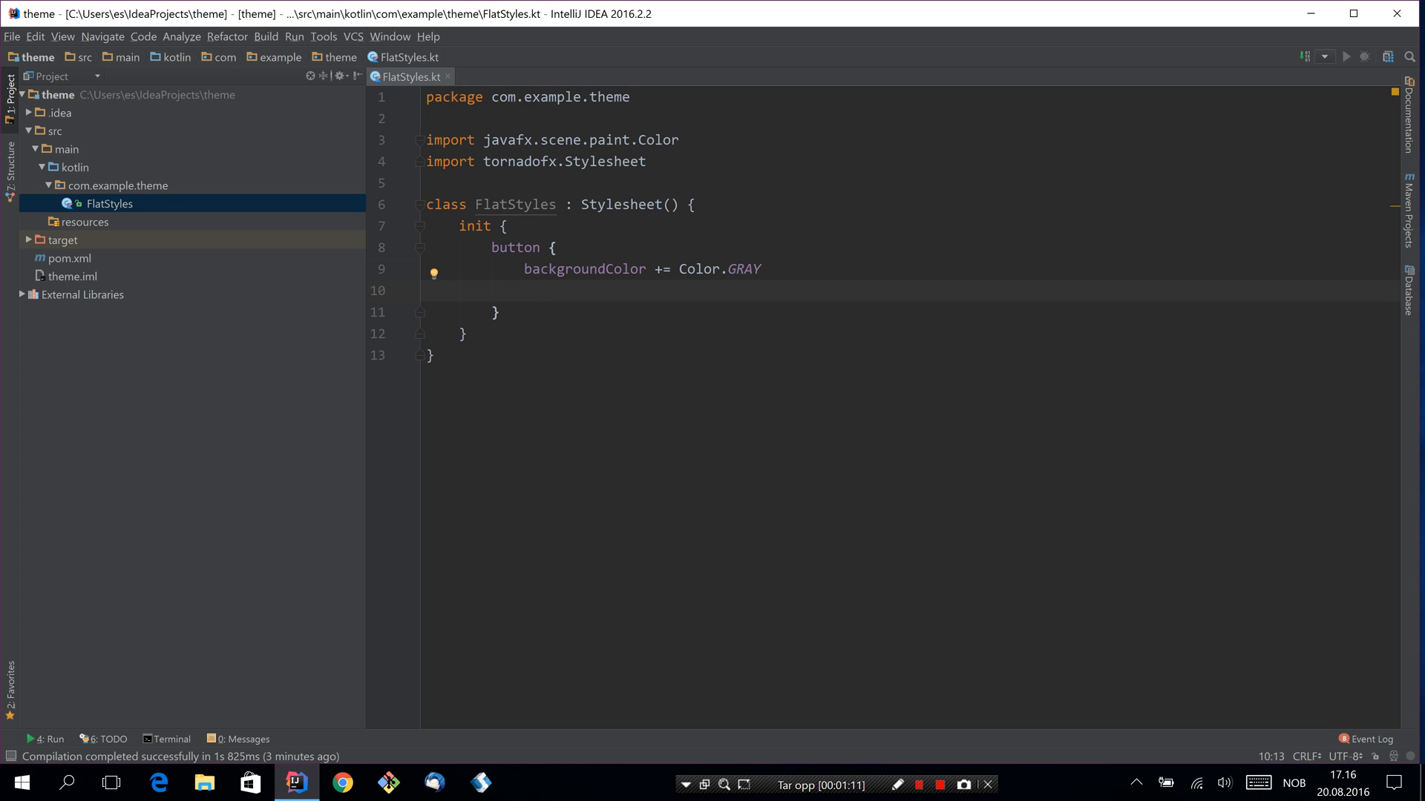
- Add zero backgroundRadius, 2px borderWidth and DARKGRAY borderColor to the button rule
type("backgro")
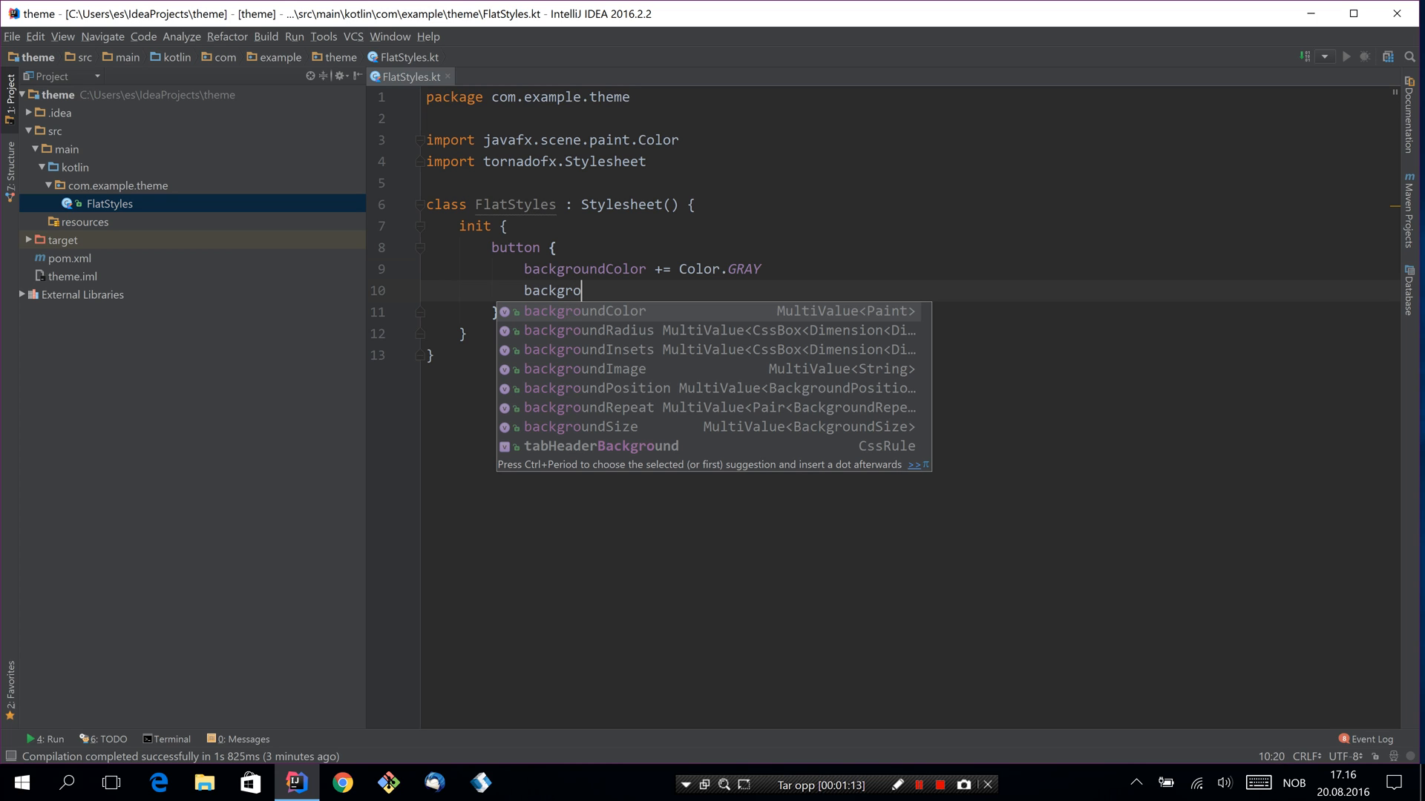
type("Radius += box(0.px")
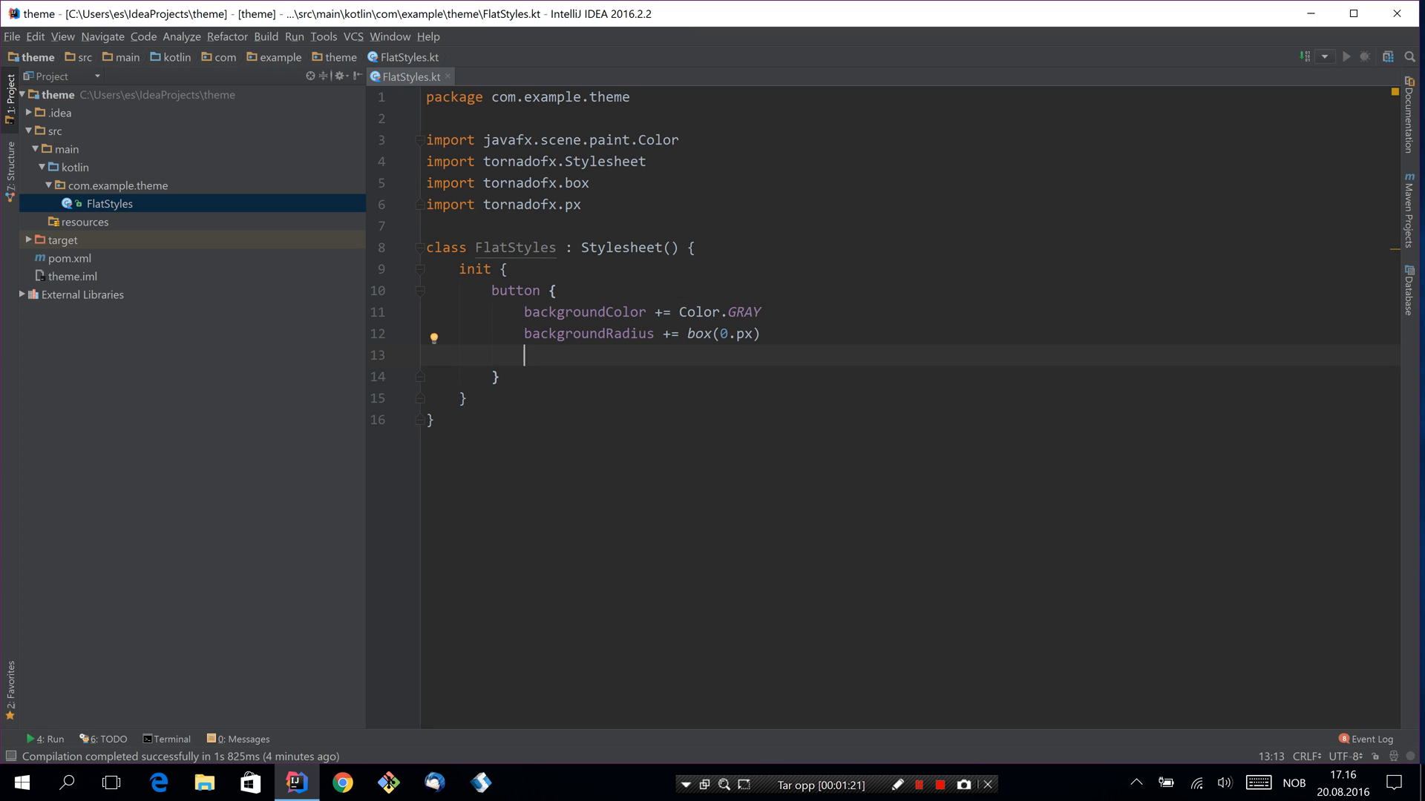
type("borderWidth")
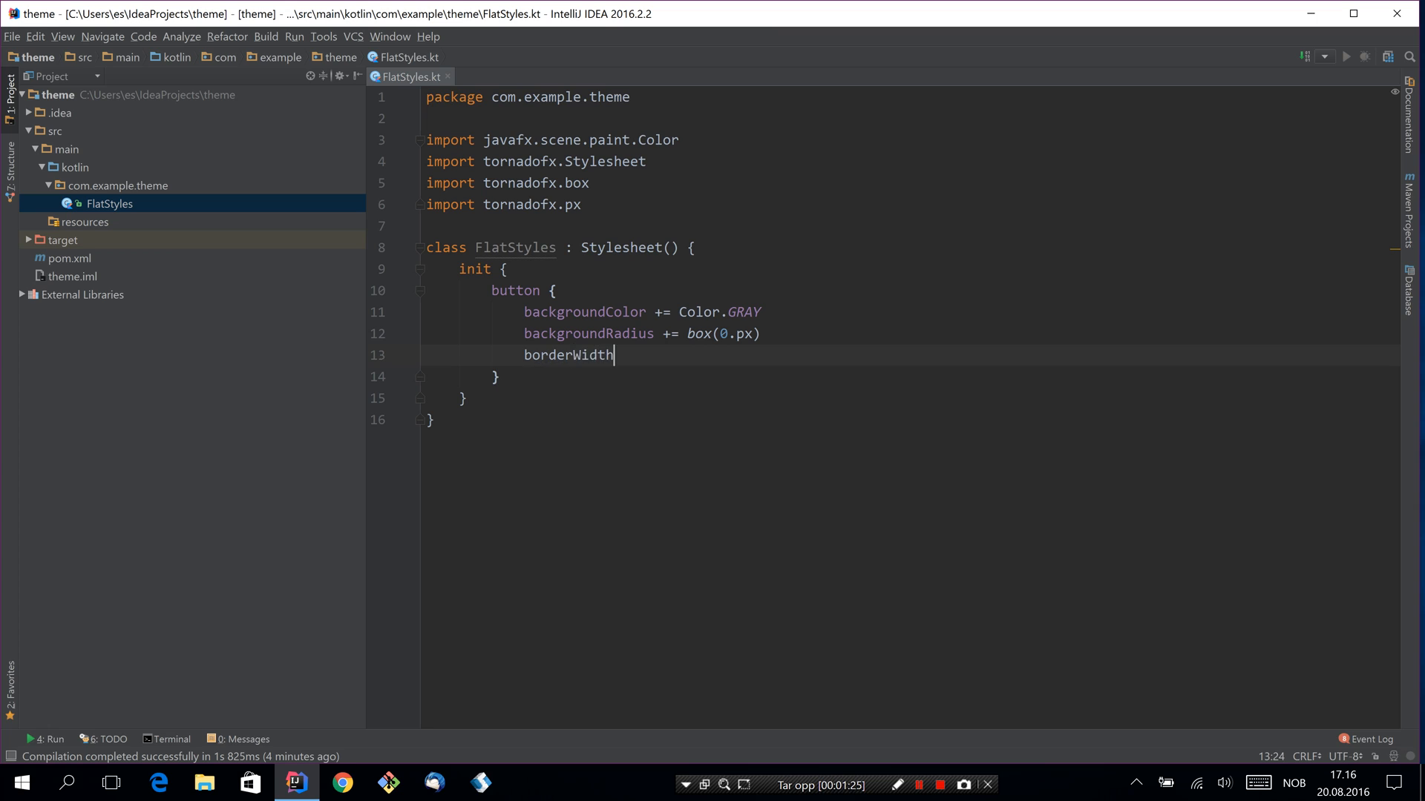
type("+= box(2.px")
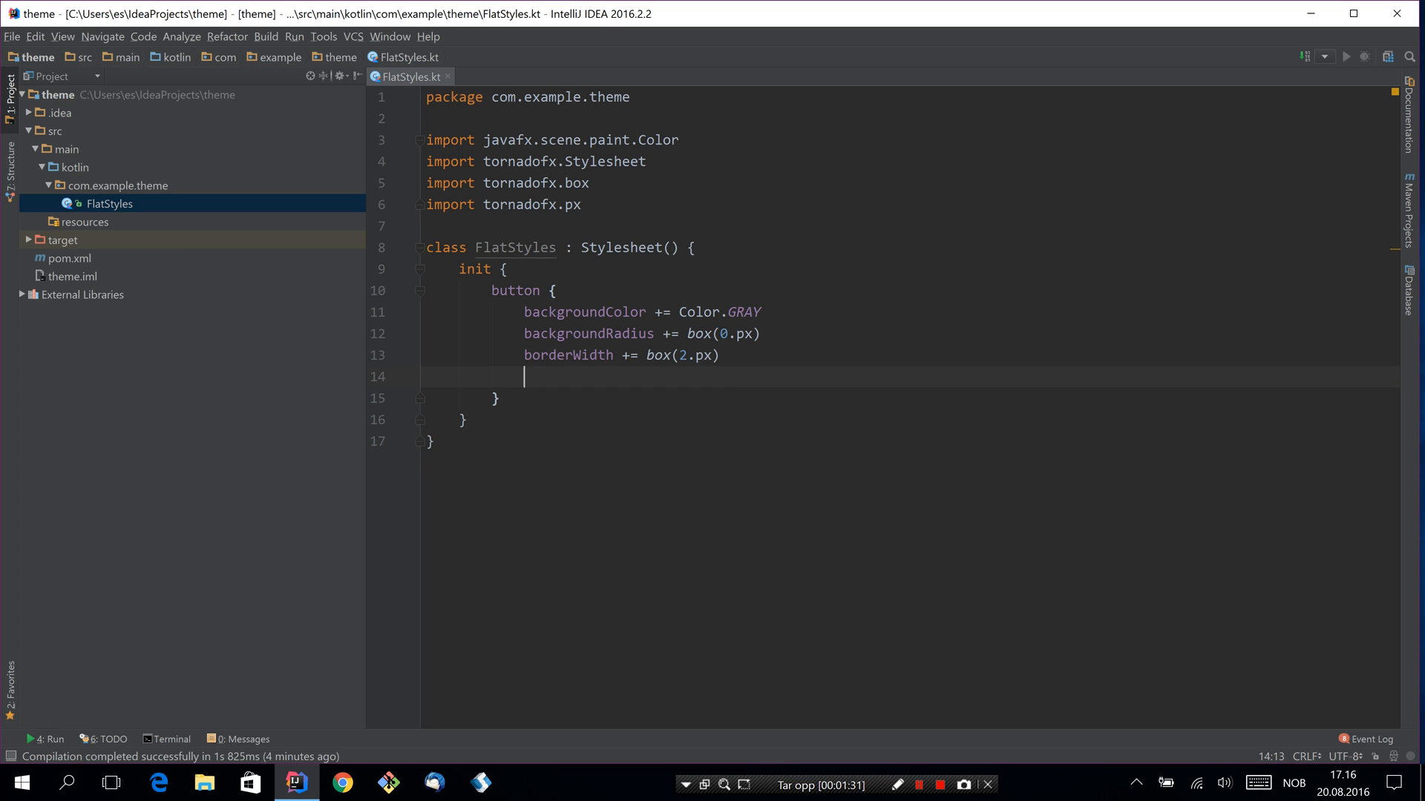
type("borderColor += b")
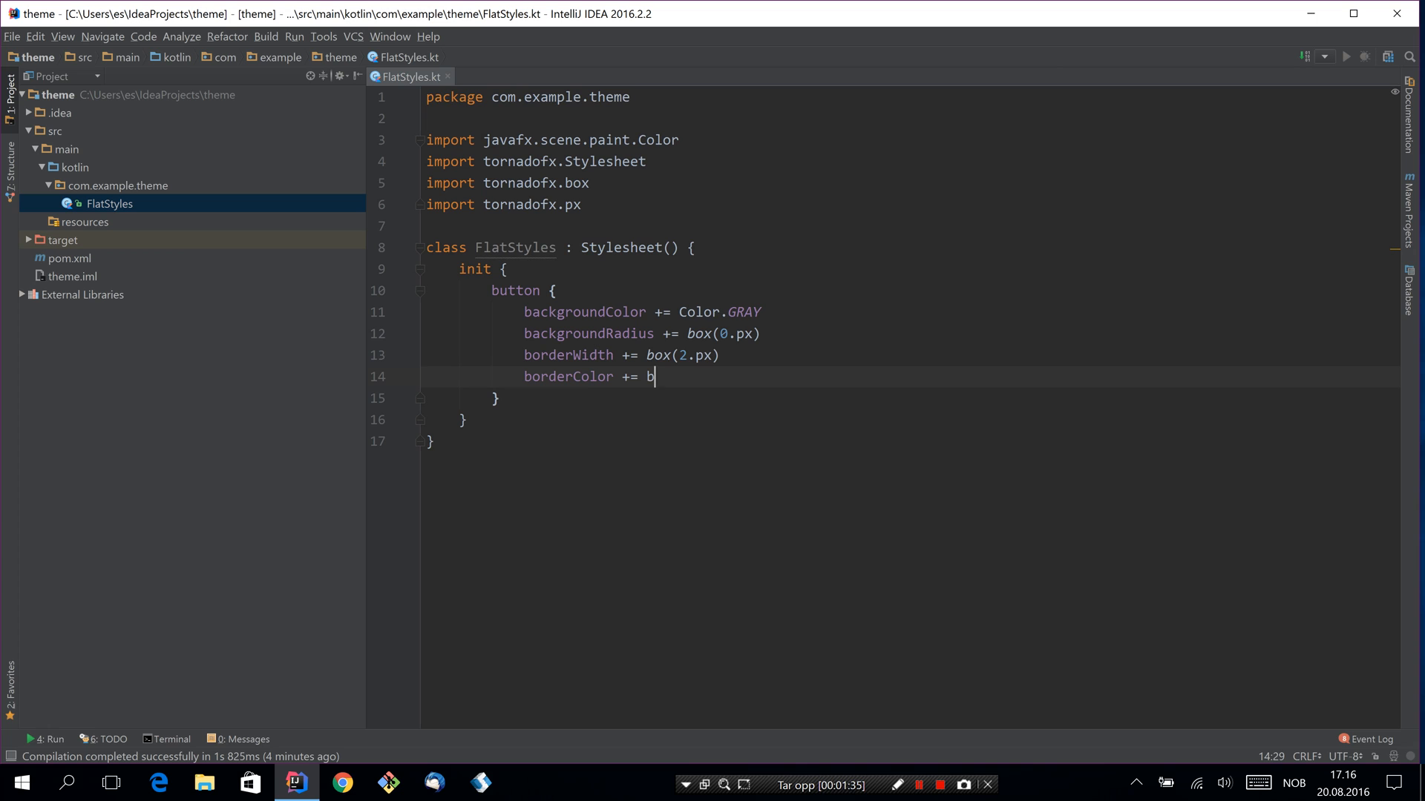
type("ox()")
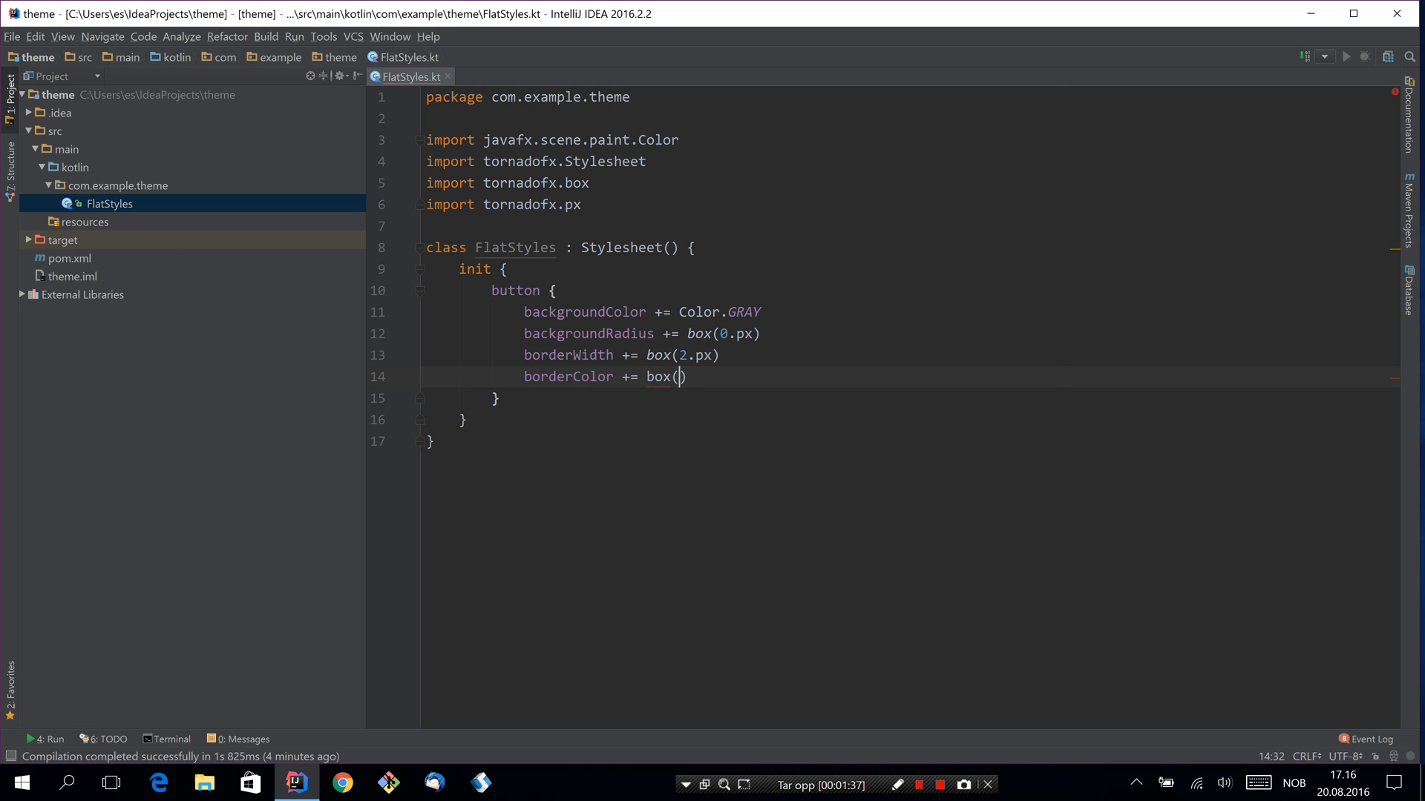
type("Color.DARKGRAY")
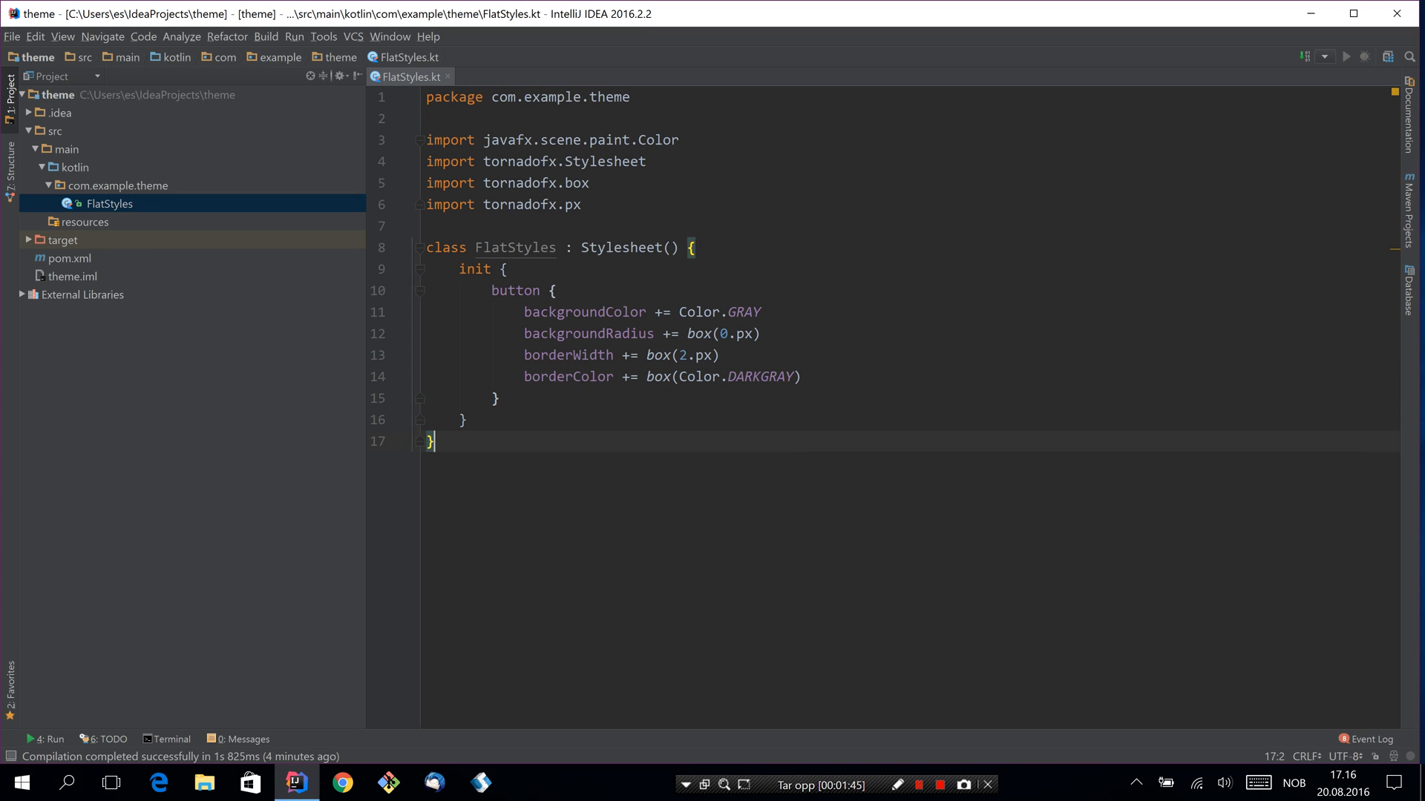
- Declare class TestView : View() with an overridden root
type("class Te")
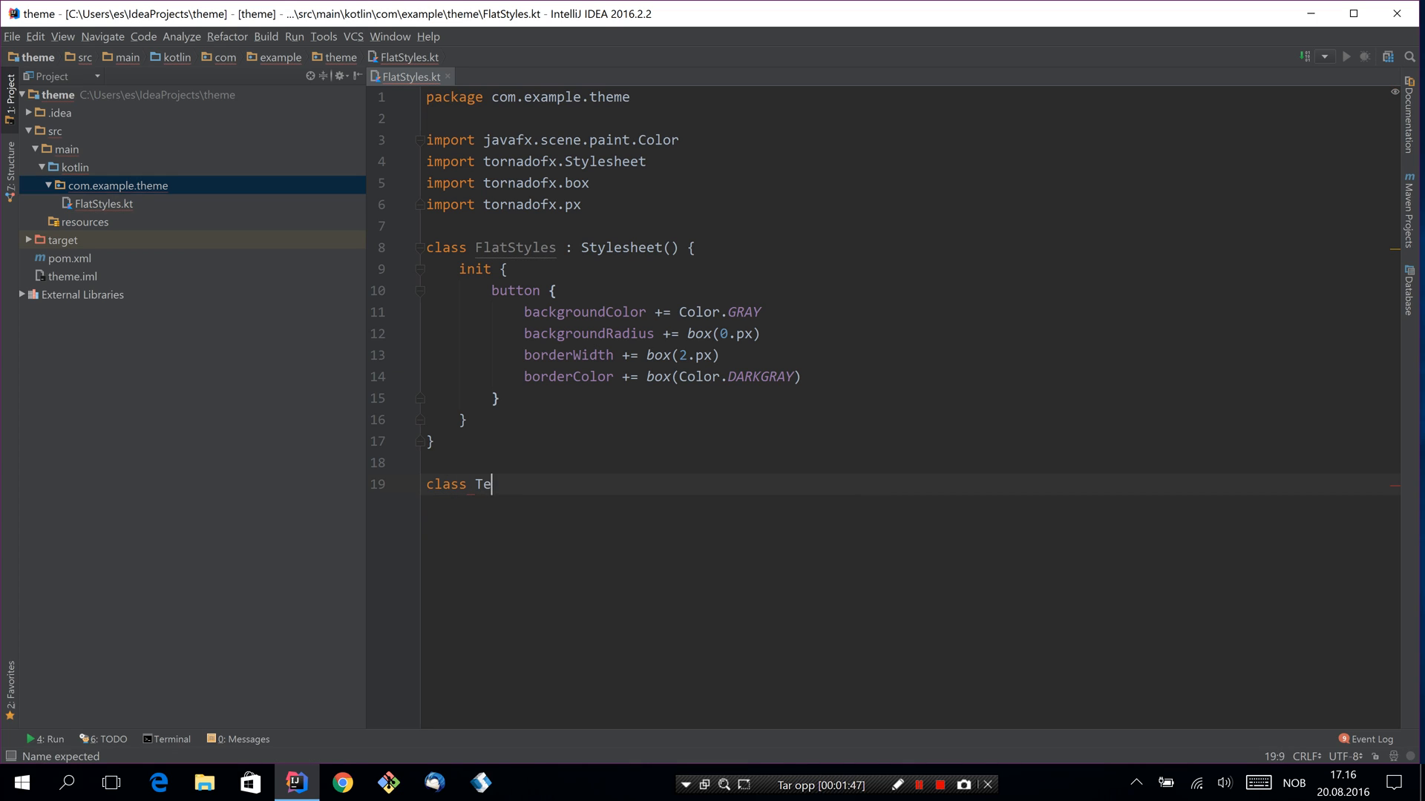
type("stView : View()")
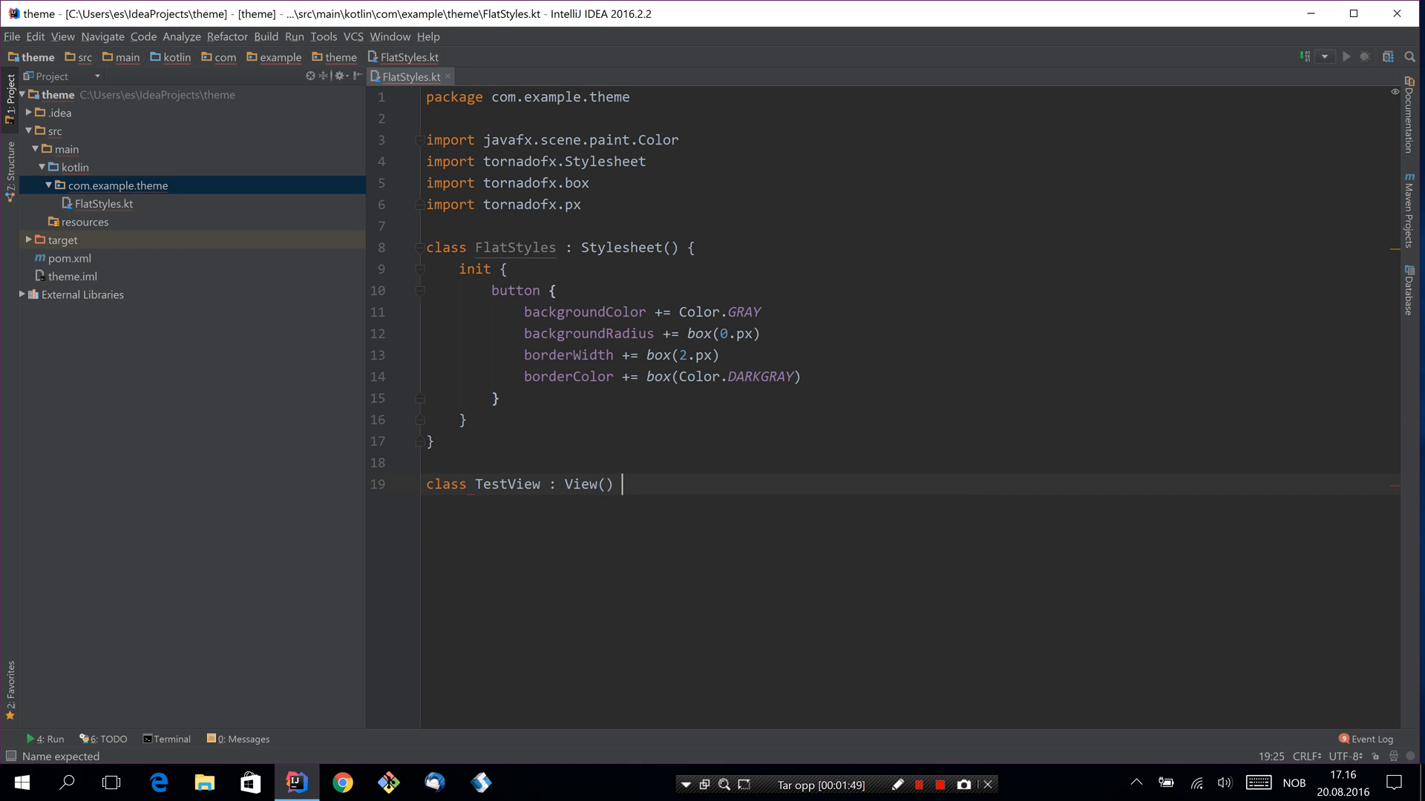
type("{")
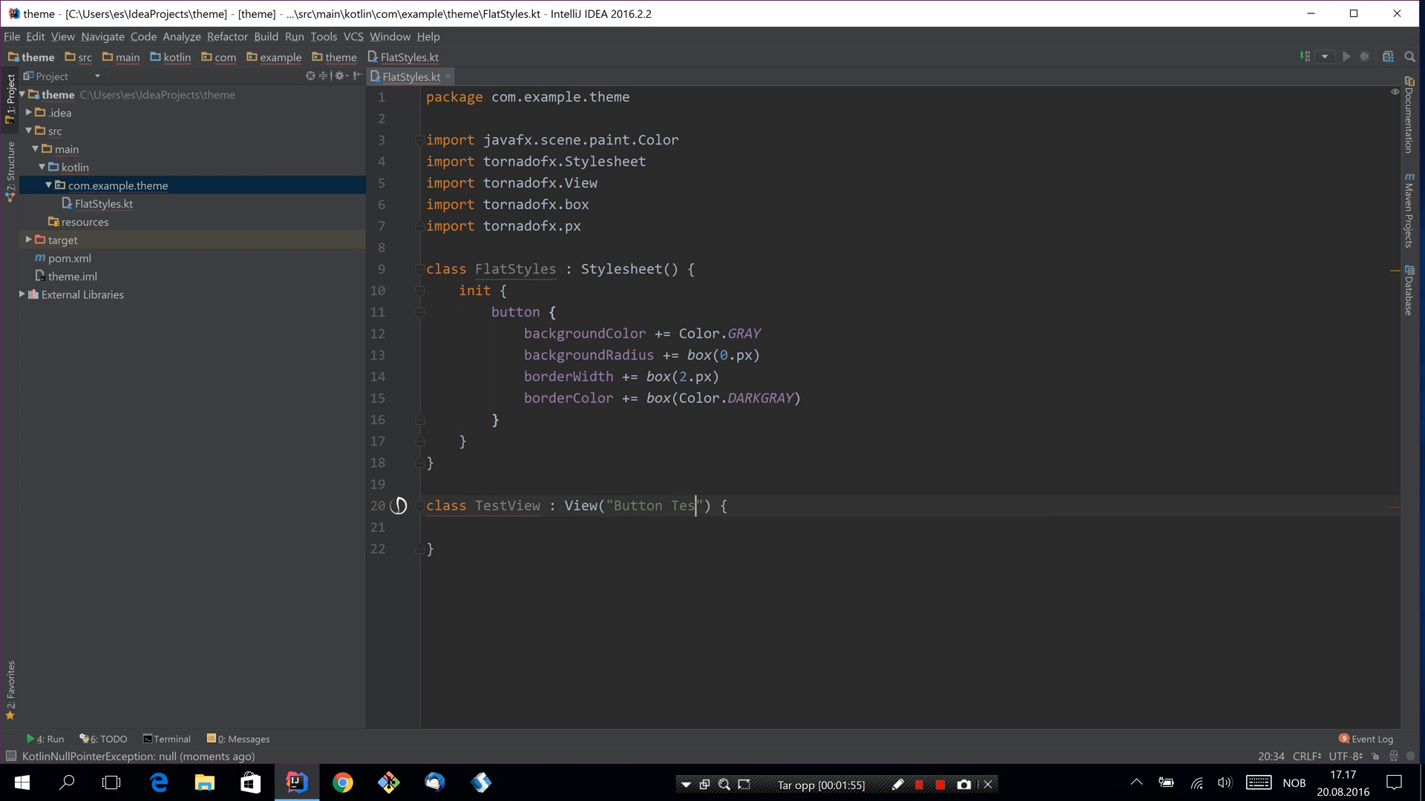
type("overide val")
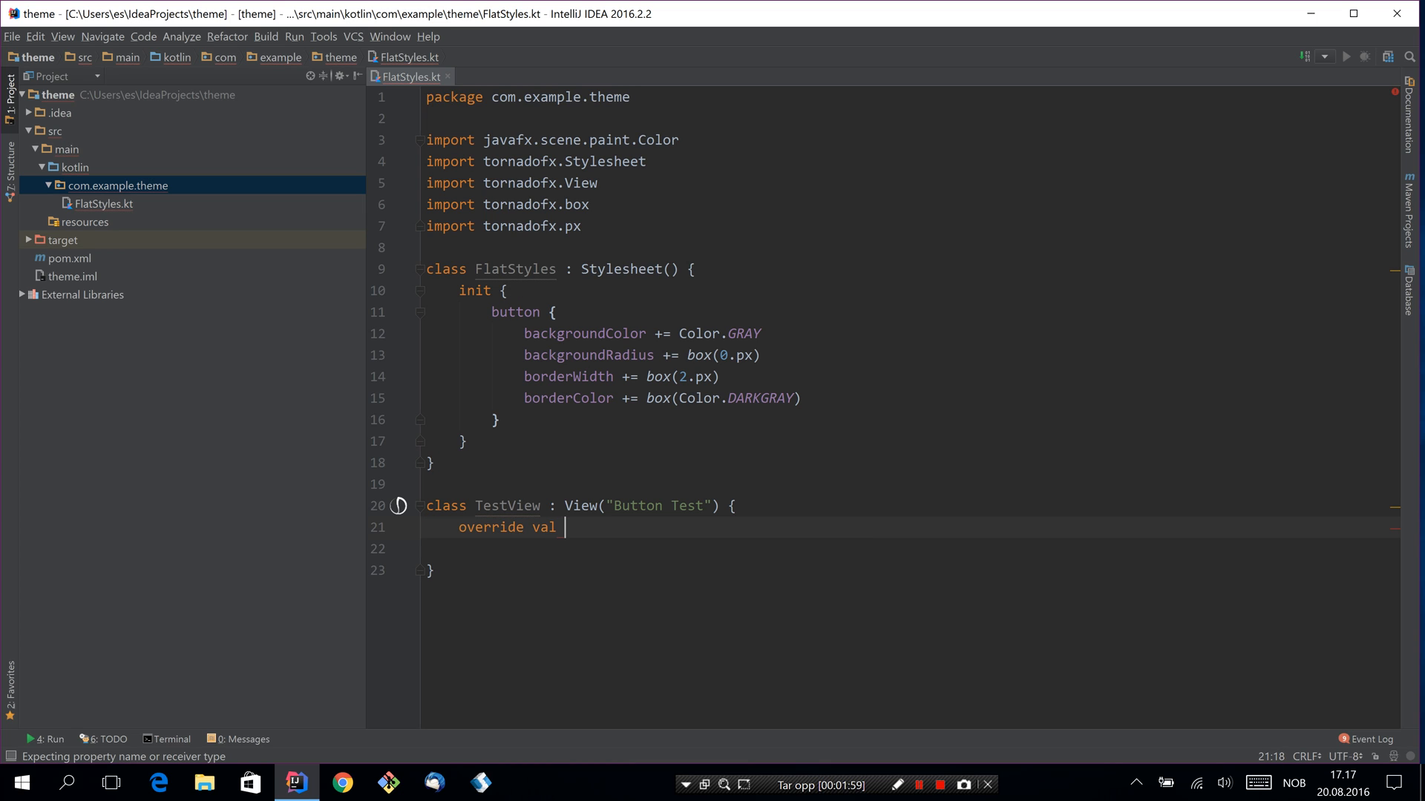
type("root = stackpane {")
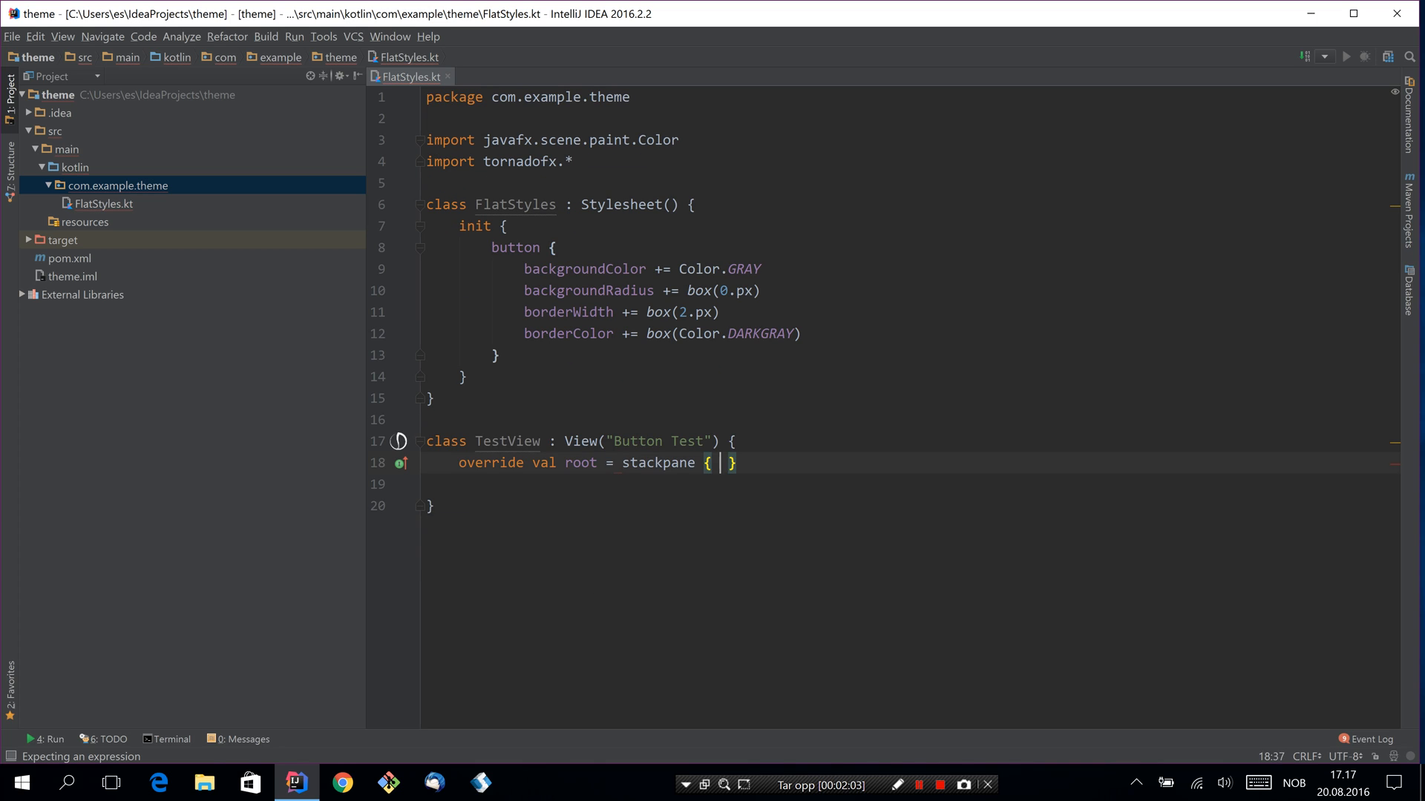
- Make the root a stackpane padded by box(50.px) holding a "Click me" button
type("style {")
type("paddin")
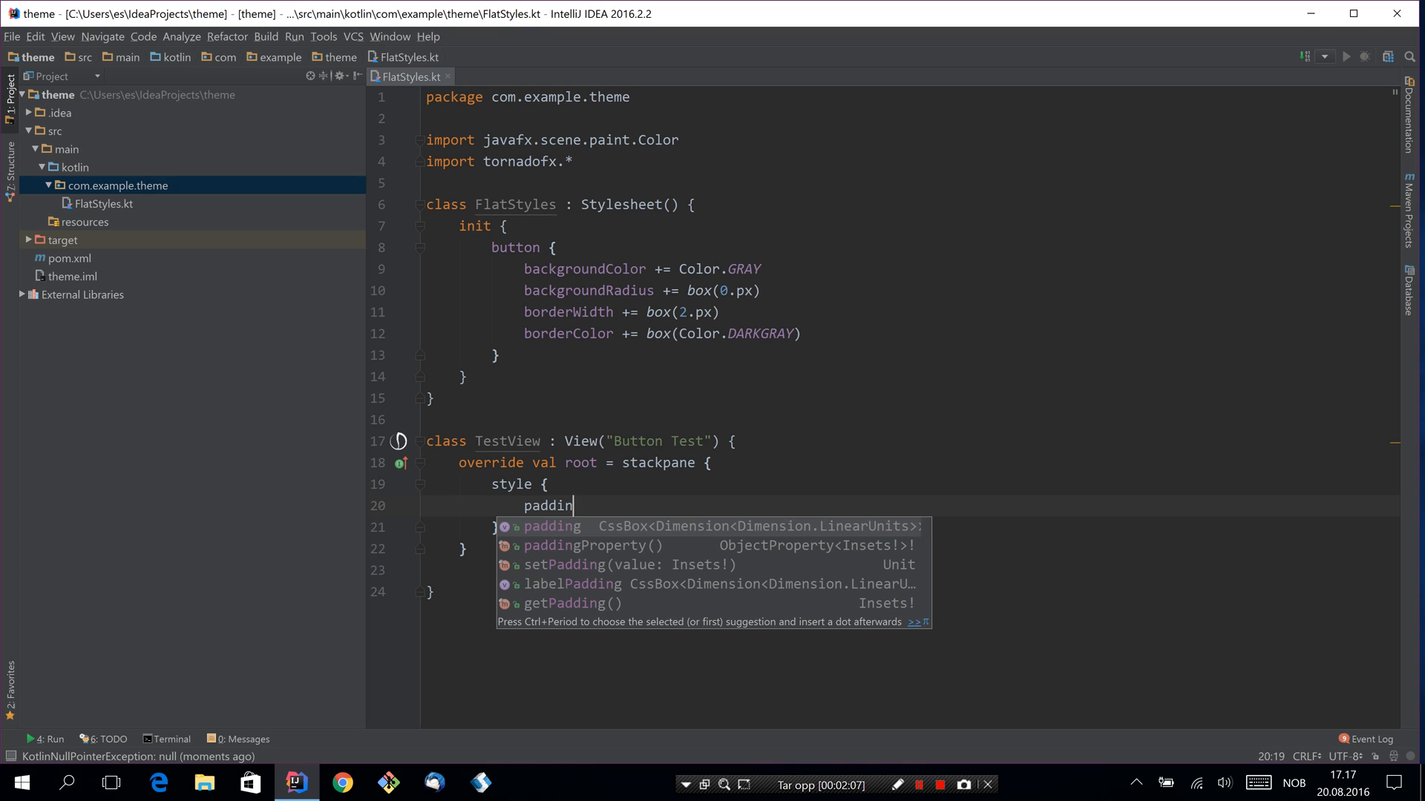
type("g")
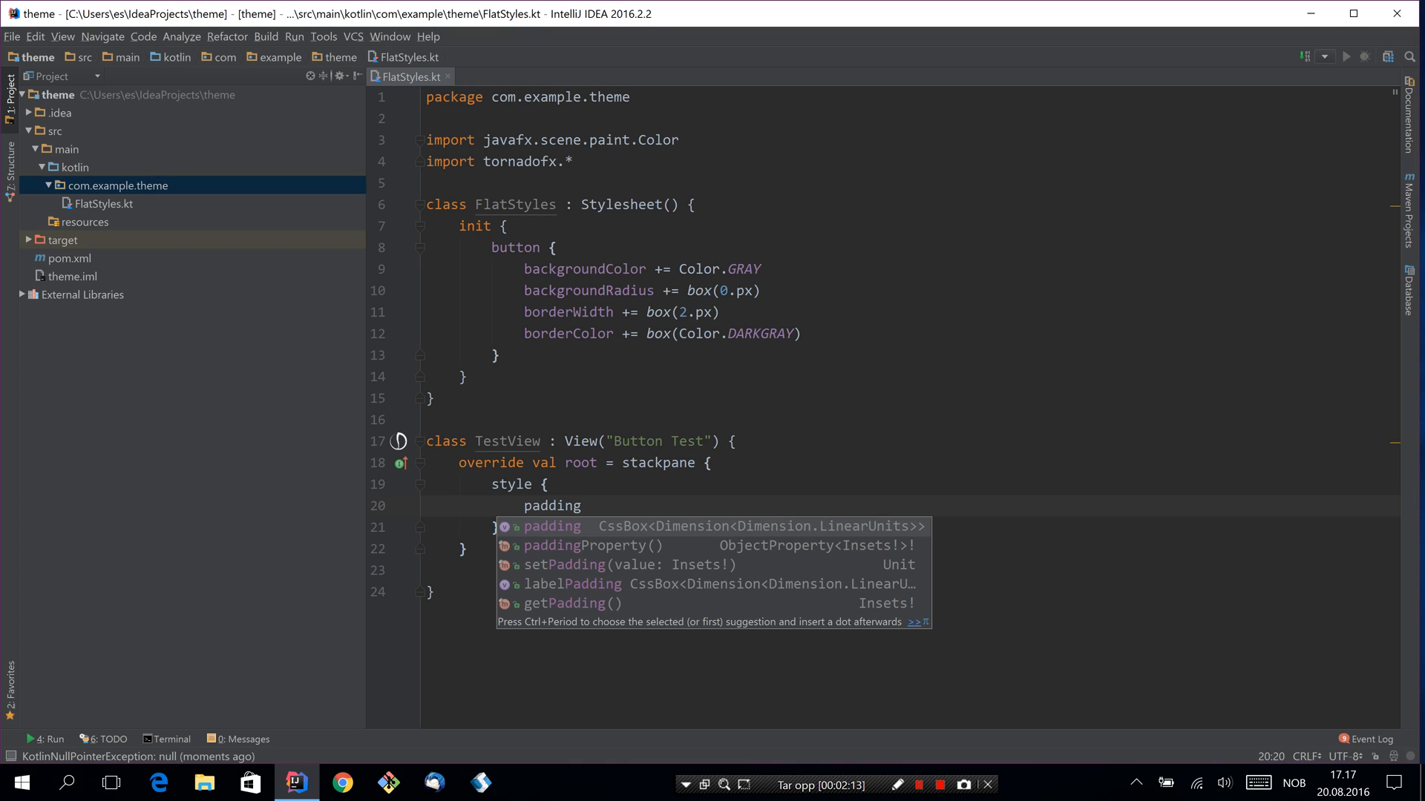
key("Escape")
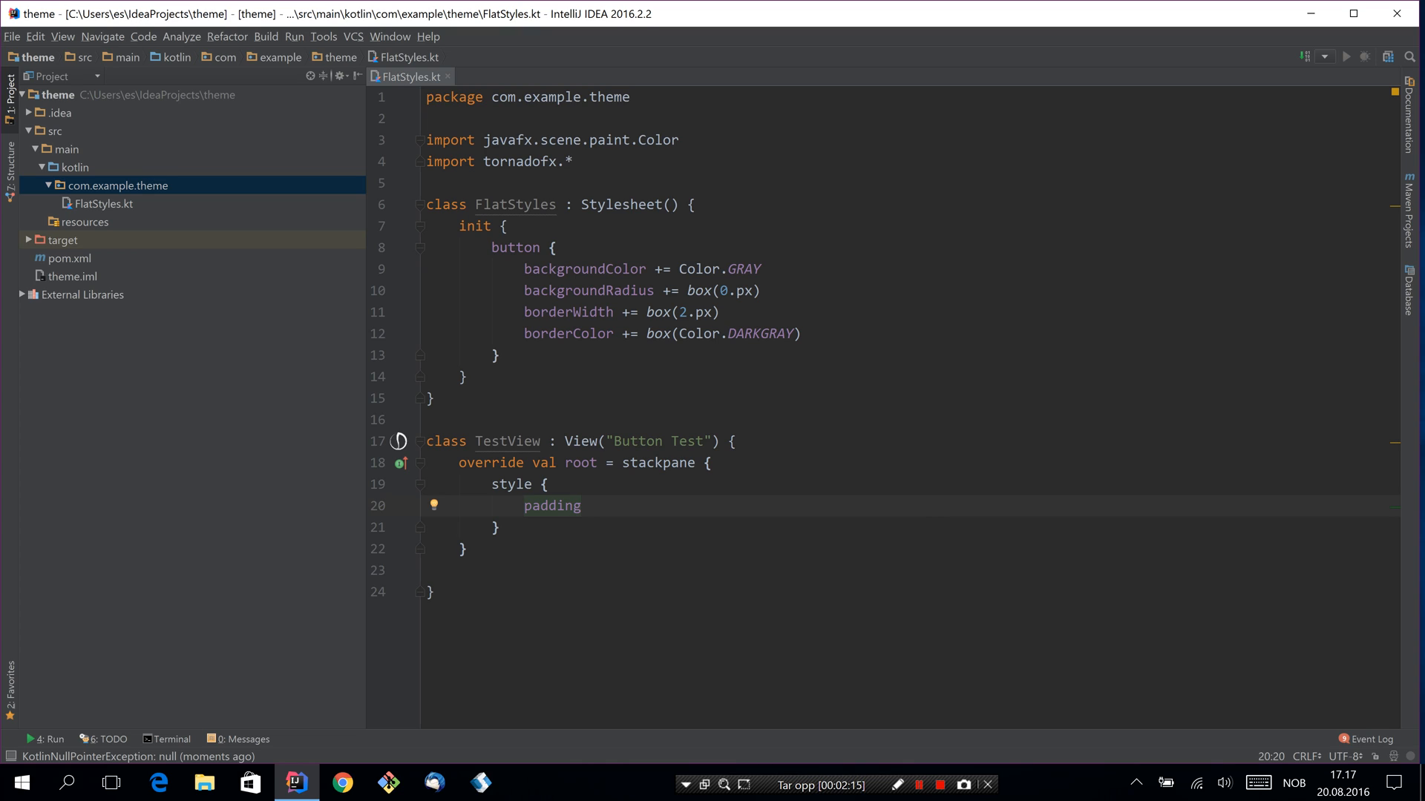
type("=")
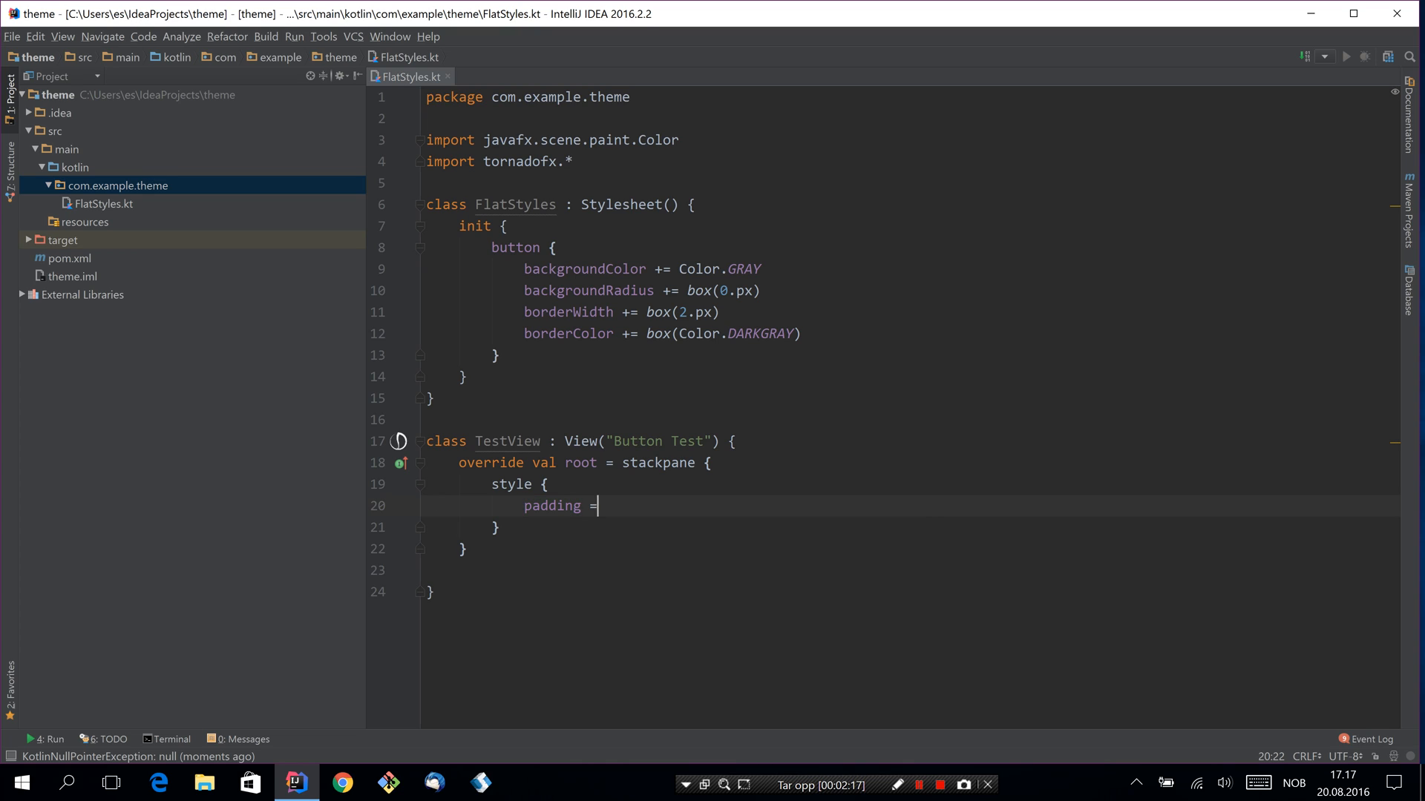
type("50.px")
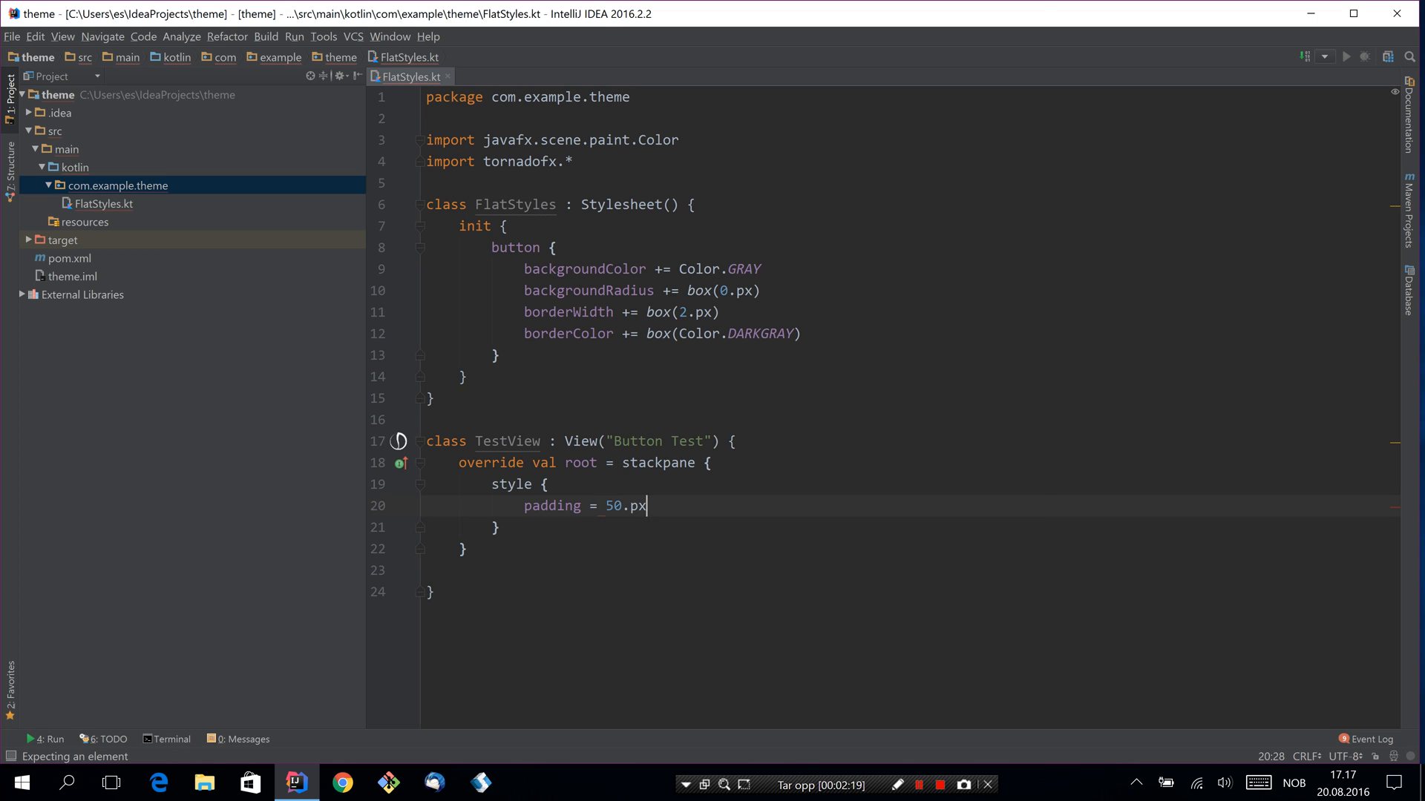
type("box(")
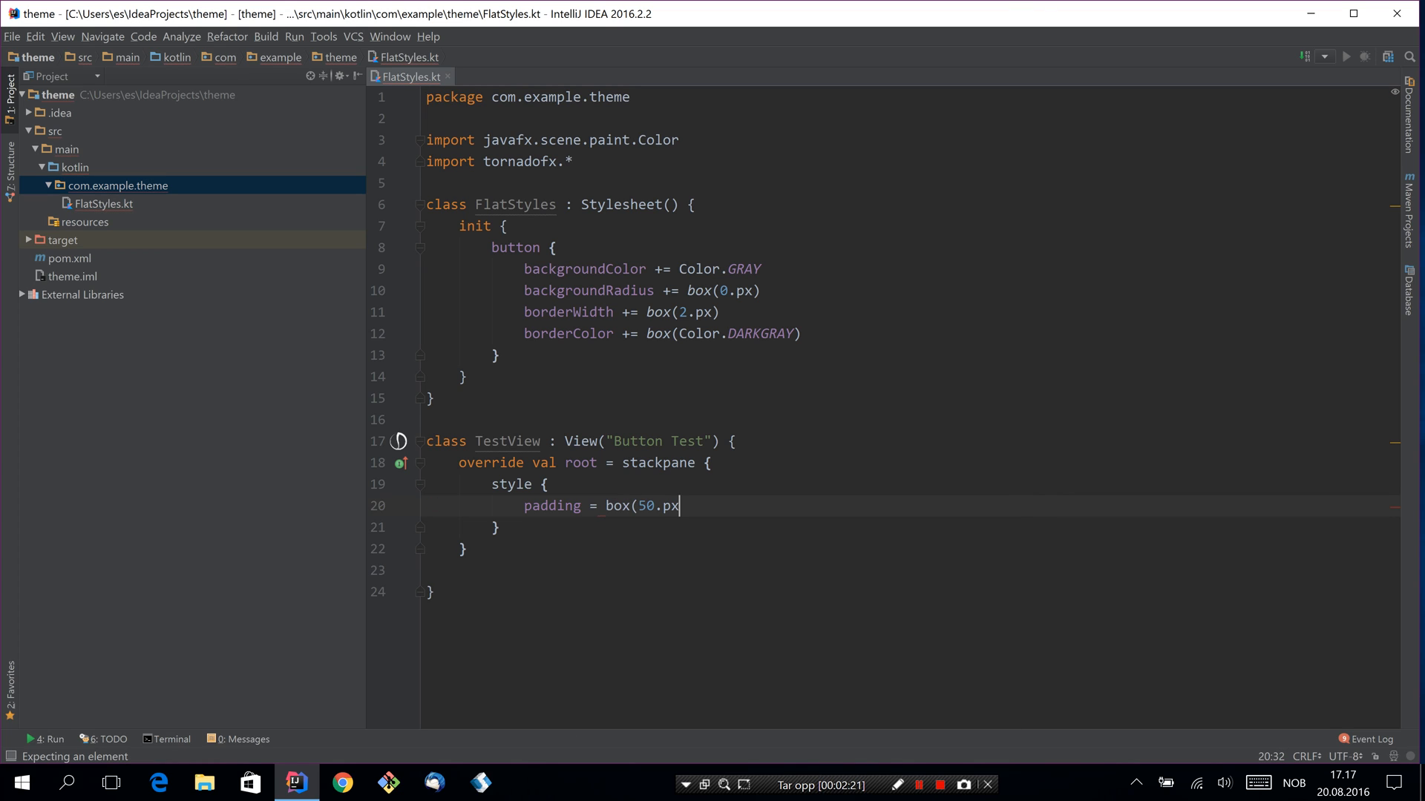
key("Enter")
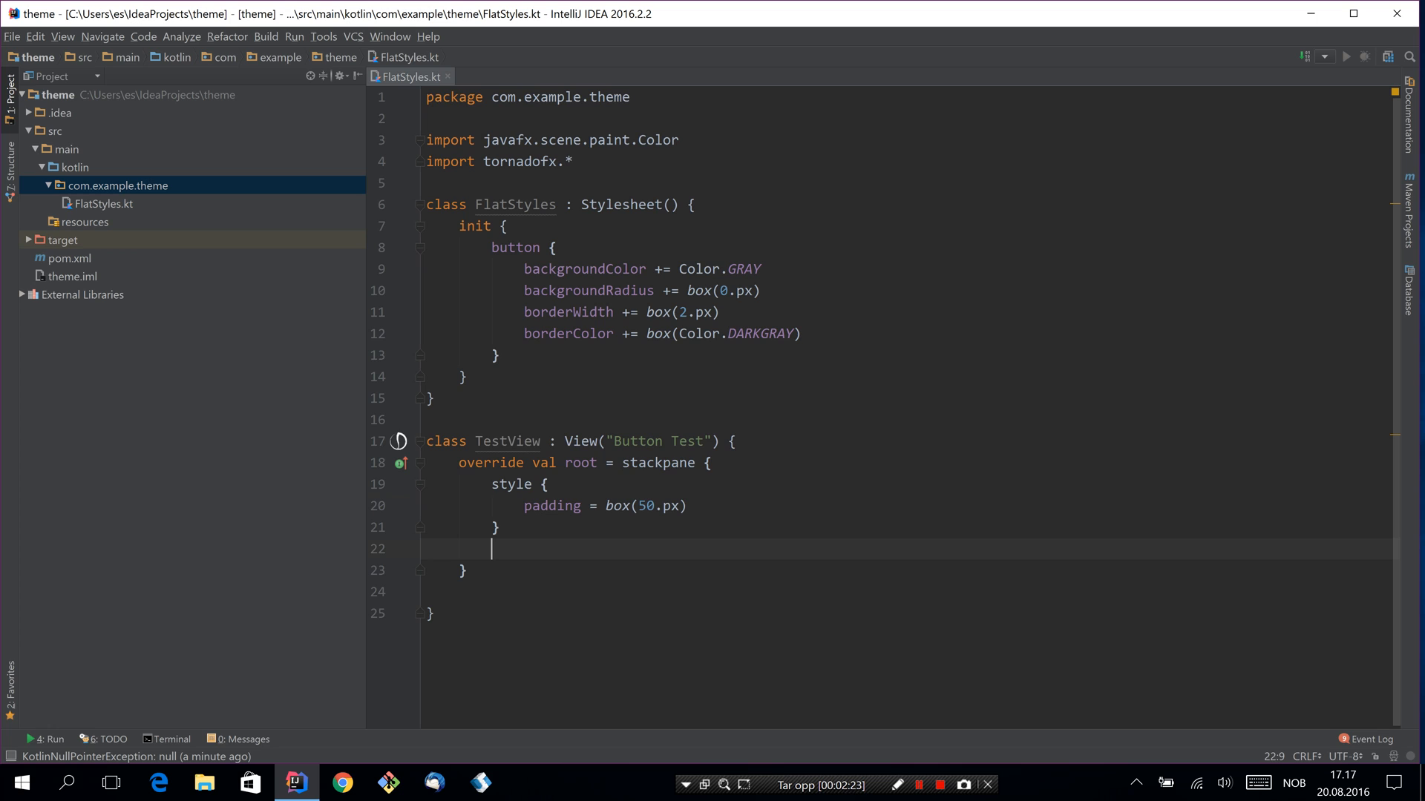
type("button()")
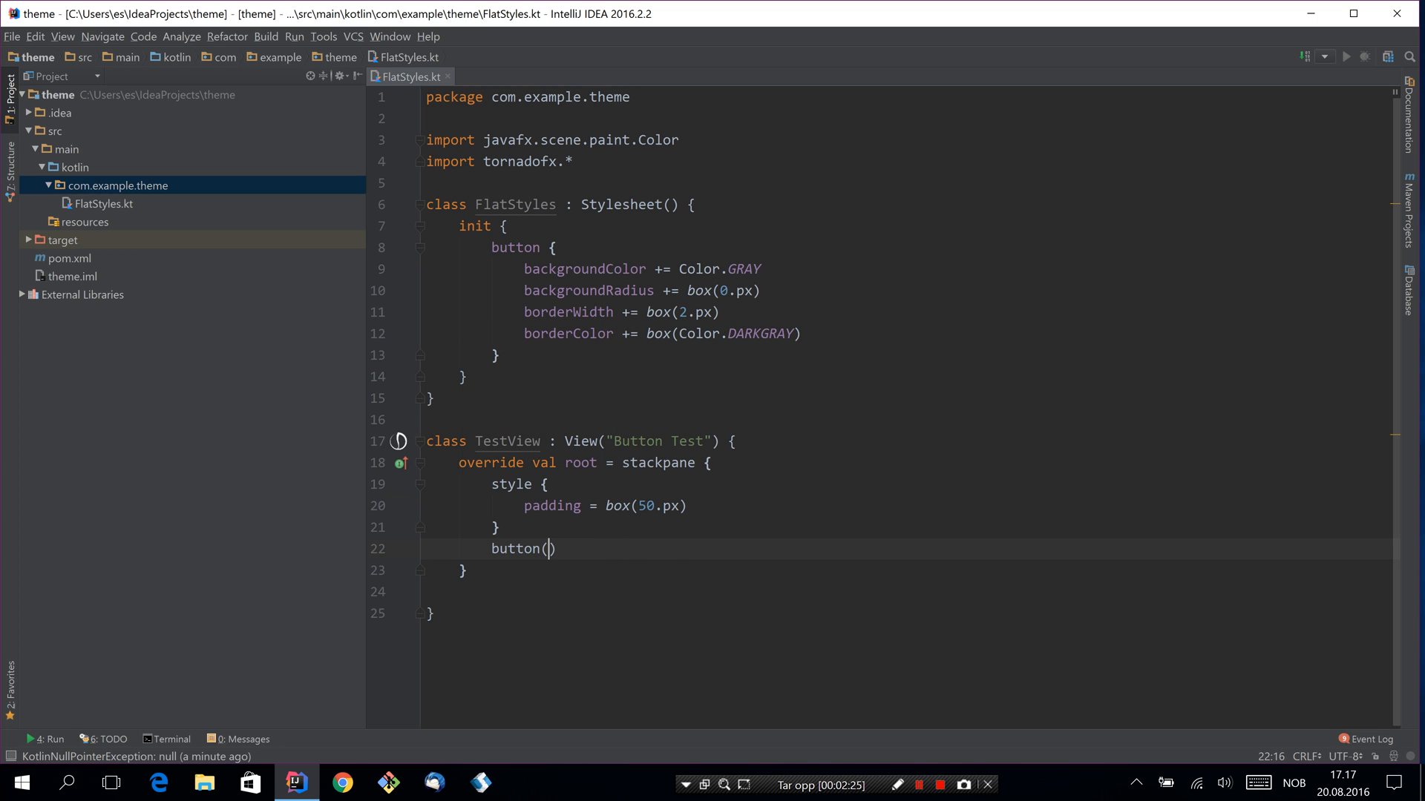
type("\"Click me\"")
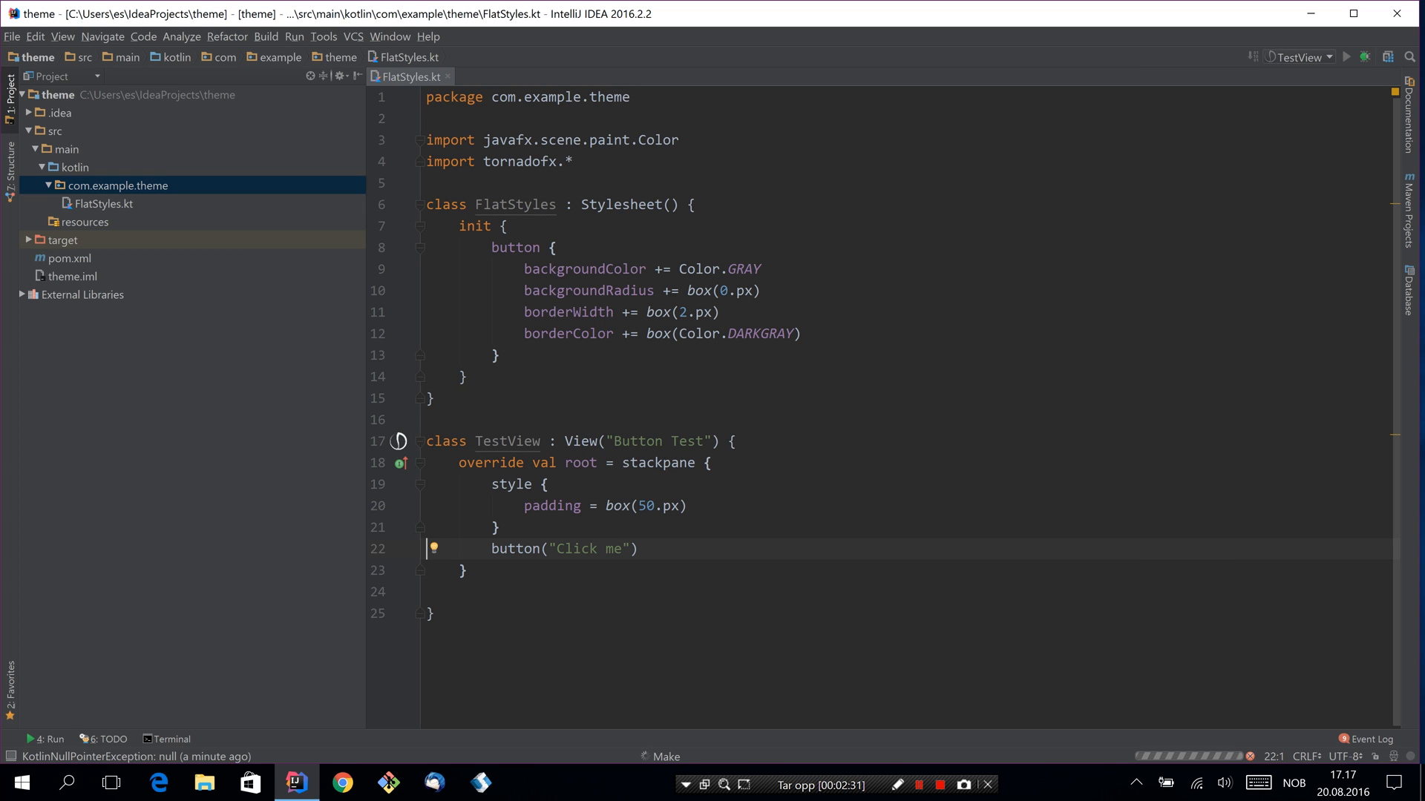
- Run TestView, view the plain Click me button, and close the Button Test window
left_click(1349, 56)
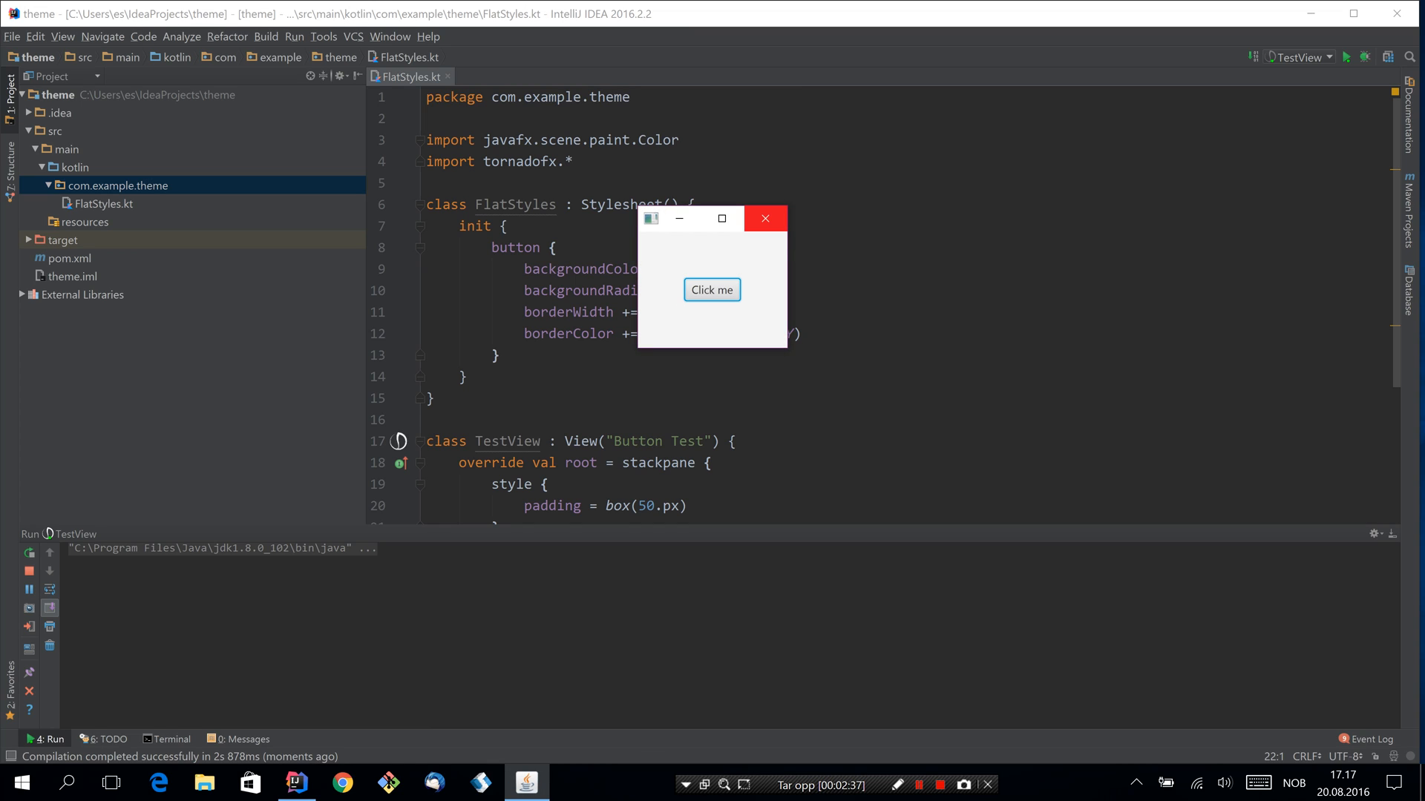
mouse_move(766, 218)
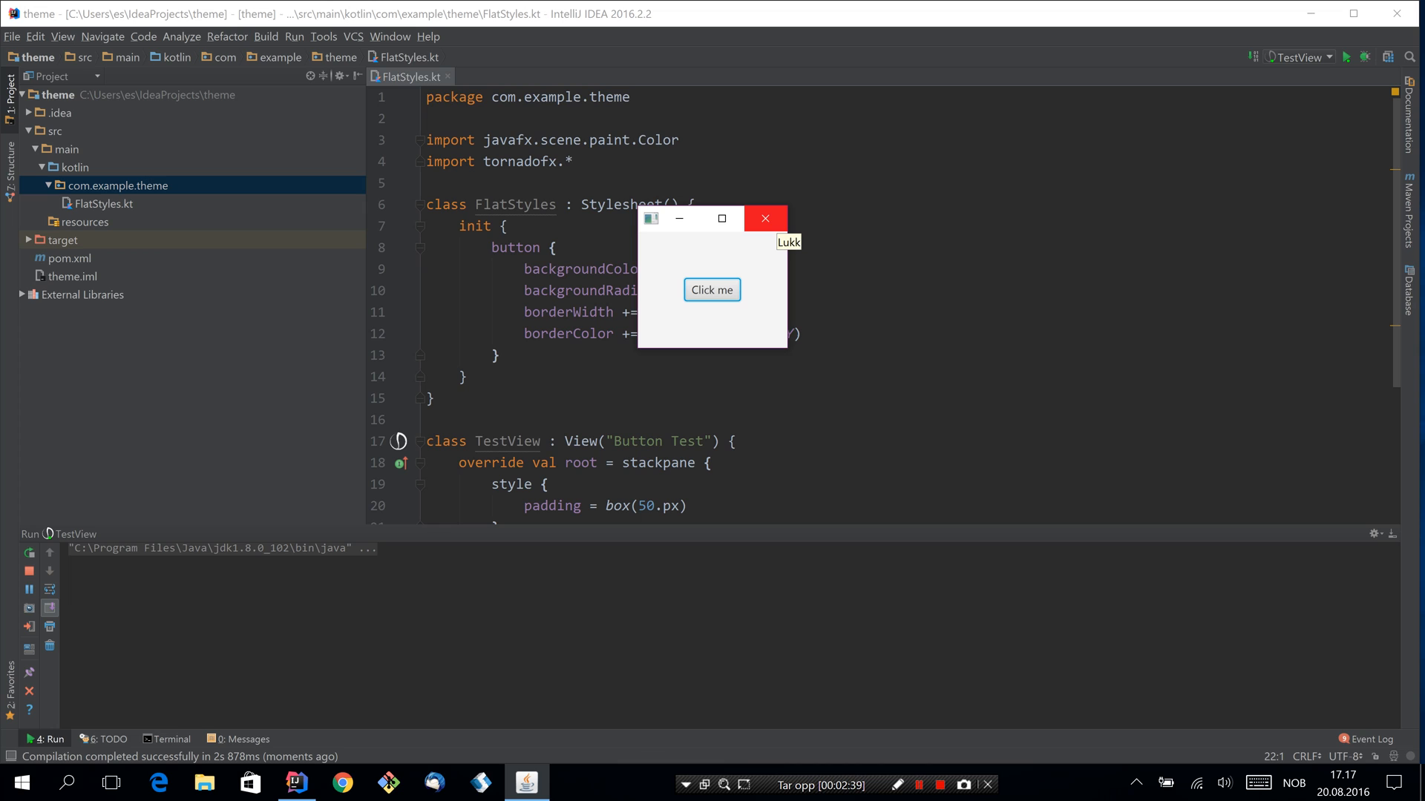
left_click(765, 216)
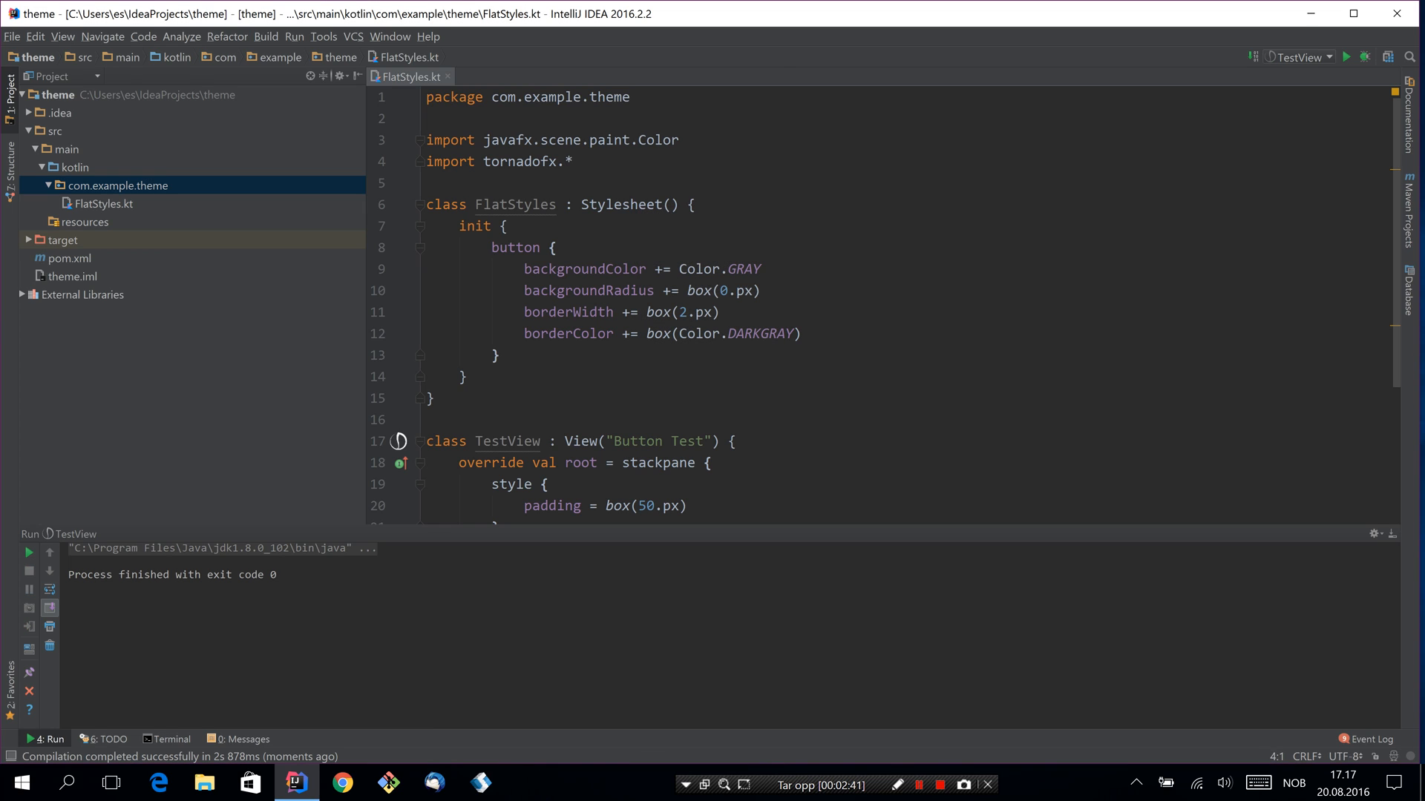
left_click(84, 222)
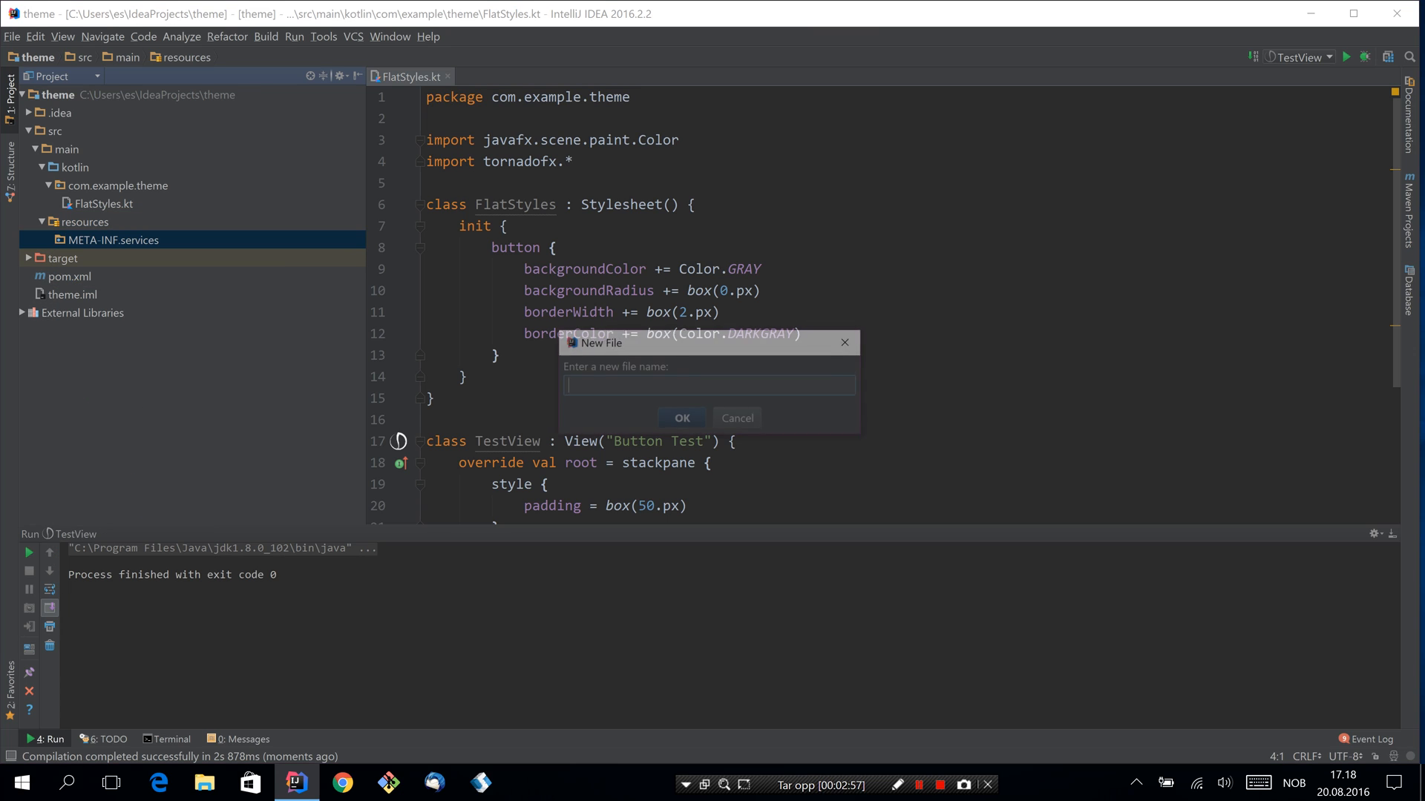
- Create the tornadofx.Stylesheet service file listing com.example.theme.FlatStyles
type("tornadofx.STyleshee")
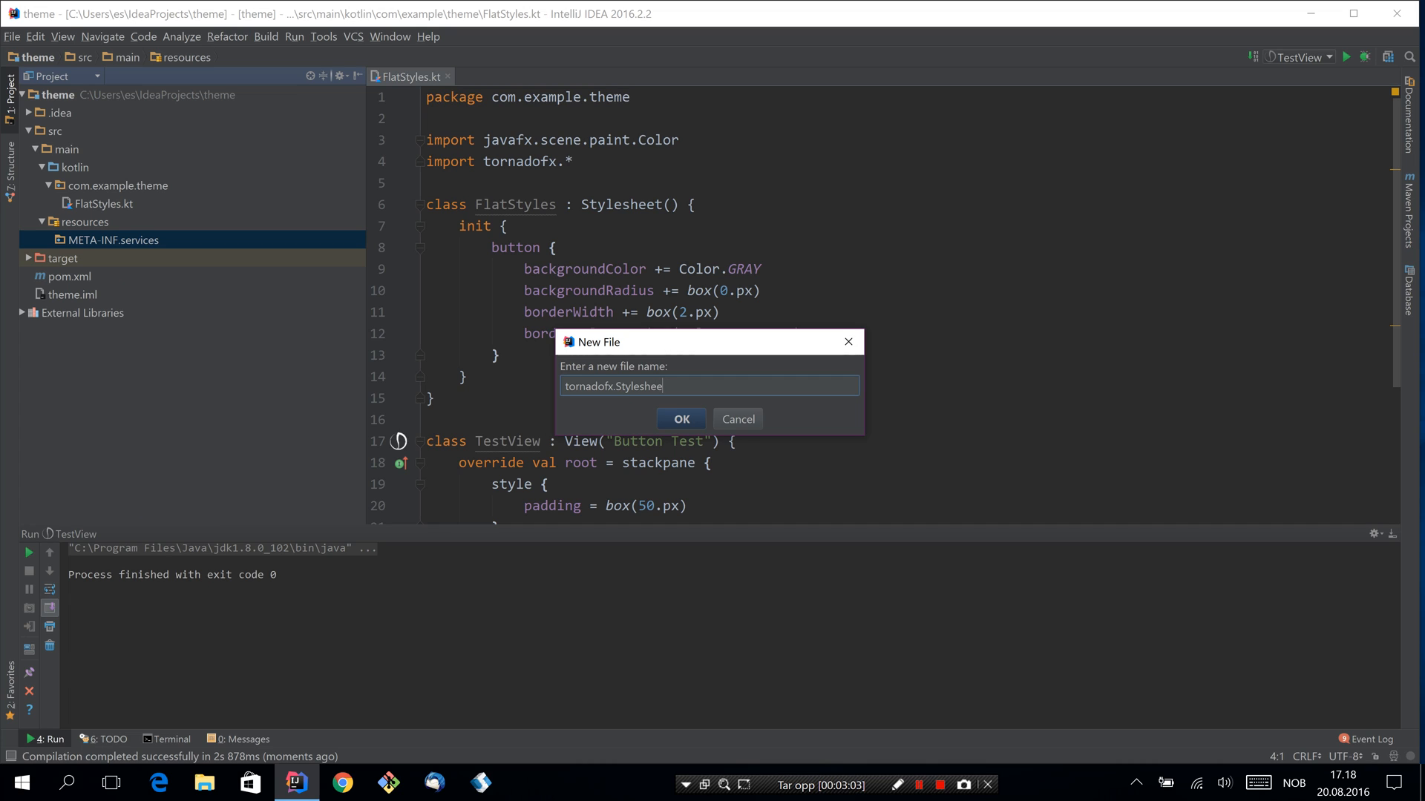
left_click(681, 419)
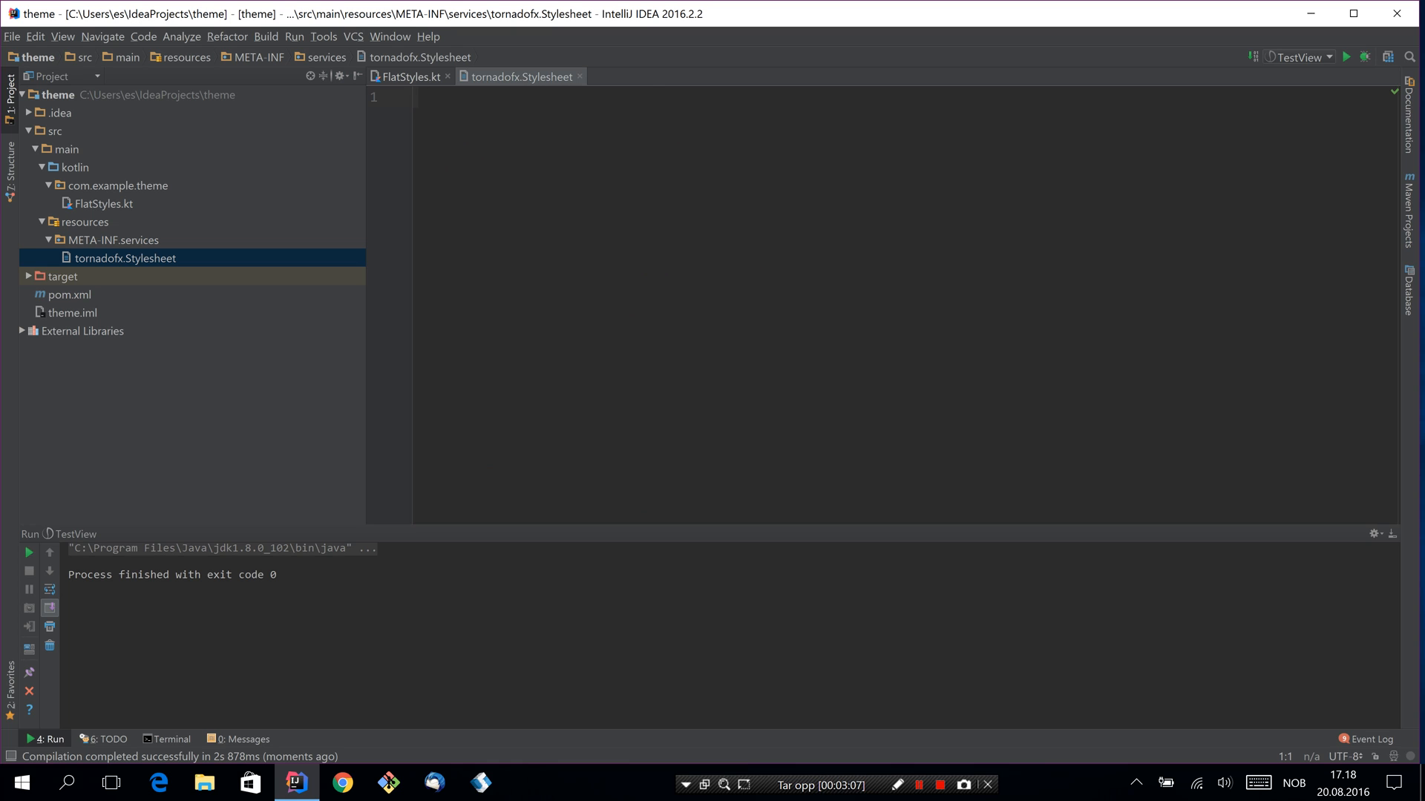
type("com.example.theme.FlatStyles")
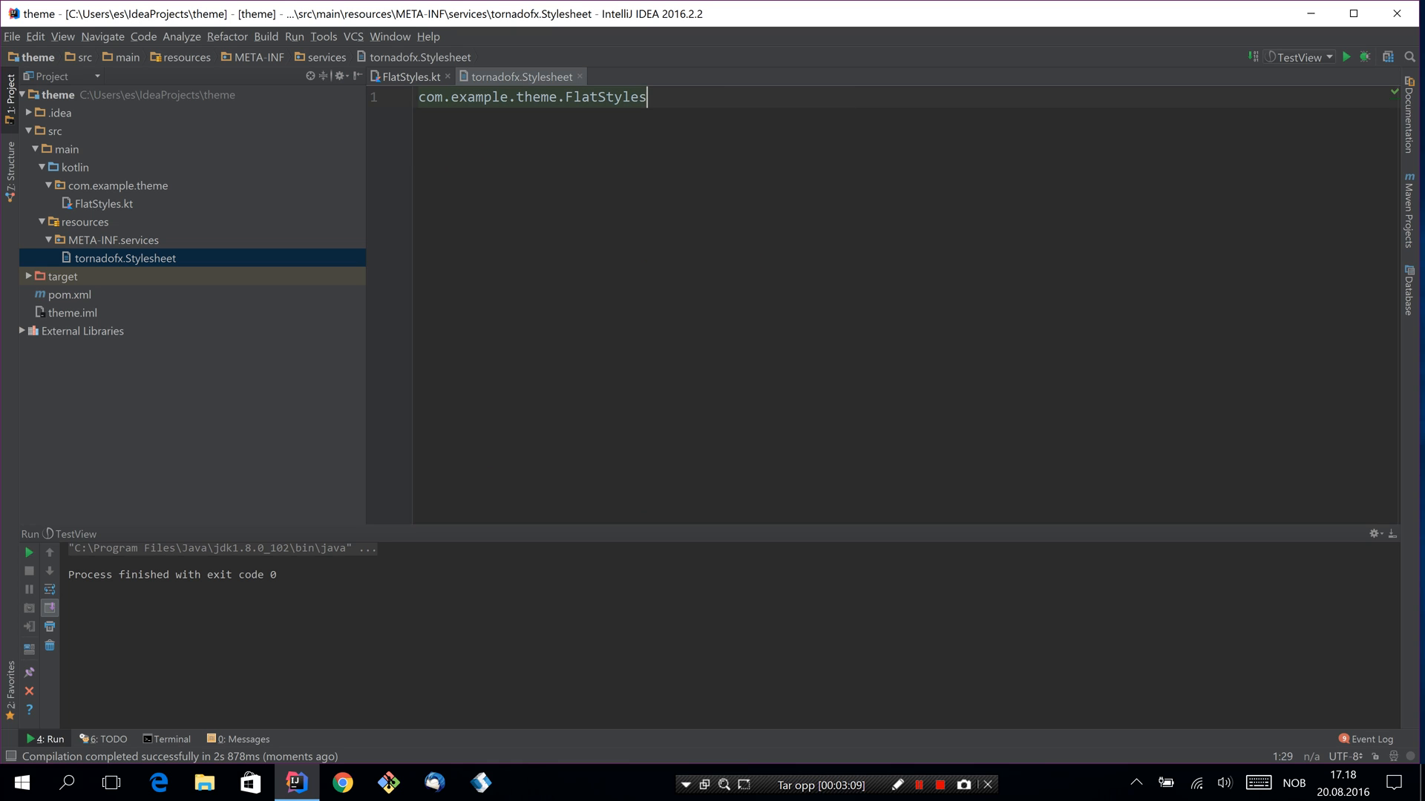
left_click(406, 77)
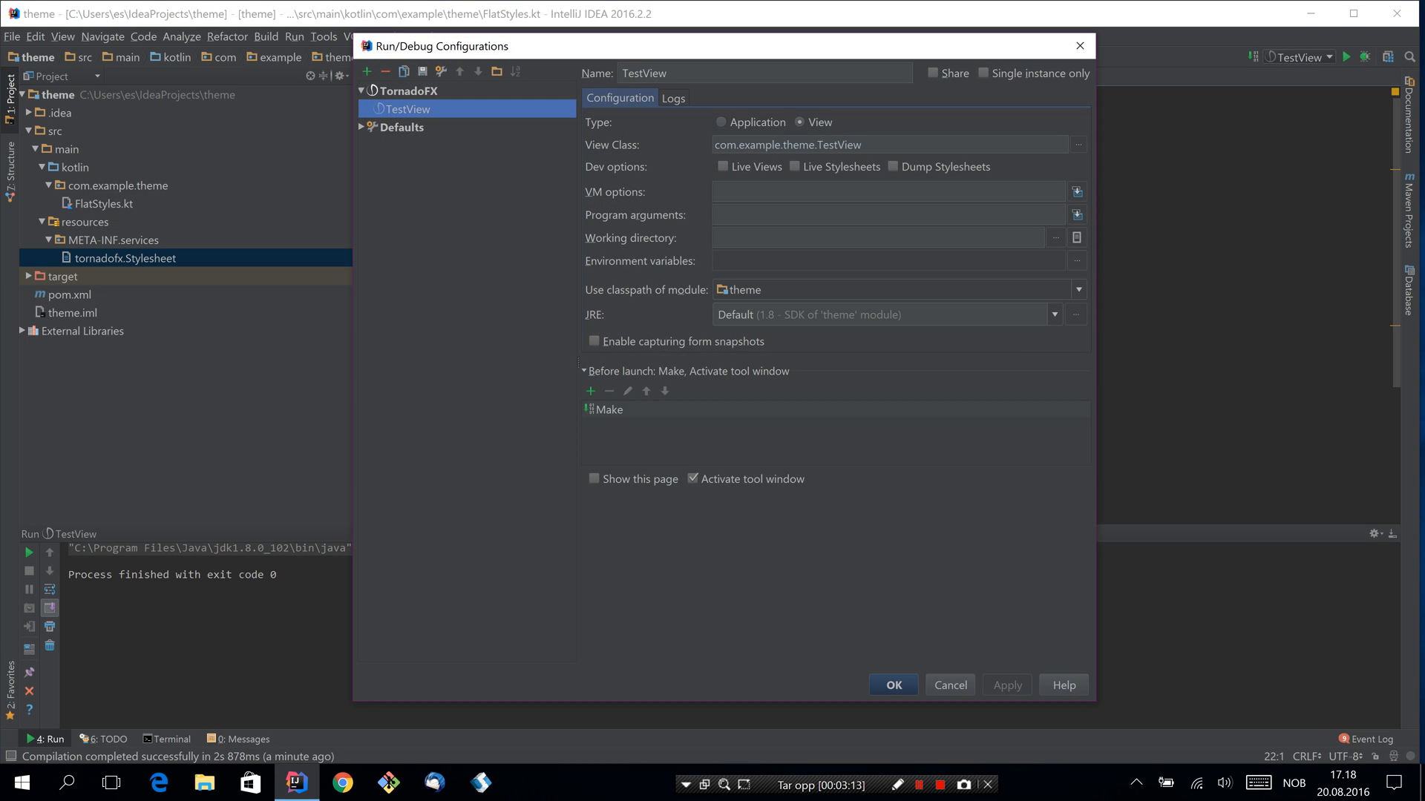
- Dismiss the run configuration dialog and start TestView under the debugger
left_click(793, 167)
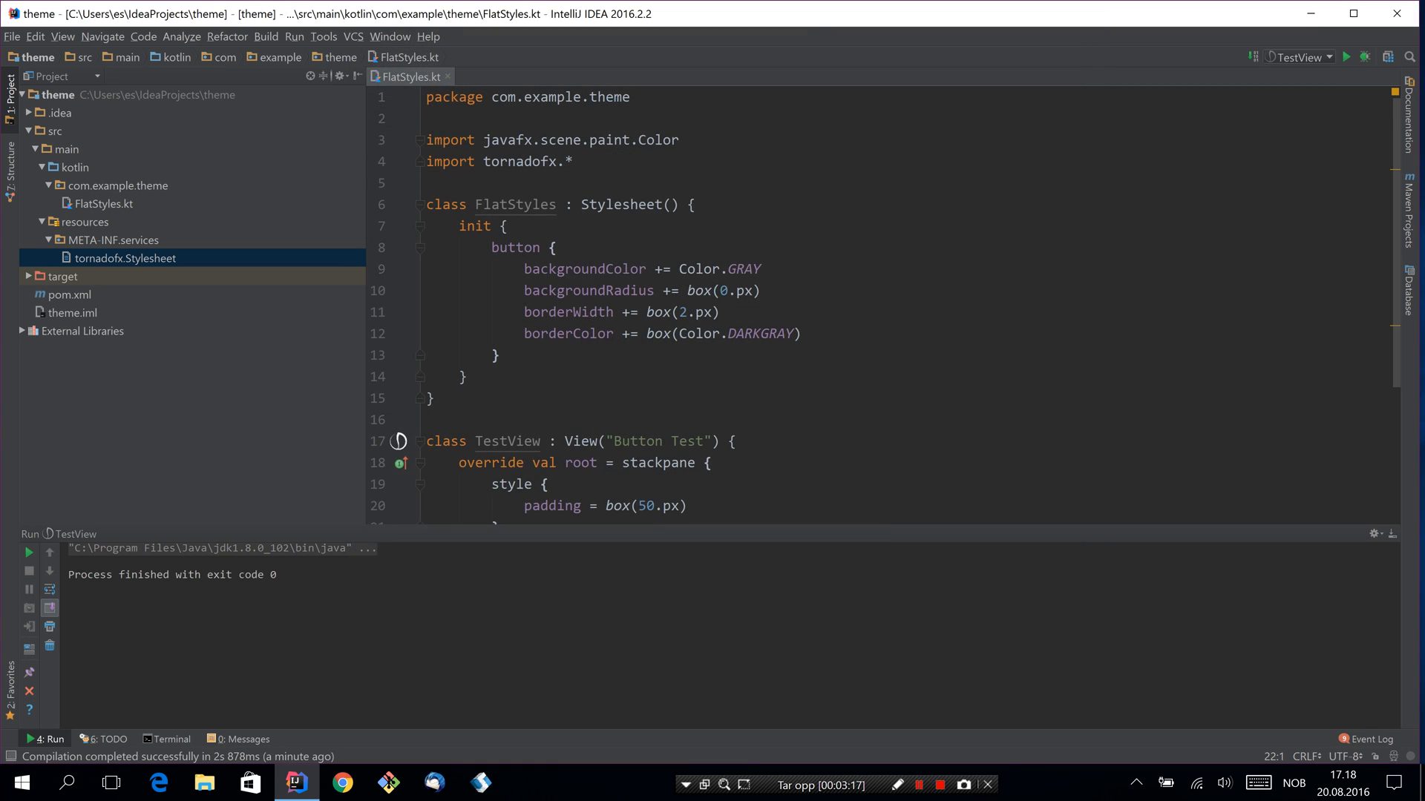
left_click(1368, 56)
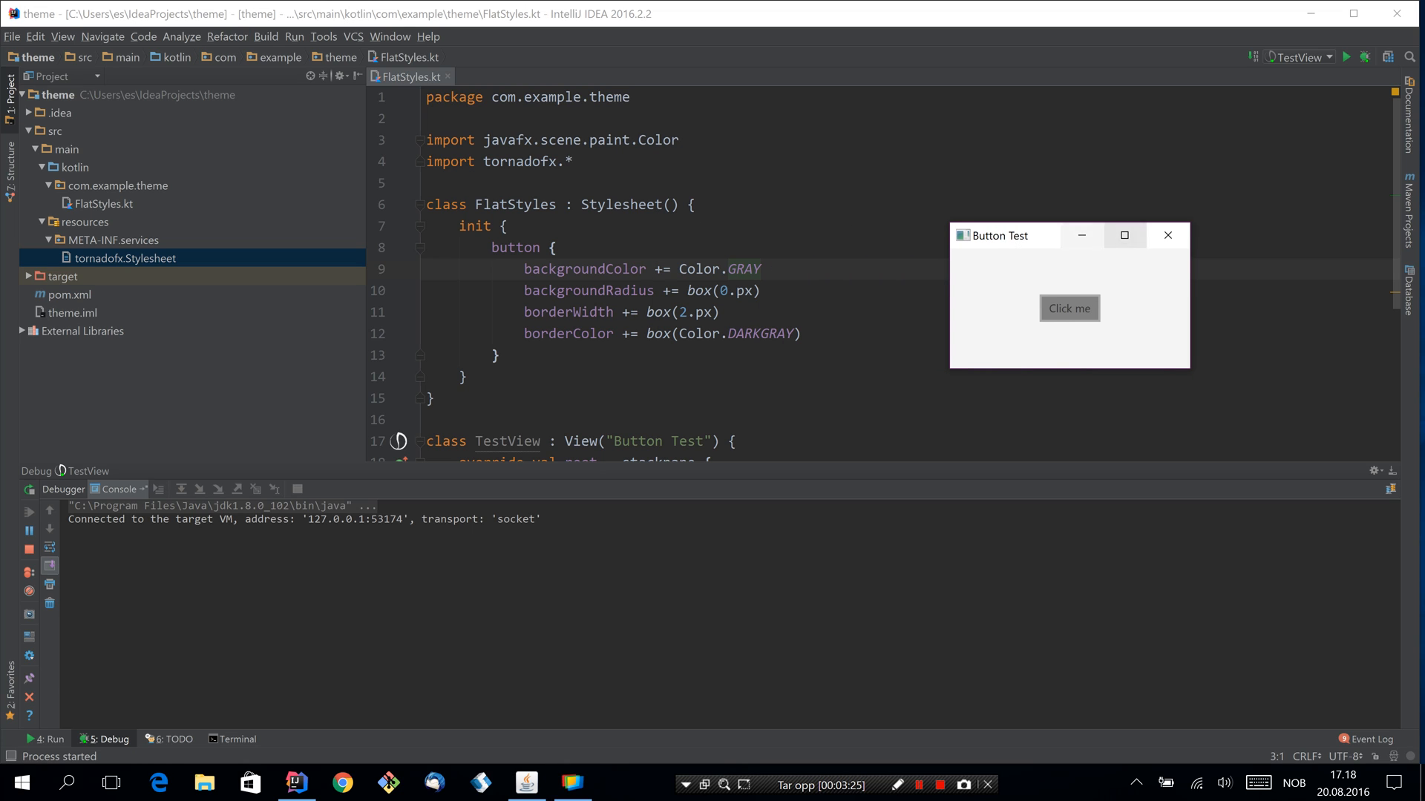
- Add fontWeight = FontWeight.BOLD and fontSize = 30.px to the button style
left_click(1166, 234)
type("f")
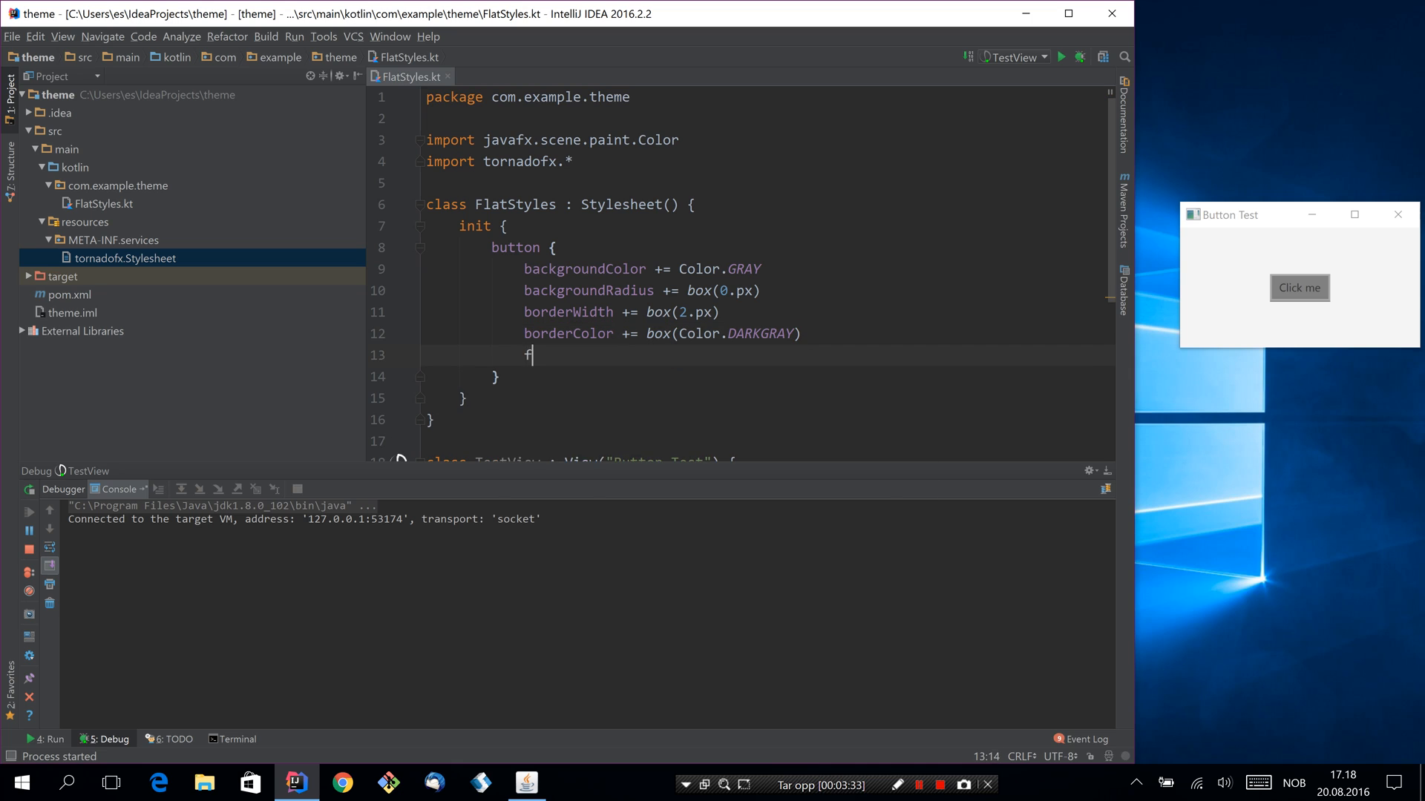
type("ontWeight = FontWeight.BOLD")
type("fontSize =")
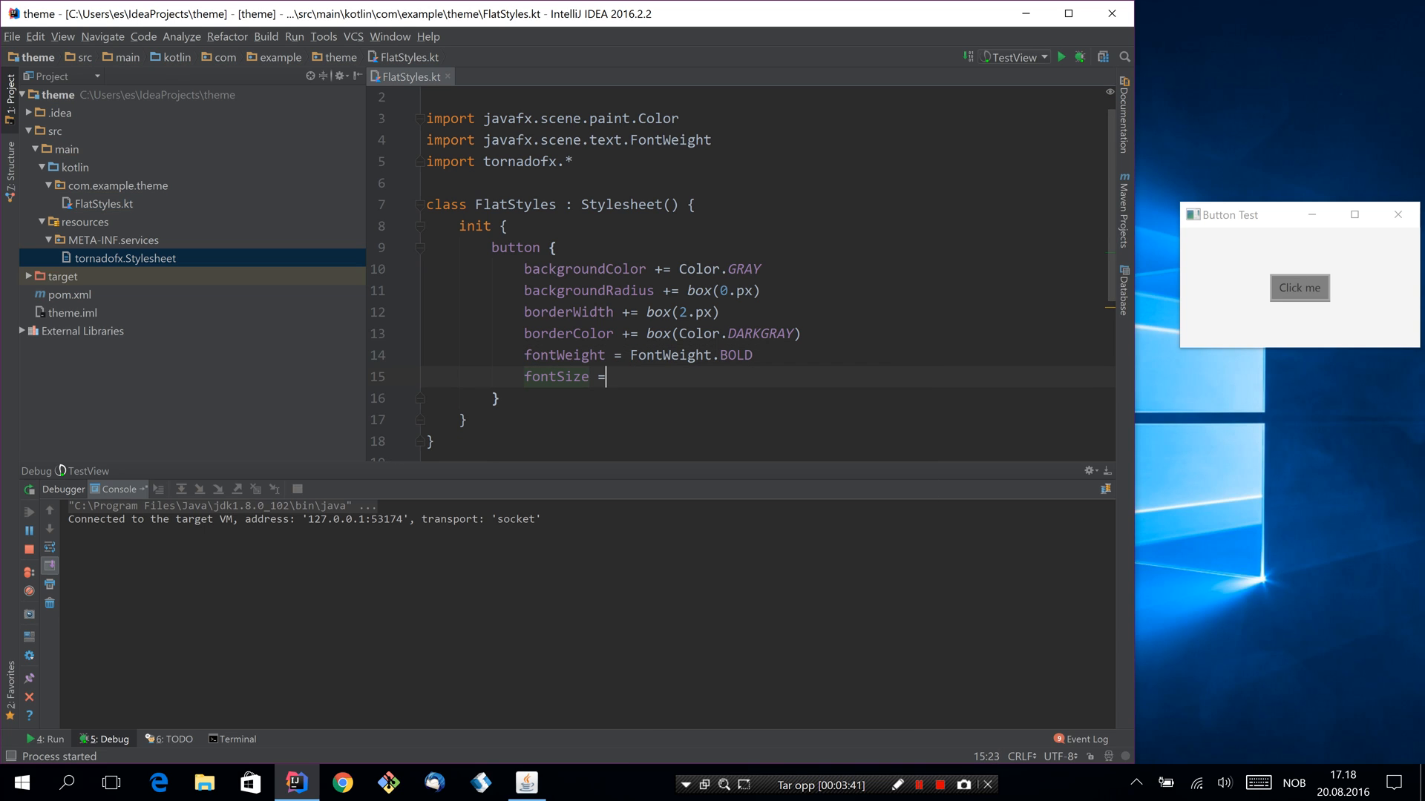
type("30.px")
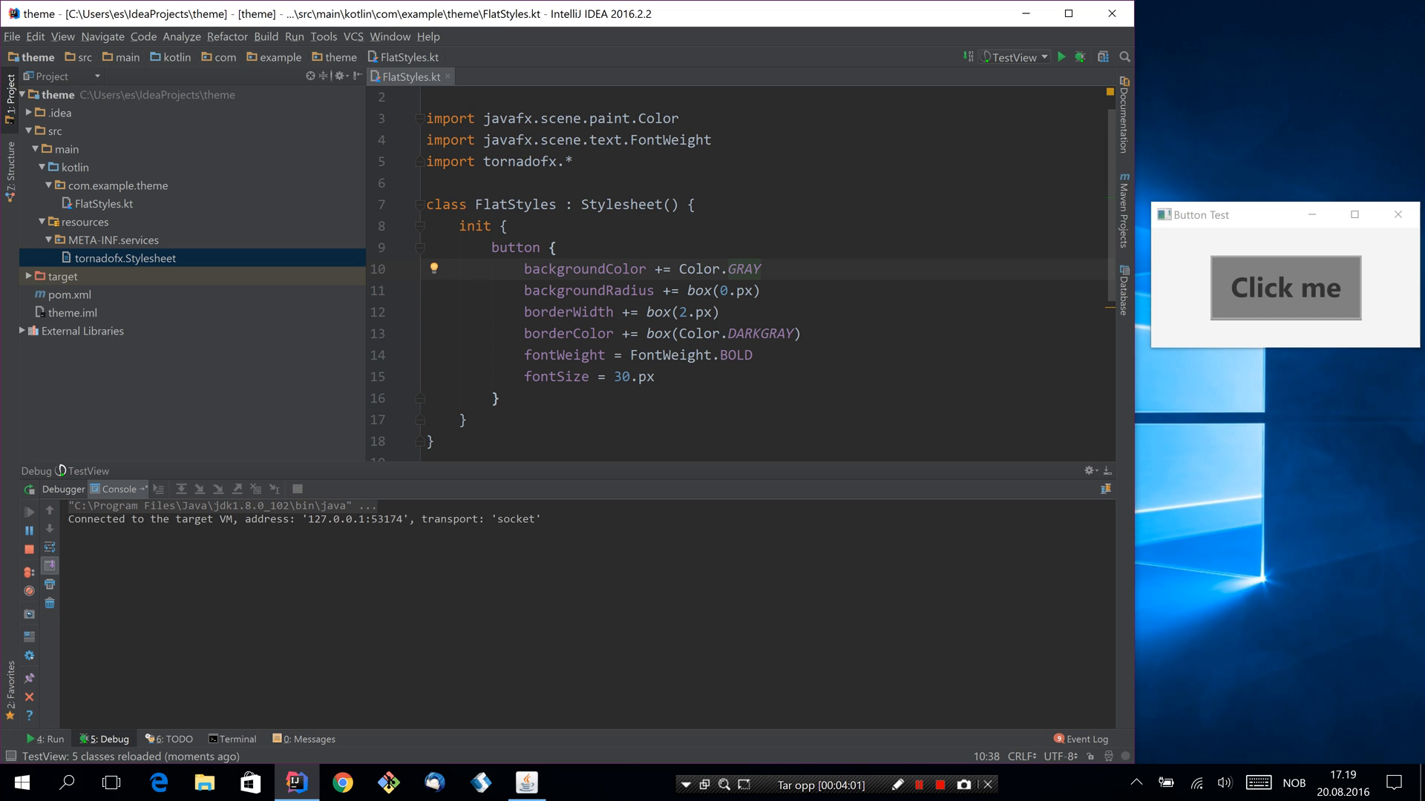
- Create FlatButtonSkin in com.example.theme, taking a button and extending ButtonSkin
left_click(114, 185)
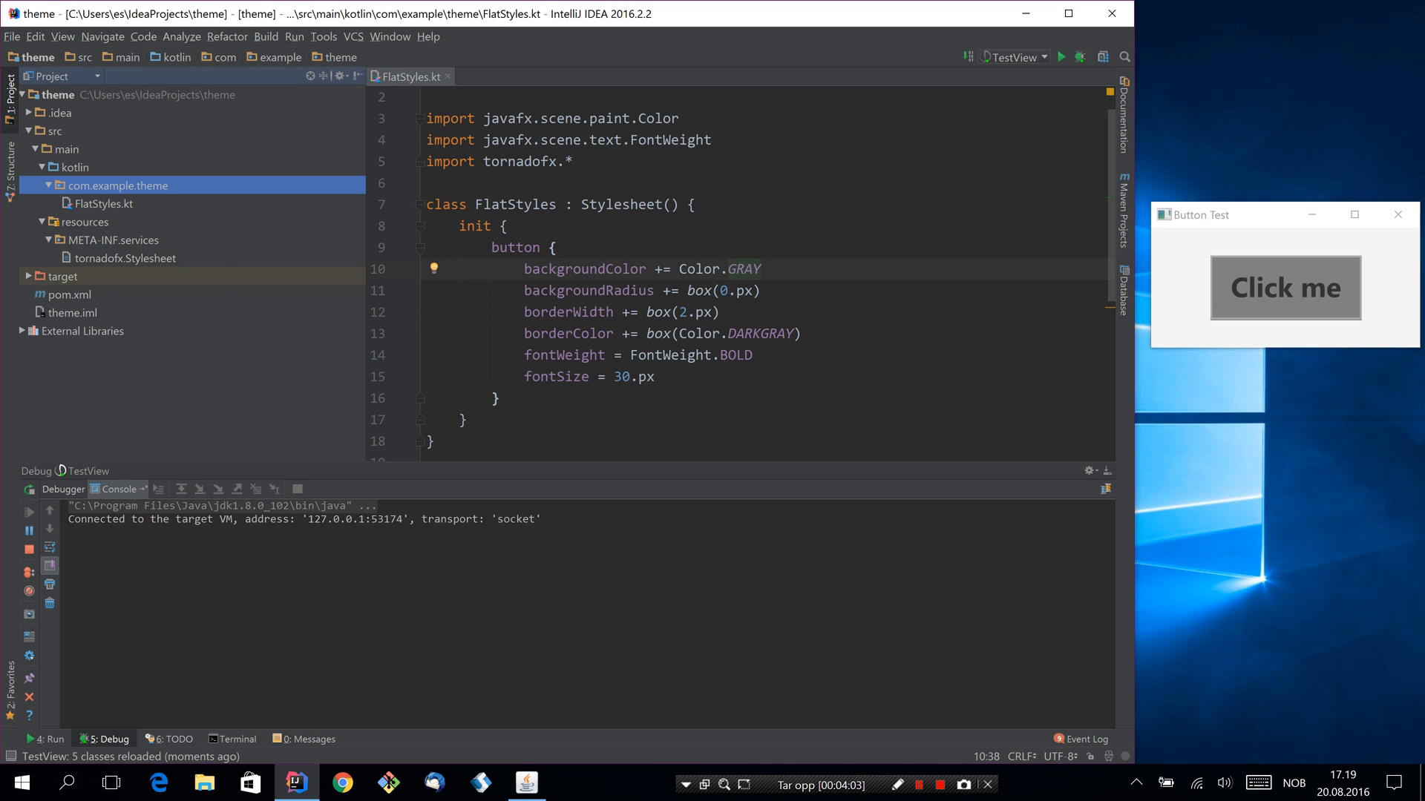
type("B")
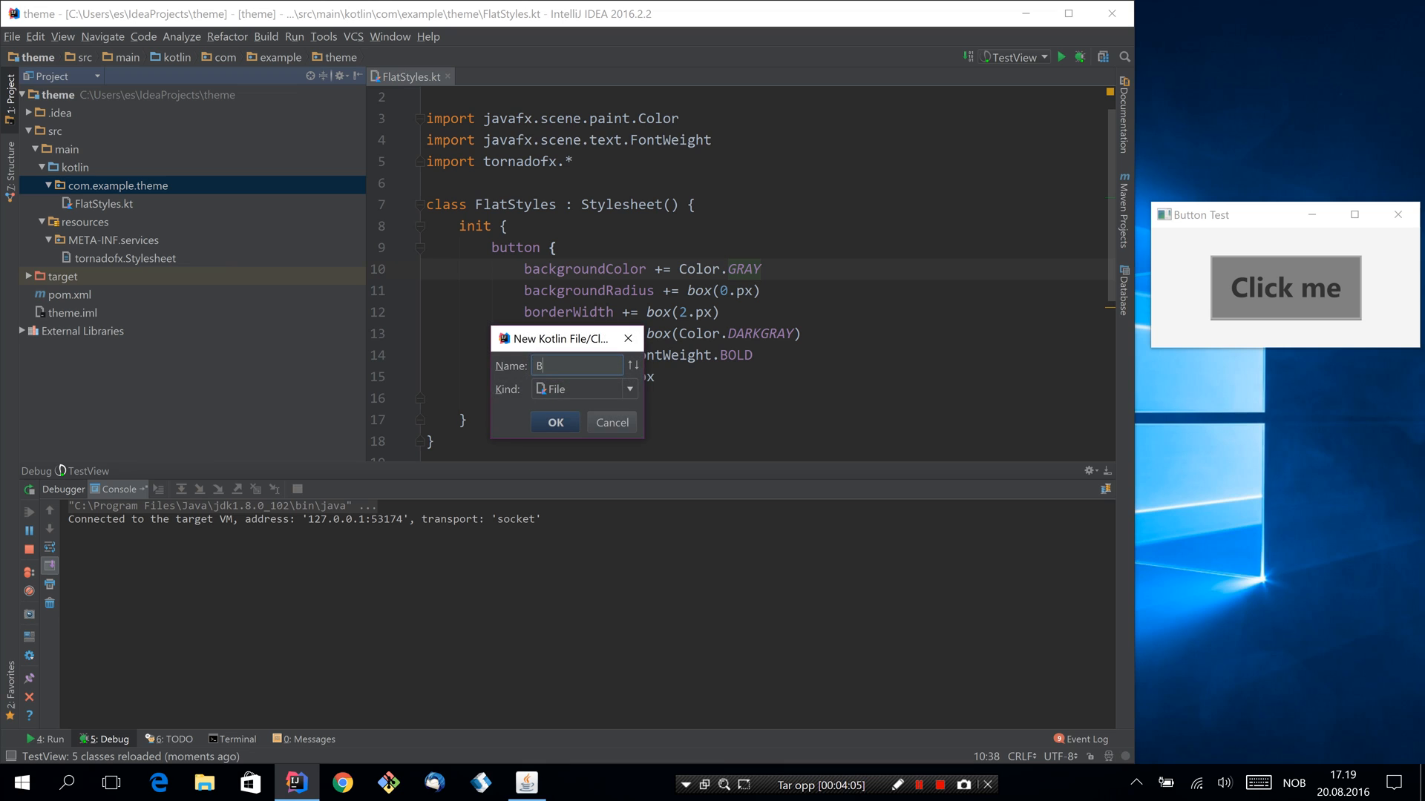
type("FlatButton")
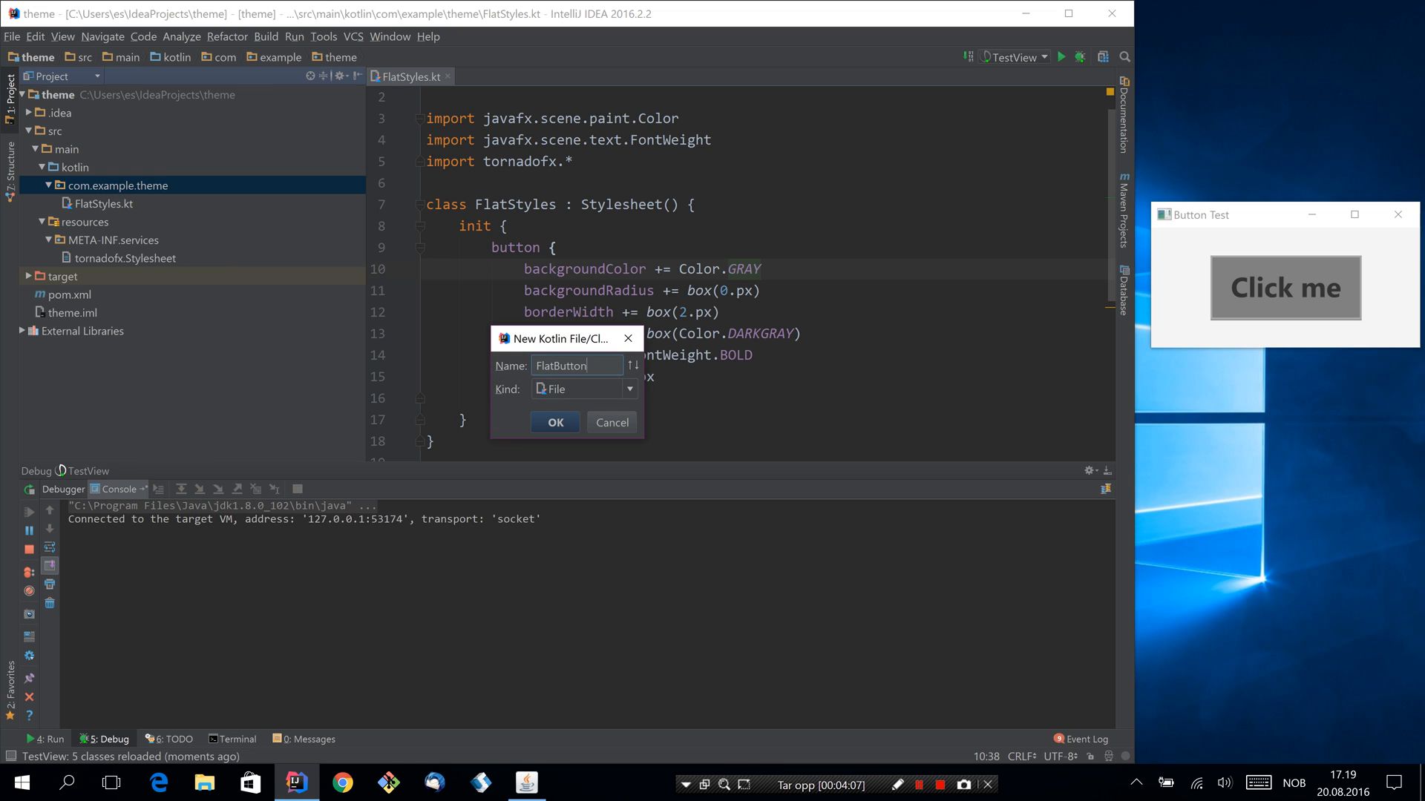
left_click(555, 421)
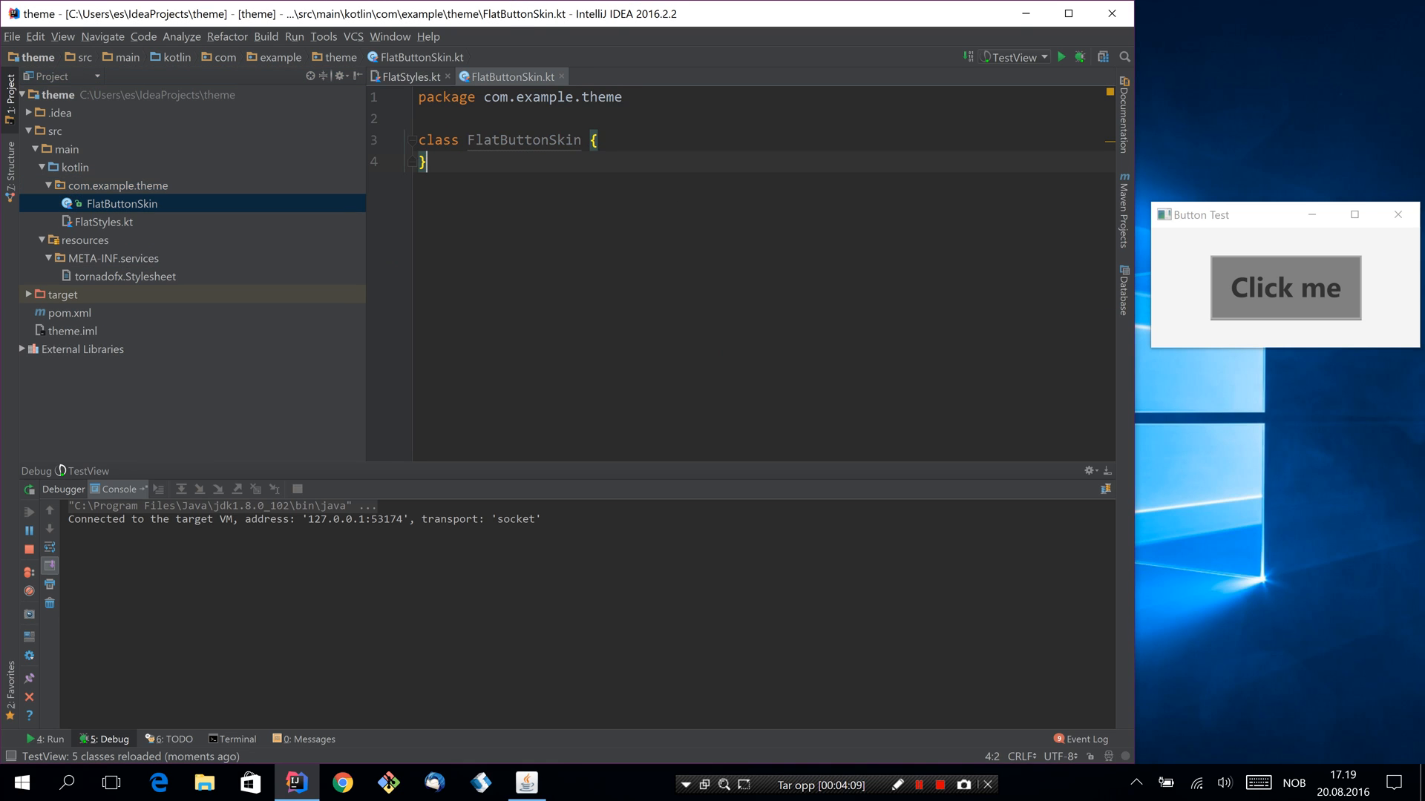
type("(button: Button")
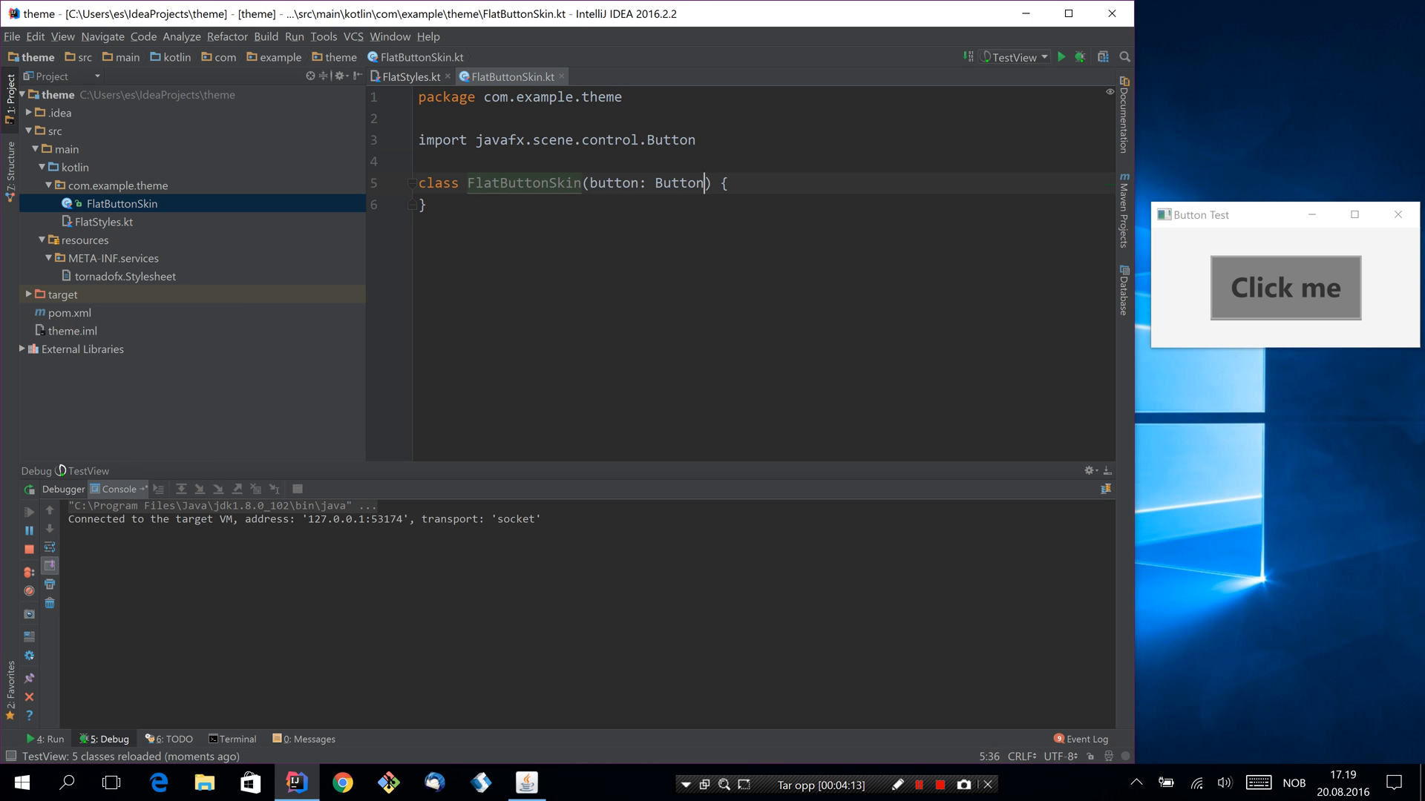
type(": ButtonSkin(button")
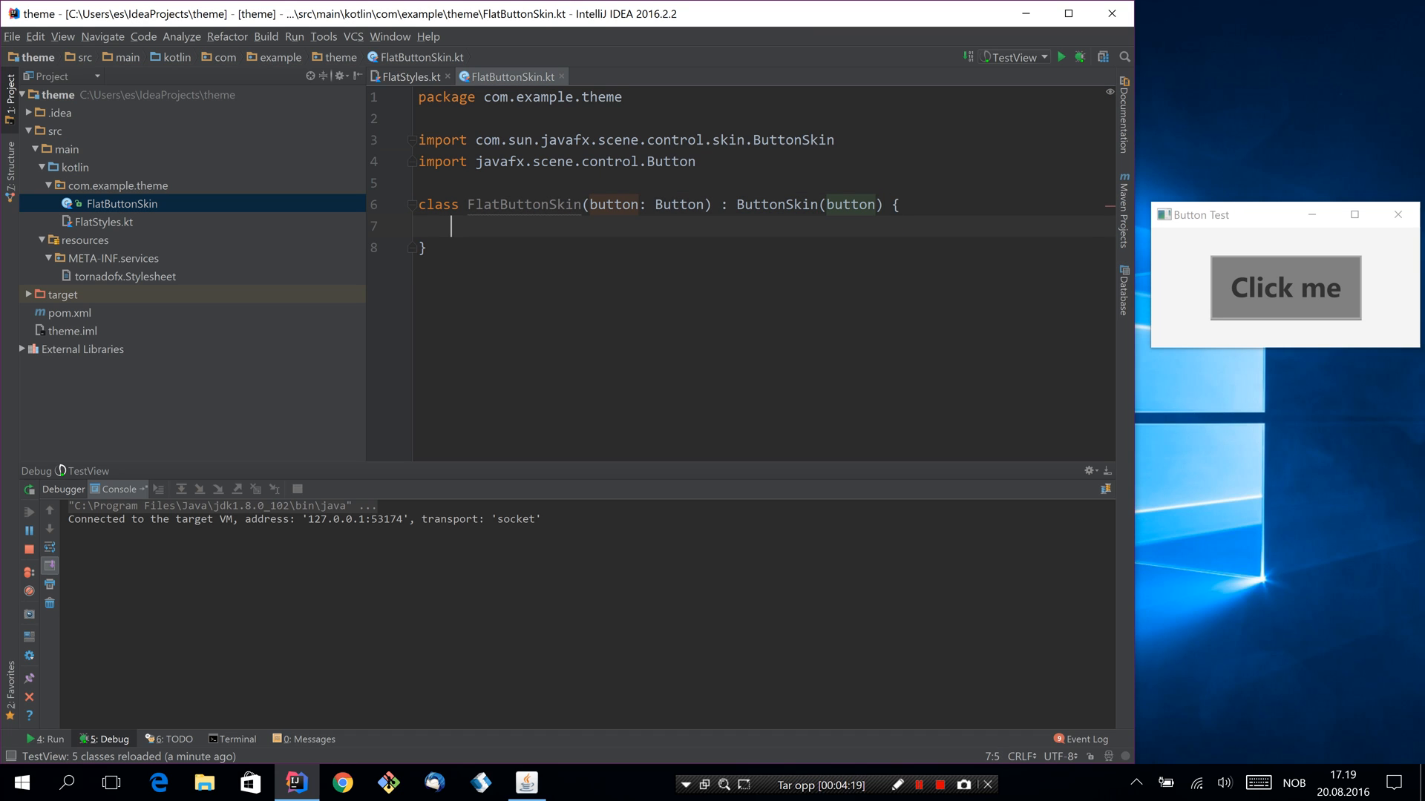
- Add a MOUSE_ENTERED filter animating opacity to 0.6 over 0.3 seconds
type("init {")
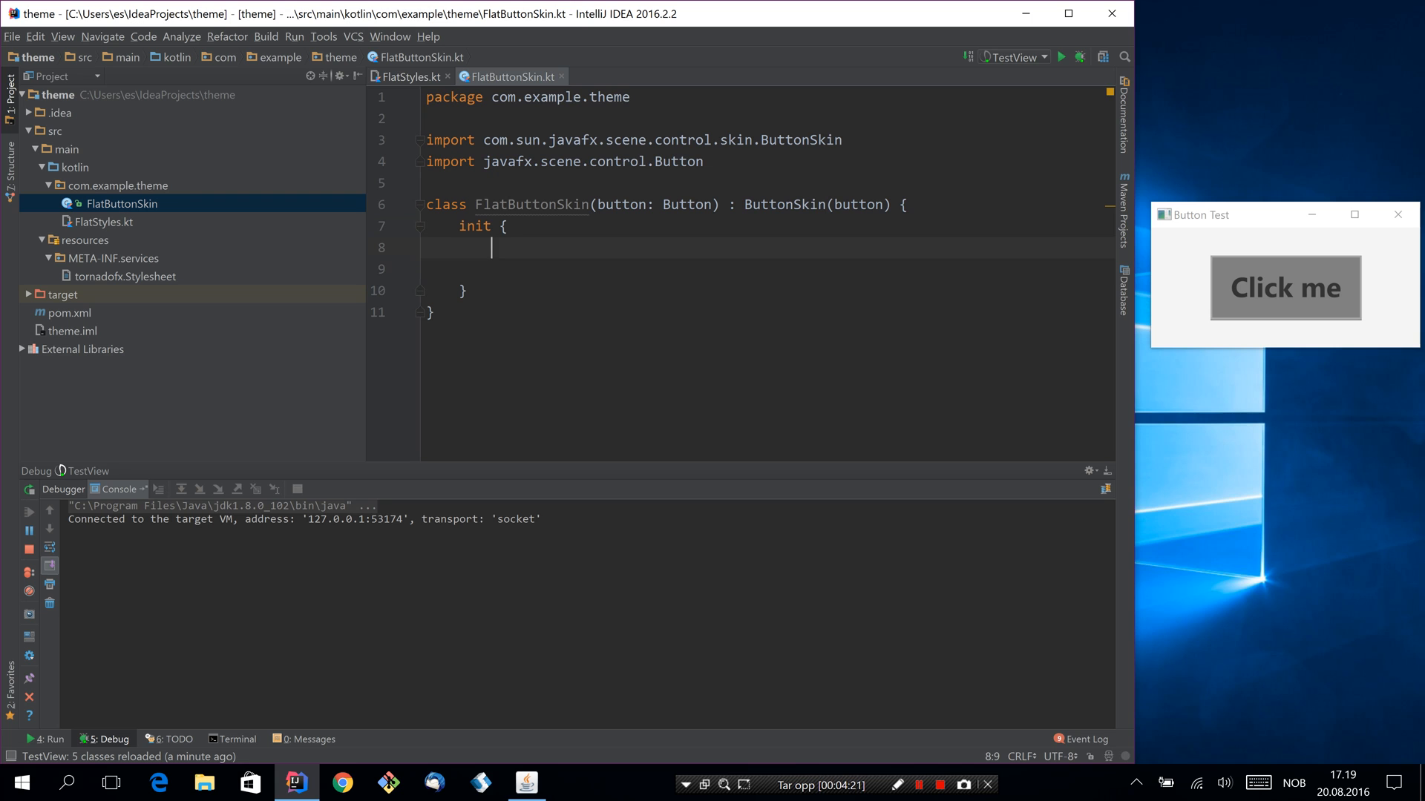
type("button")
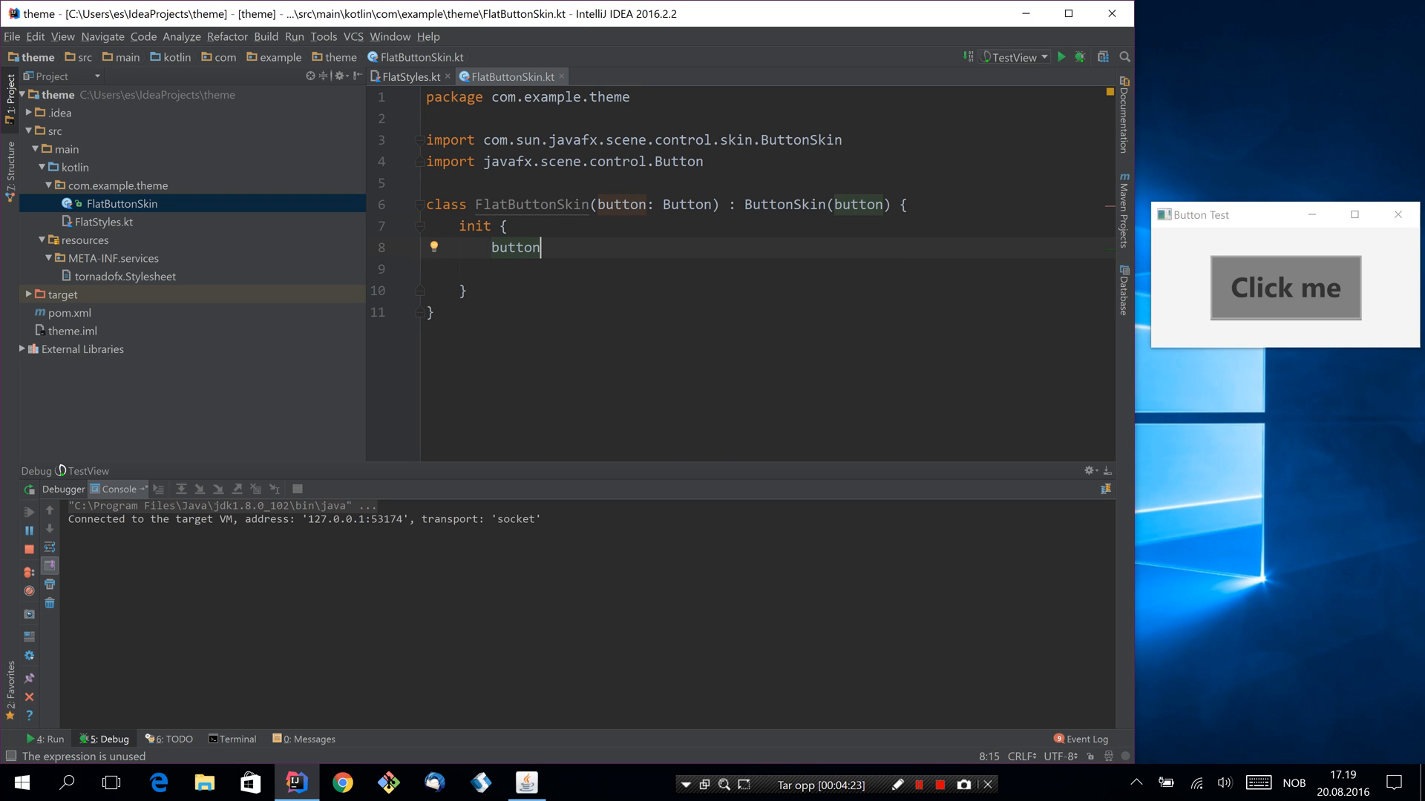
type(".addEventFilter(MouseEvent.MOUSE_EN")
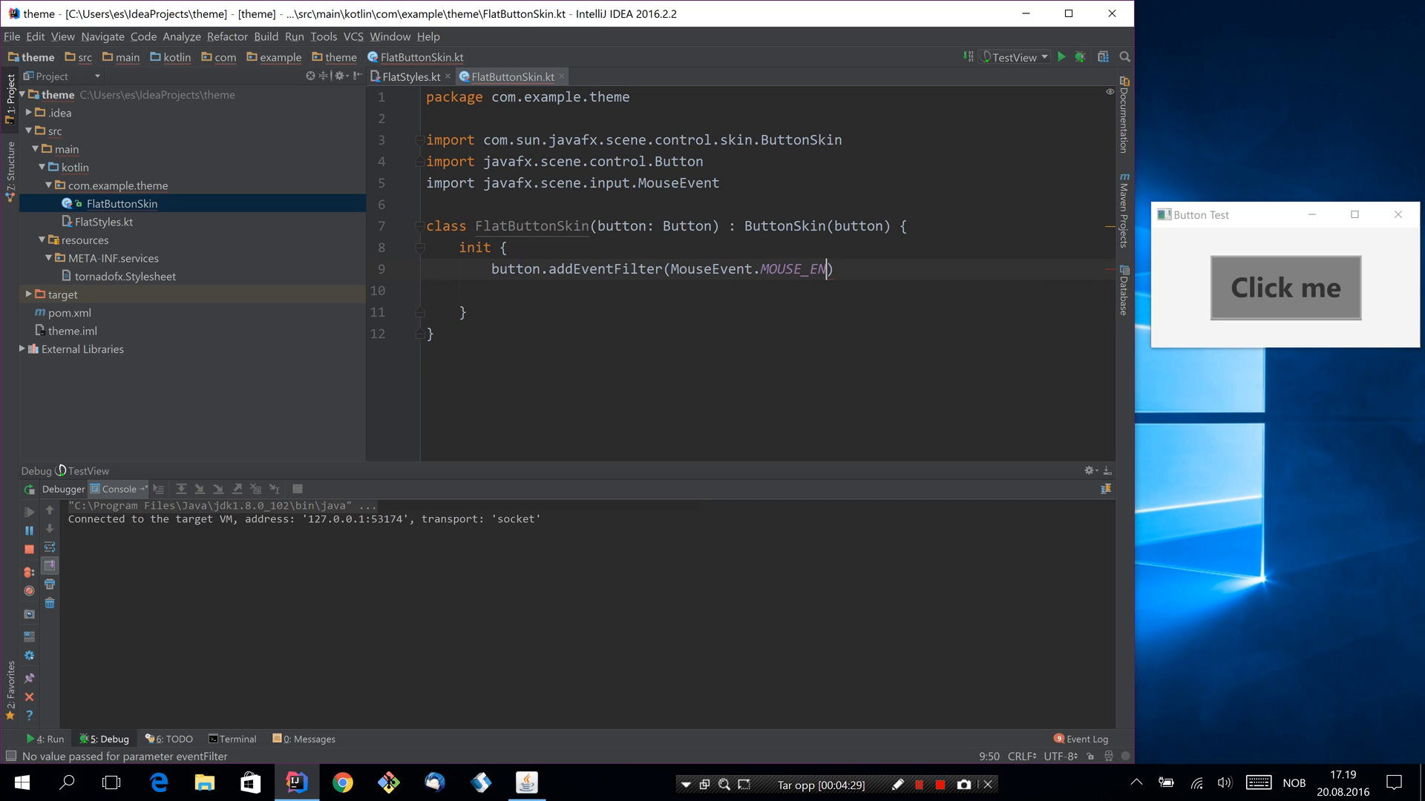
type("TERED) {}")
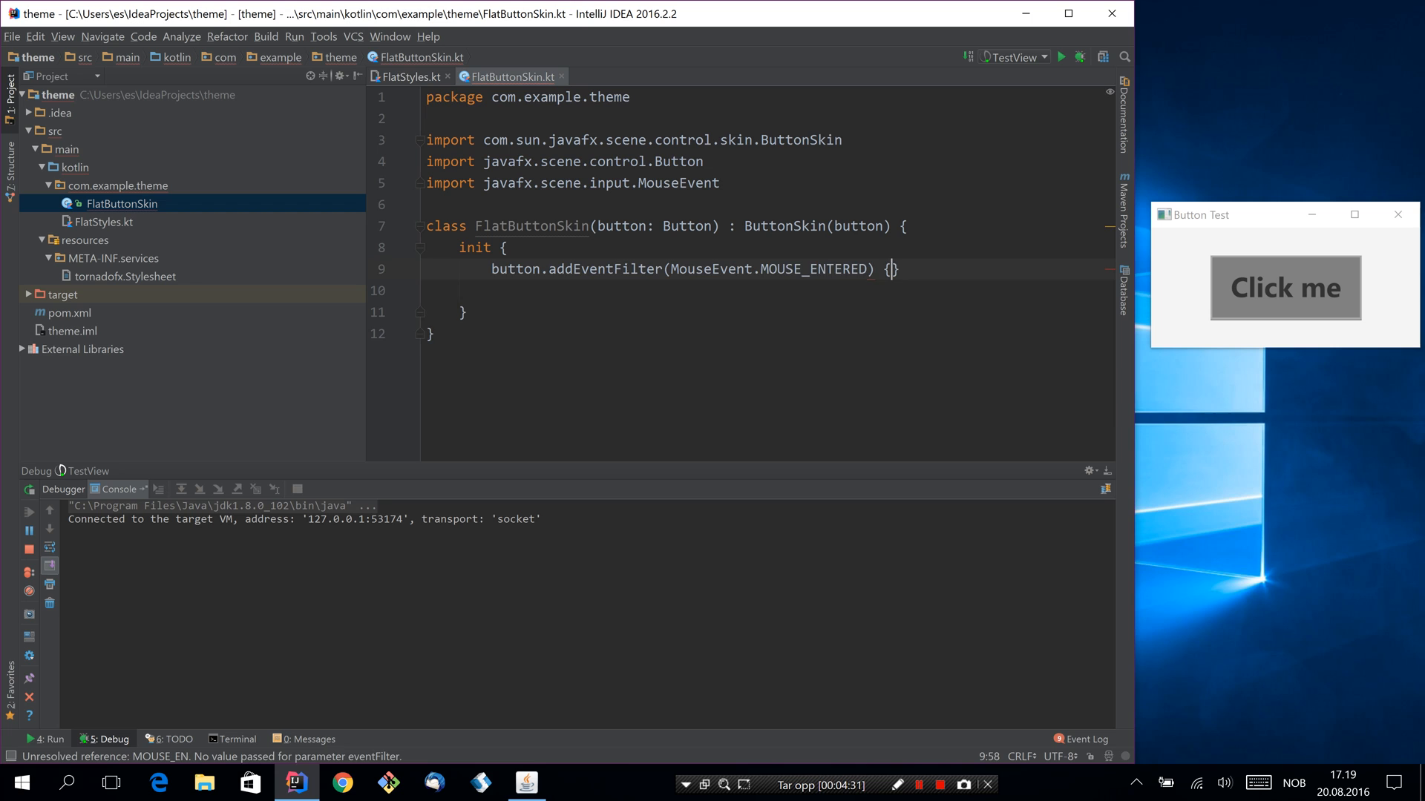
type("button.opacityProperty().")
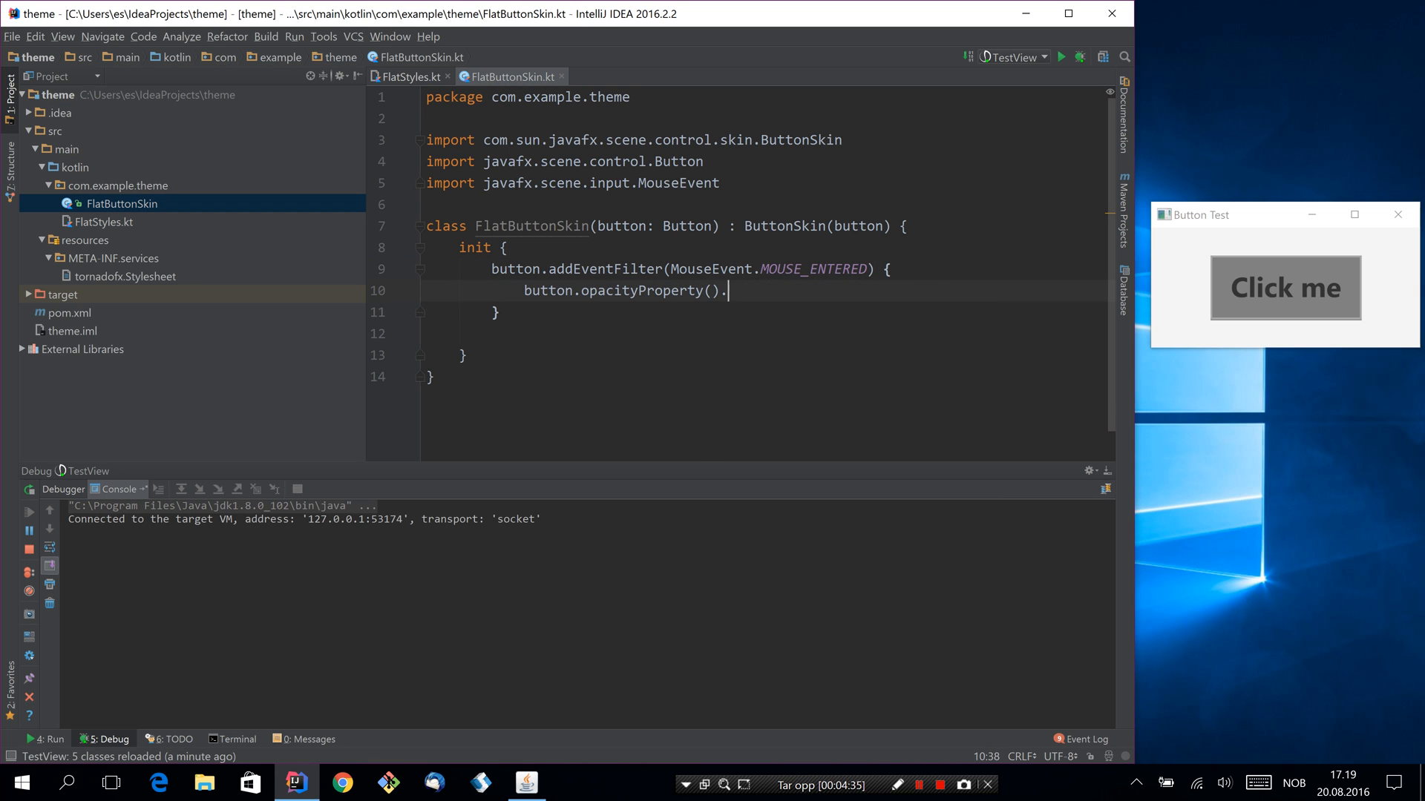
type("animate(0.")
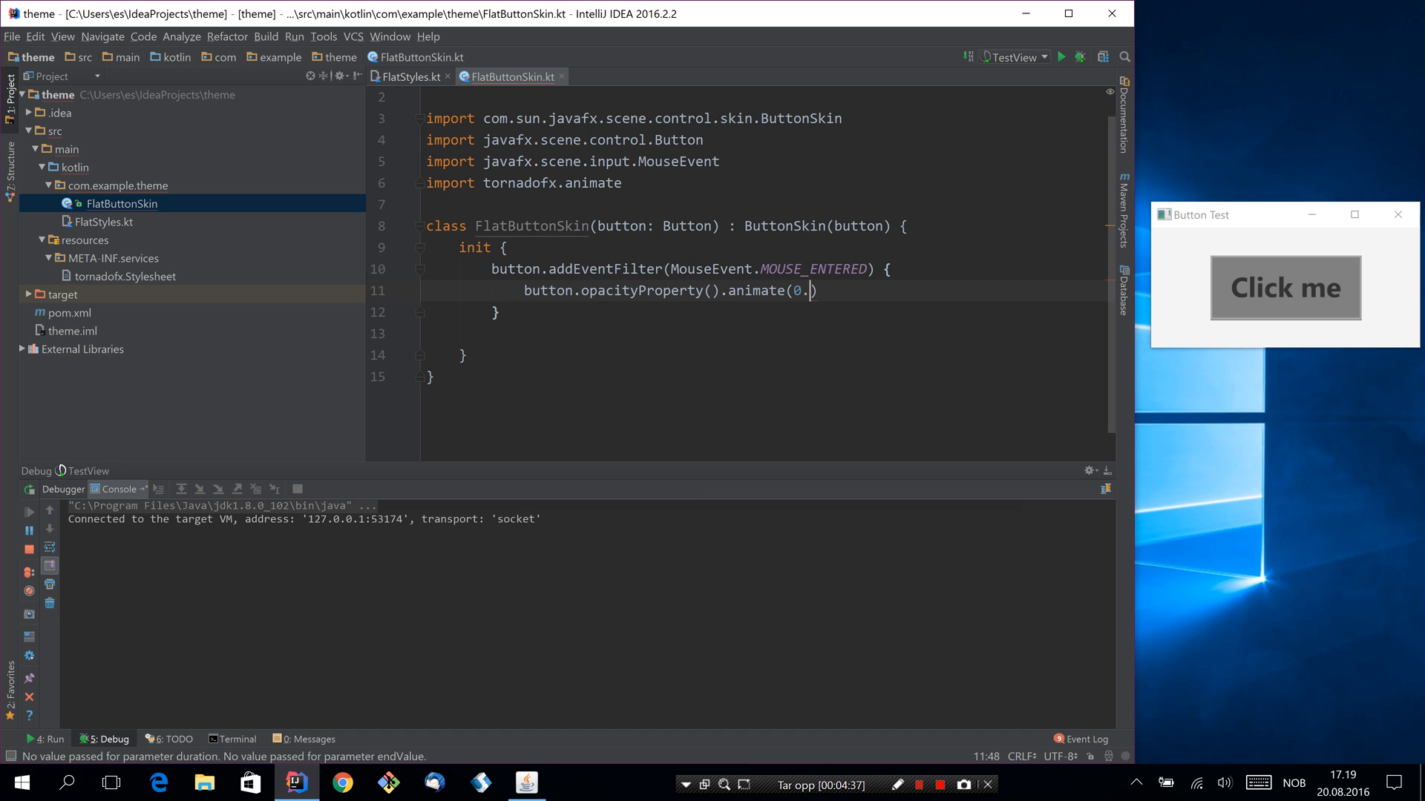
type("6, 0.3")
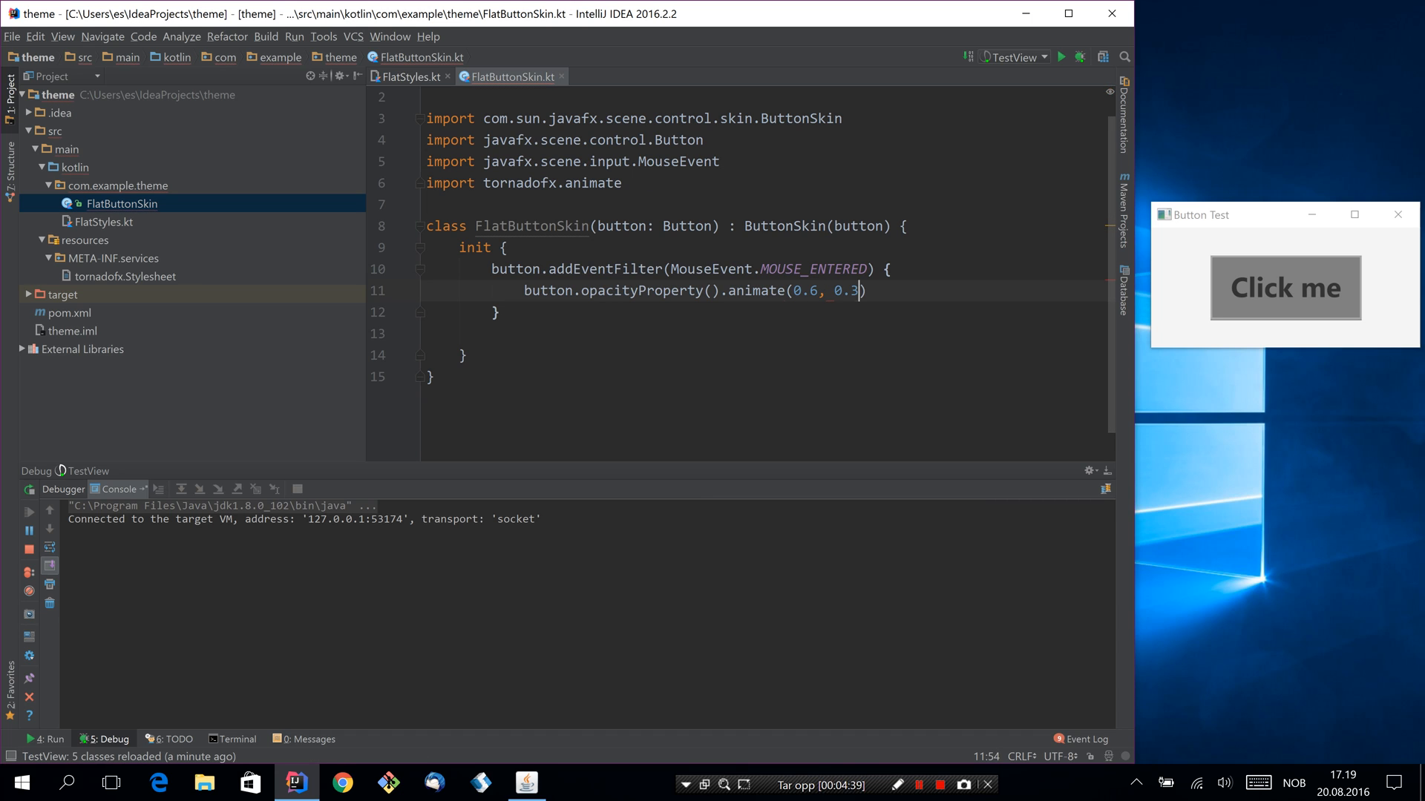
type(".seconds")
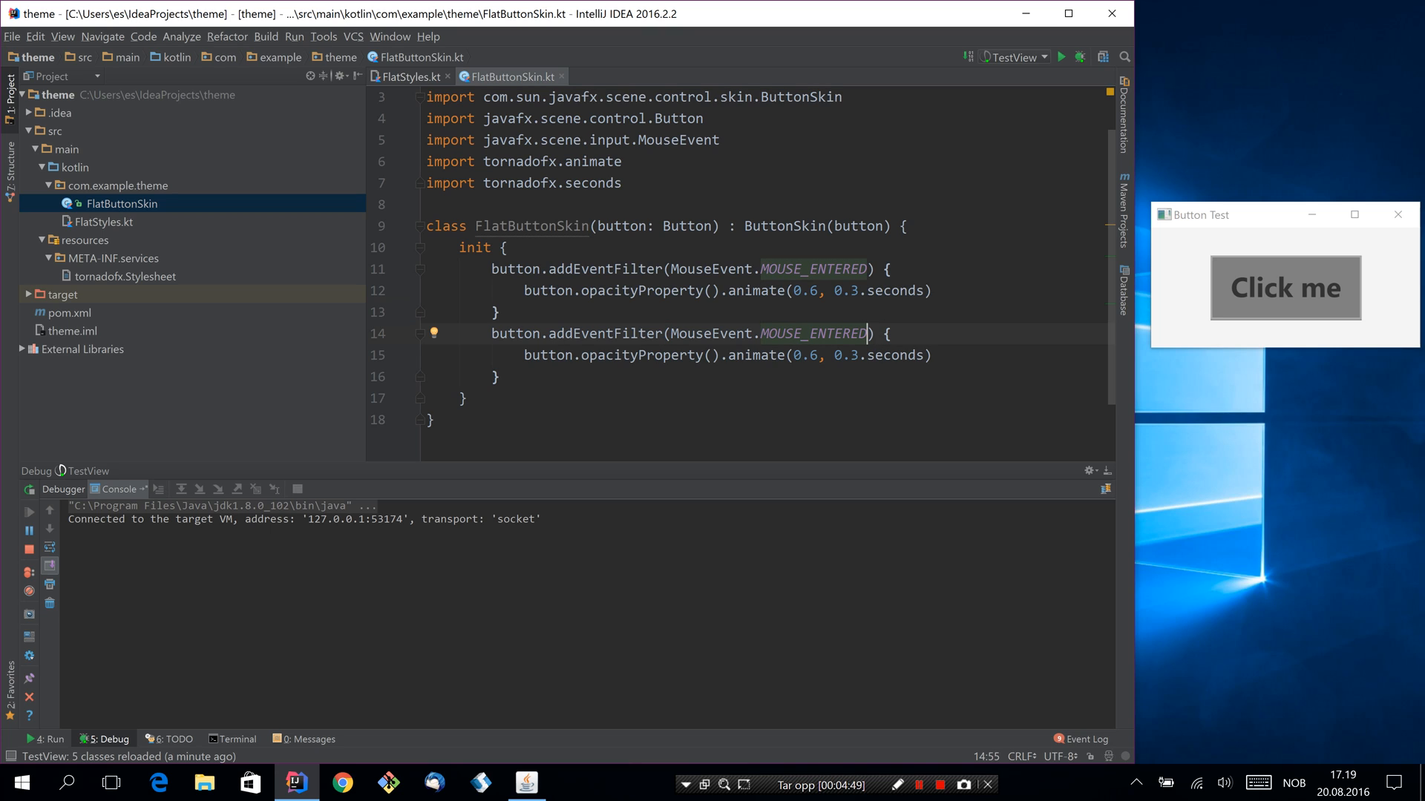
- Turn the duplicated filter into MOUSE_EXITED animating opacity back to 1.0
key("BackSpace")
type("XI")
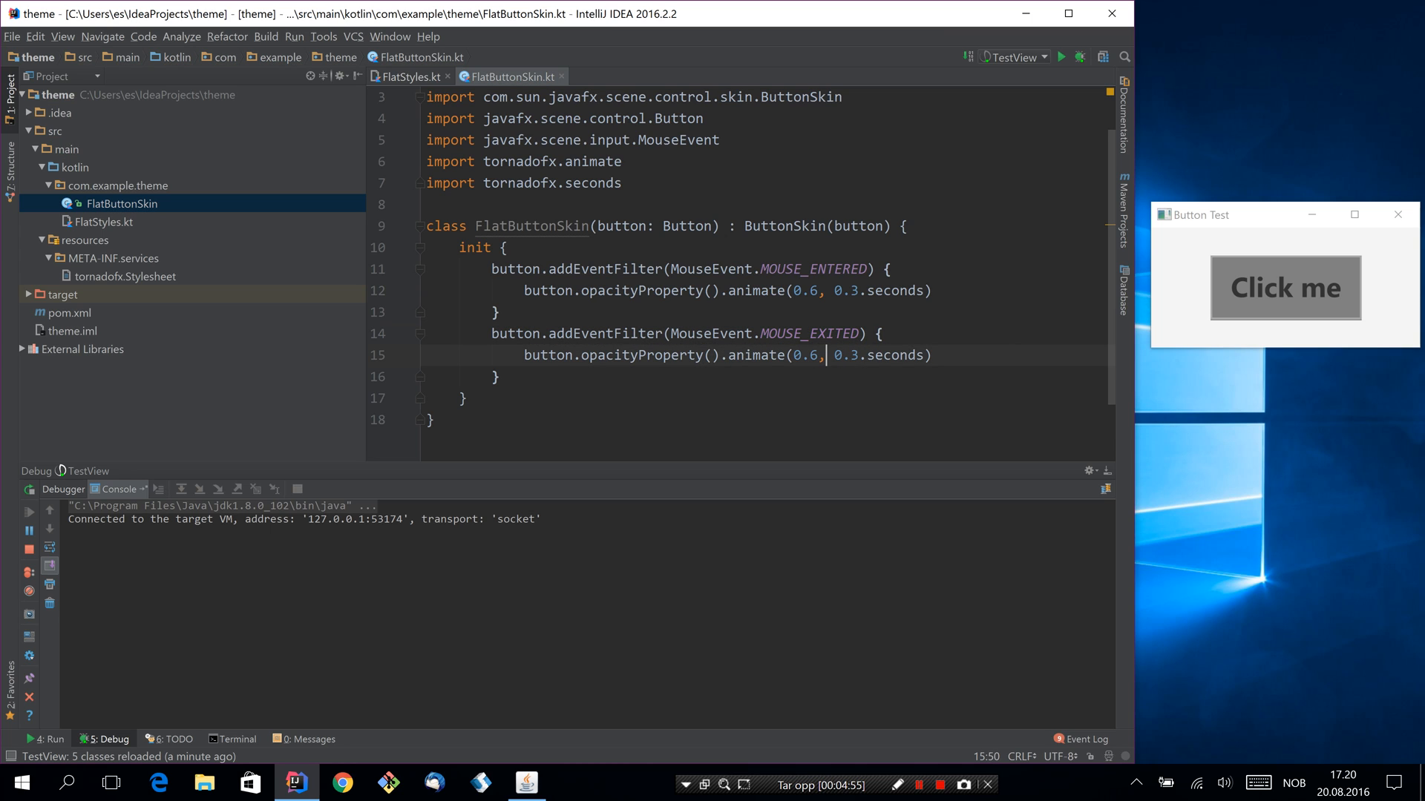
type("1.0")
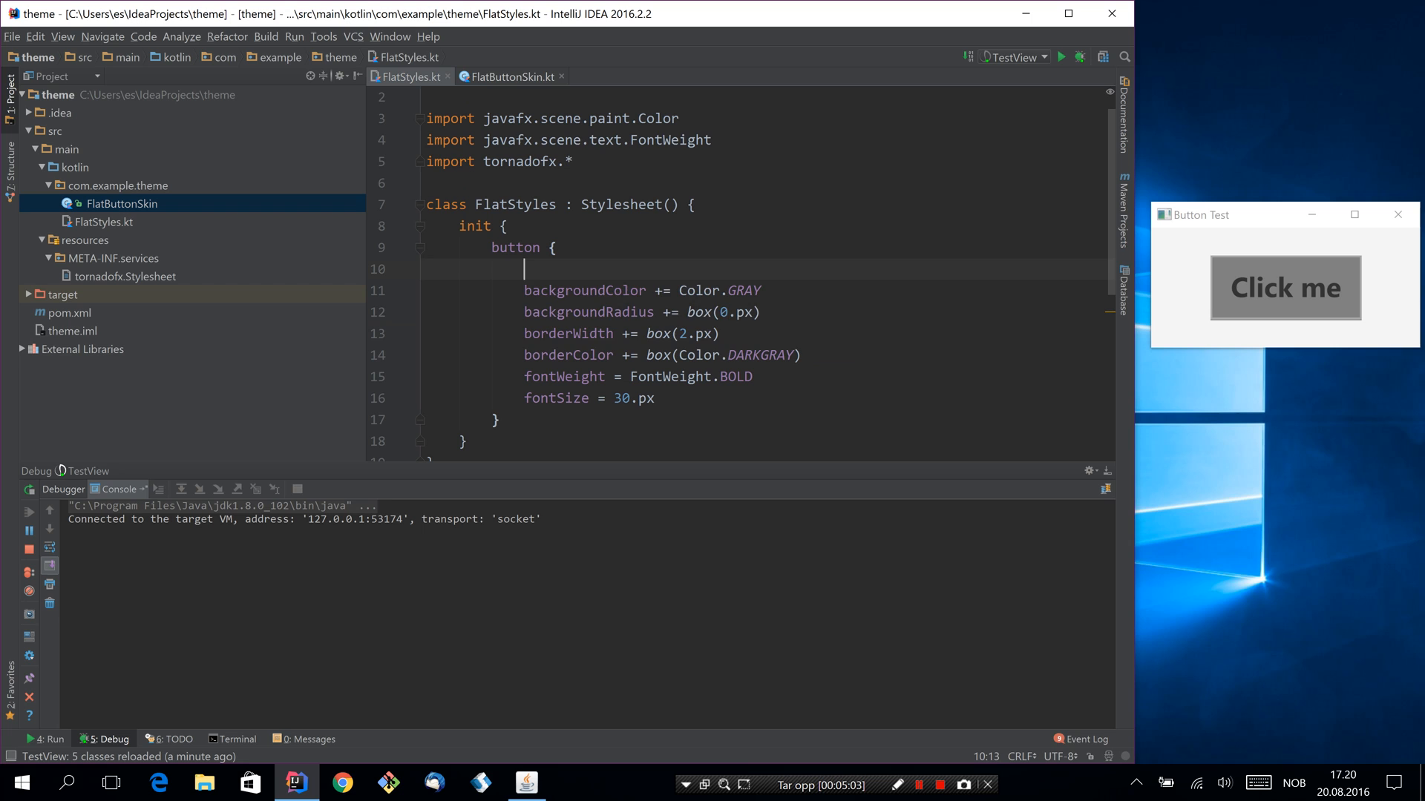
- Set skin = FlatButtonSkin::class in the button style and stop the Button Test app
type("skin =")
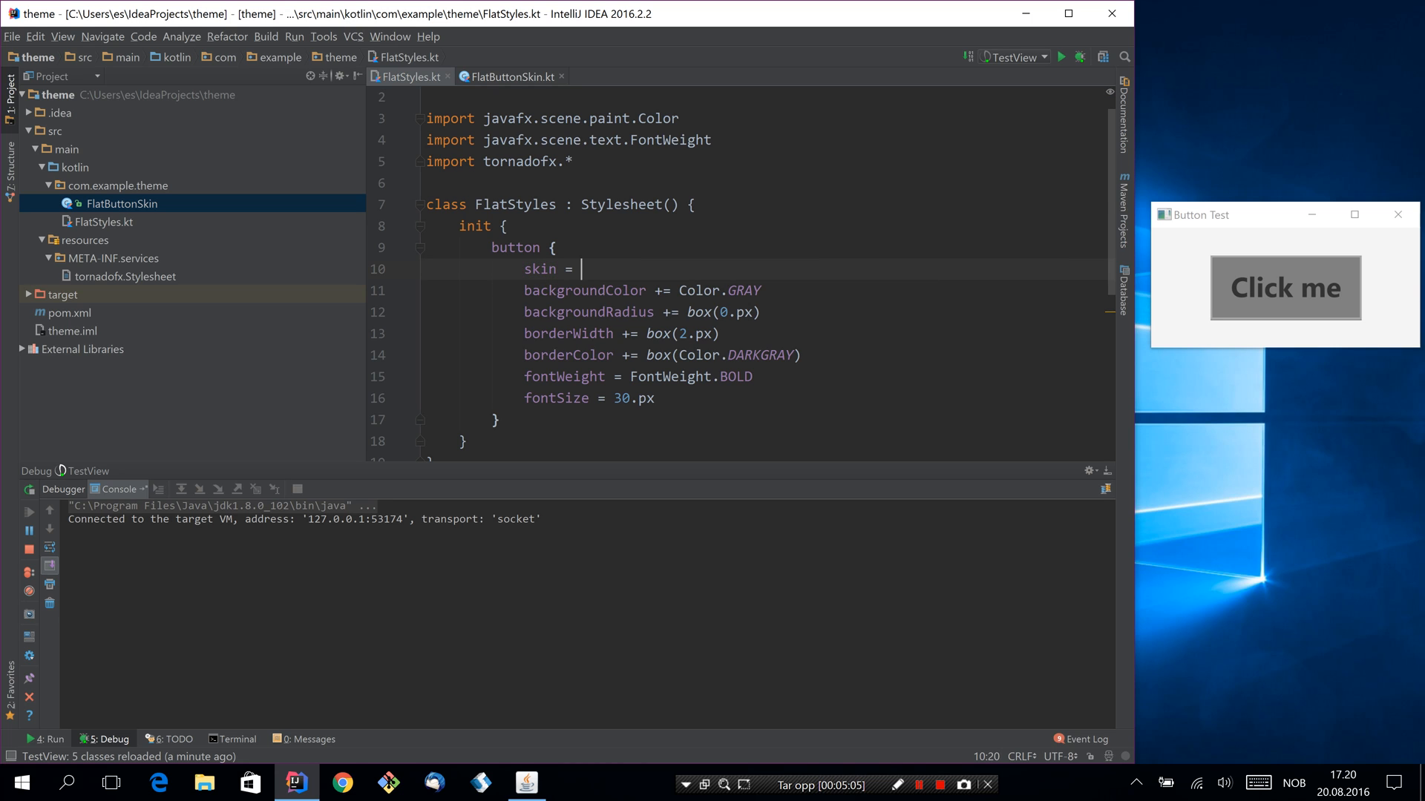
type("FlatButtonSkin::class")
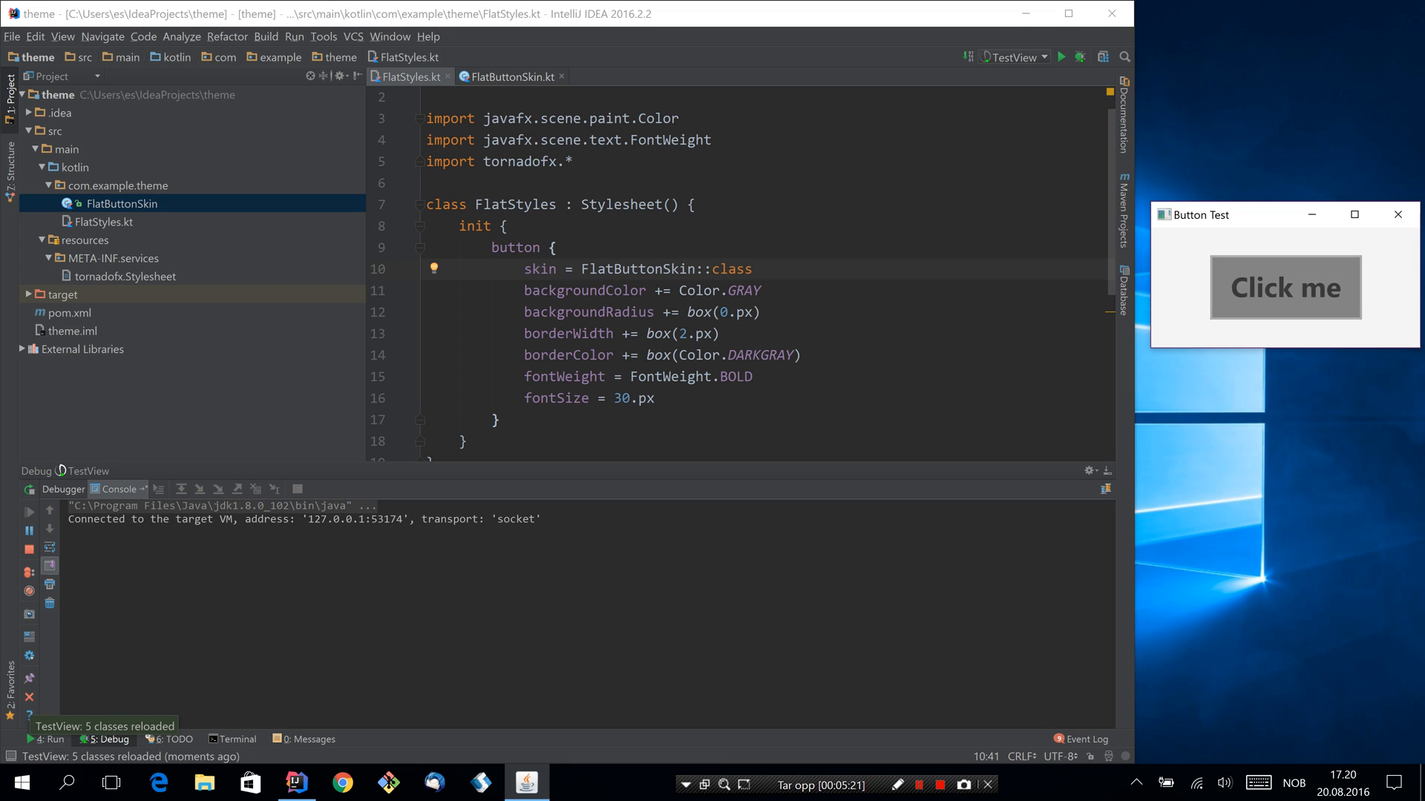
left_click(1397, 217)
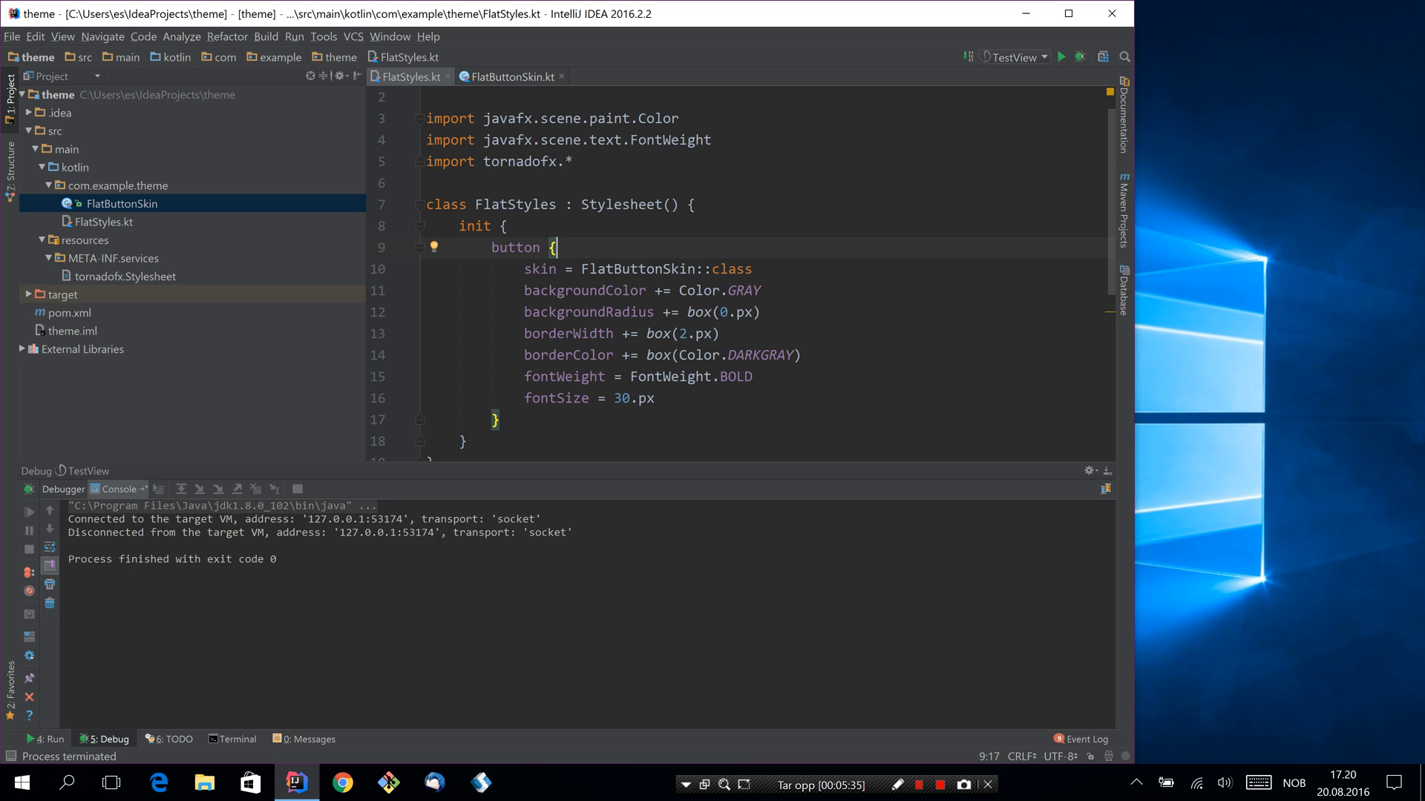
- Run mvn install in the IDE terminal to publish the theme project locally
left_click(238, 739)
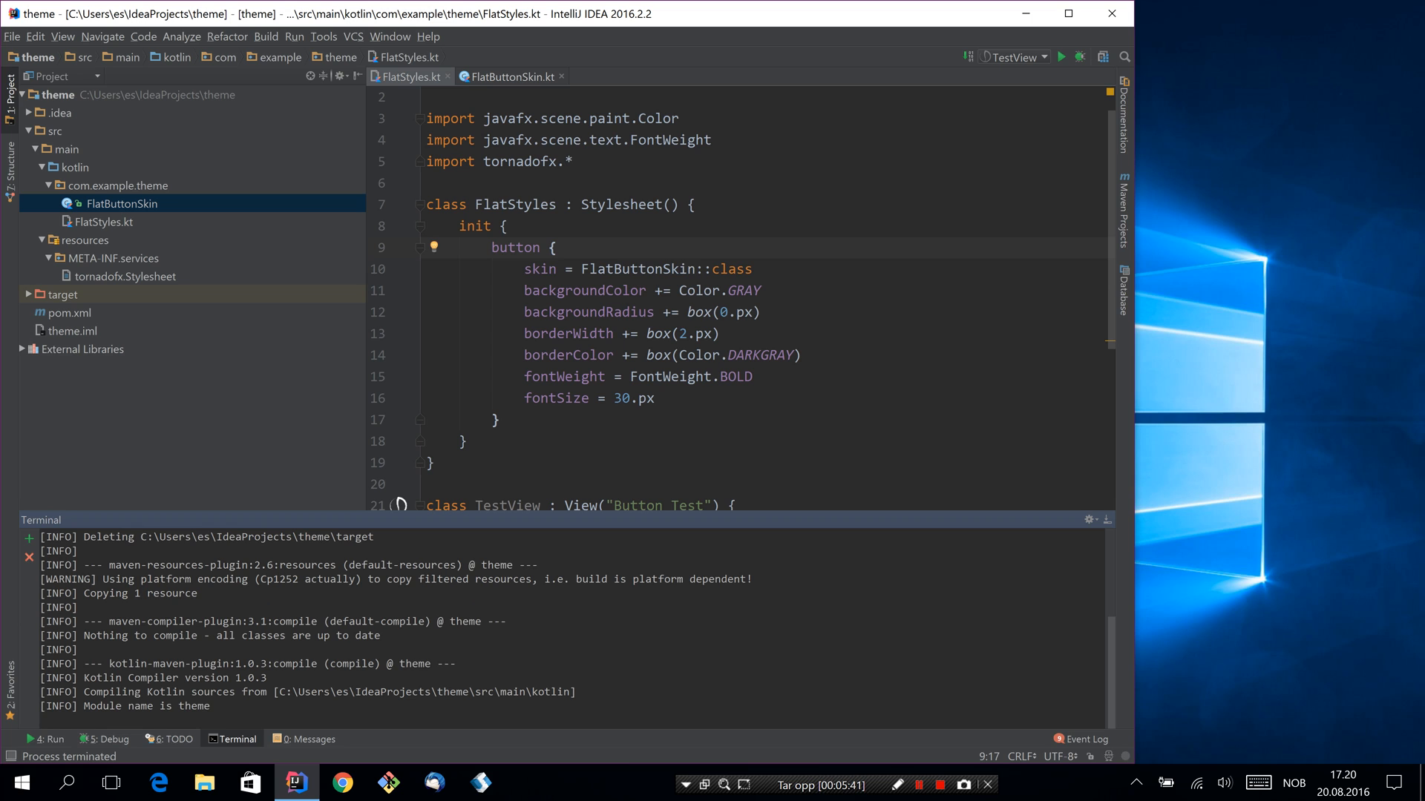
left_click(68, 312)
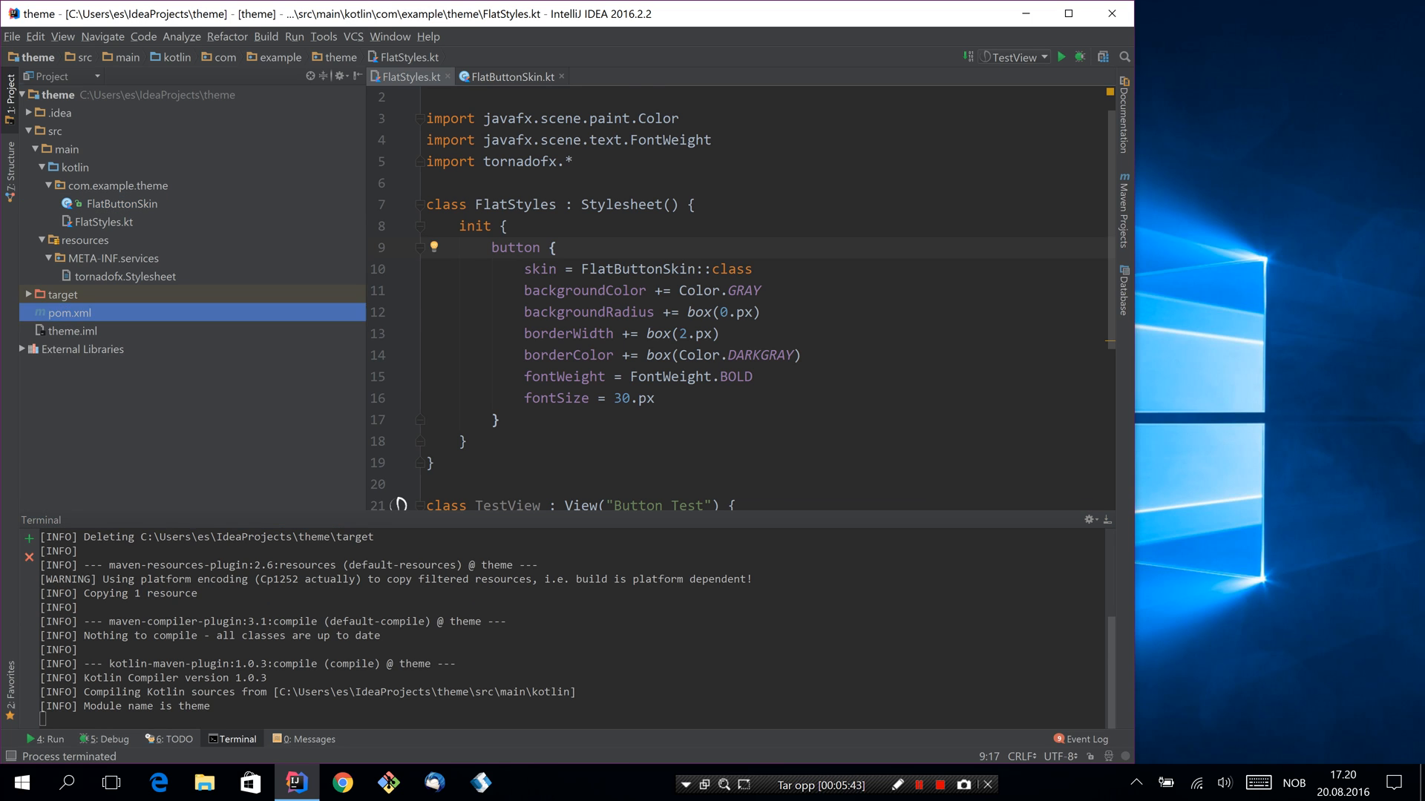
left_click(68, 312)
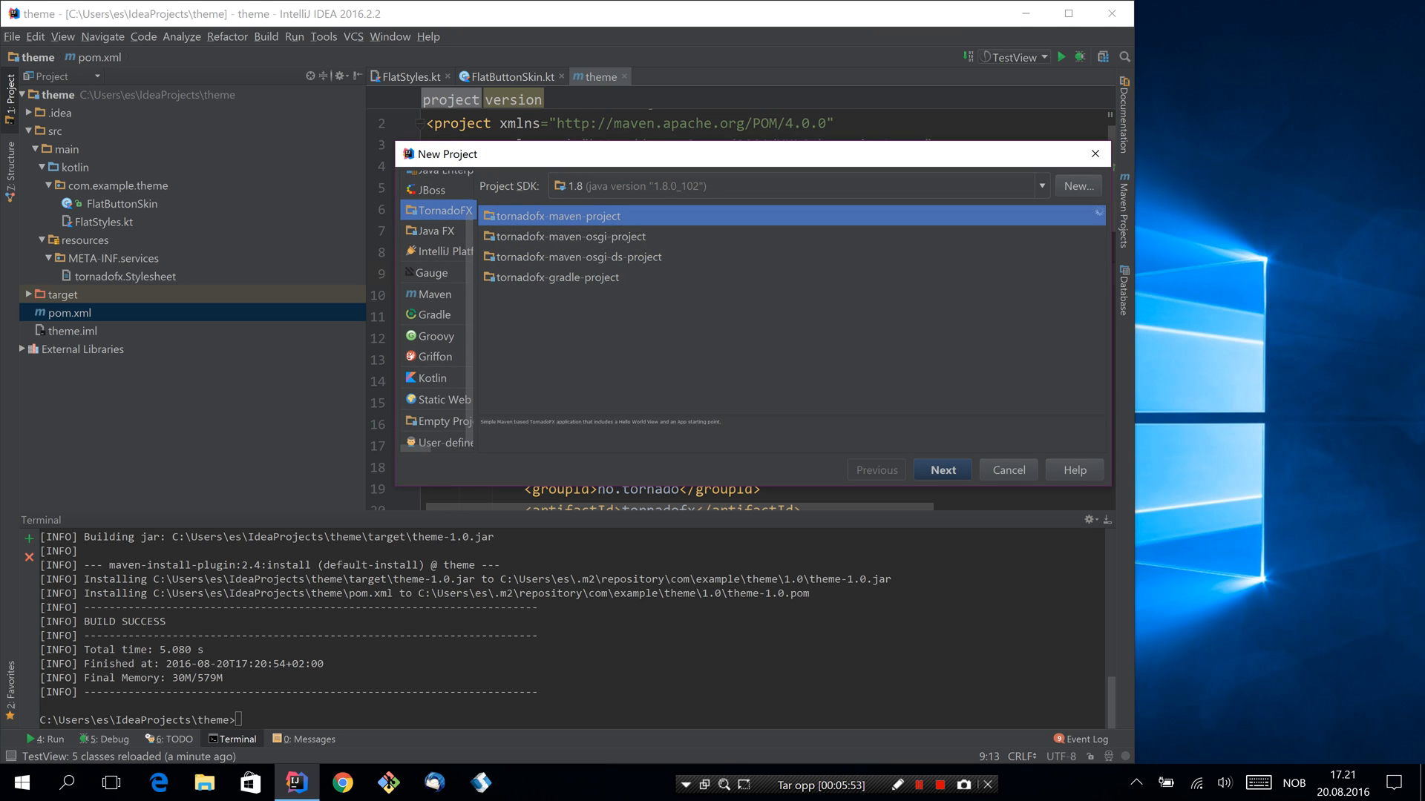
- Finish the tornadofx-maven-project wizard as untitled3 and run its MainView
left_click(941, 469)
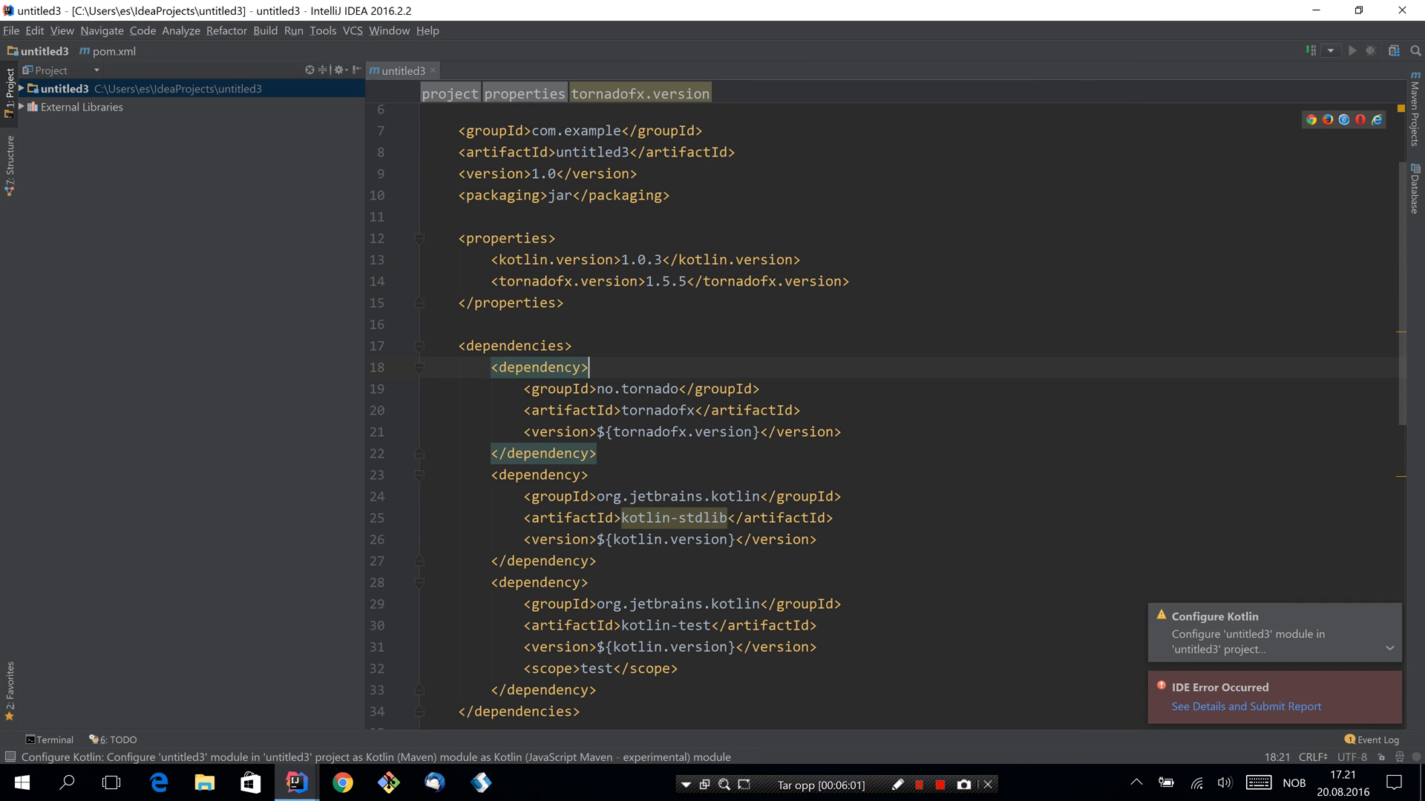
left_click(26, 90)
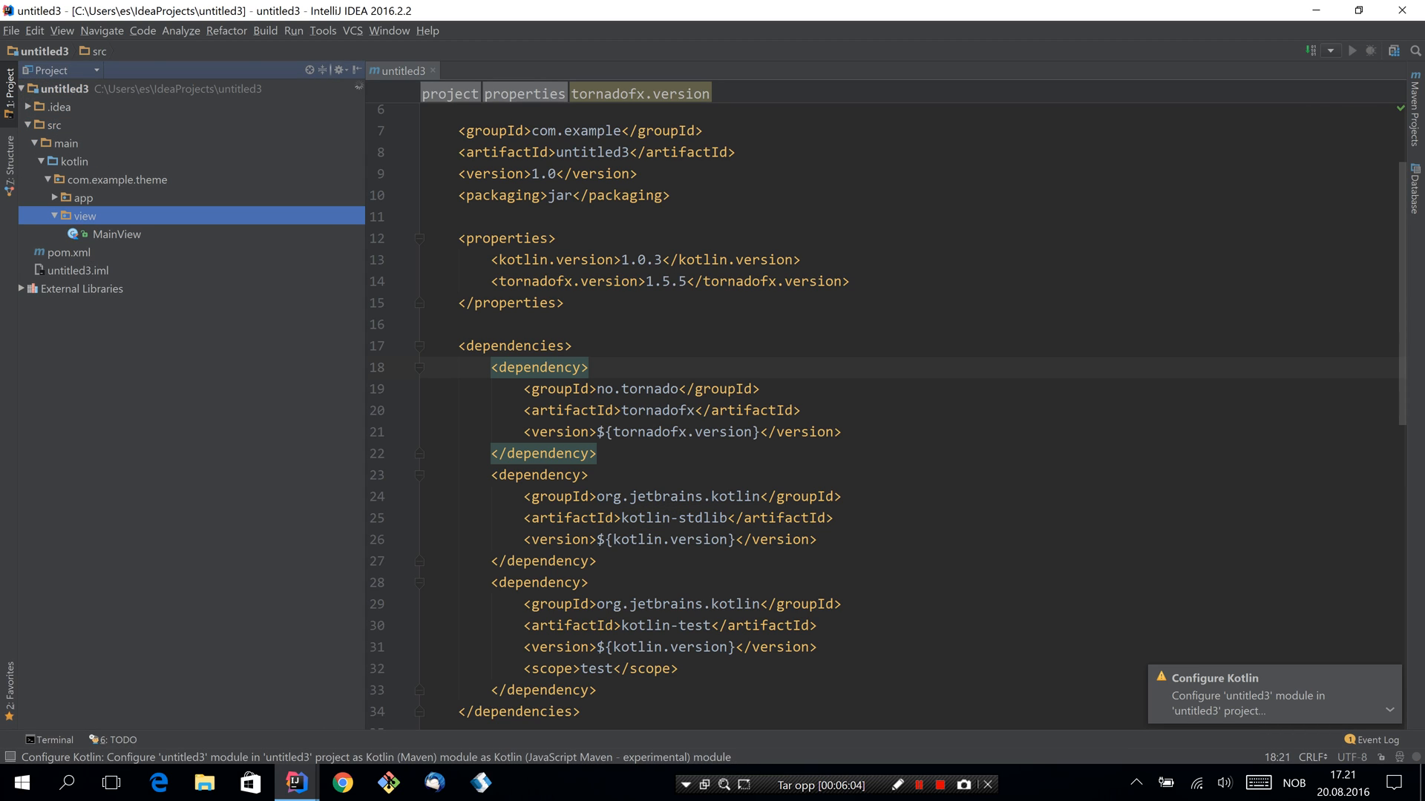
double_click(117, 234)
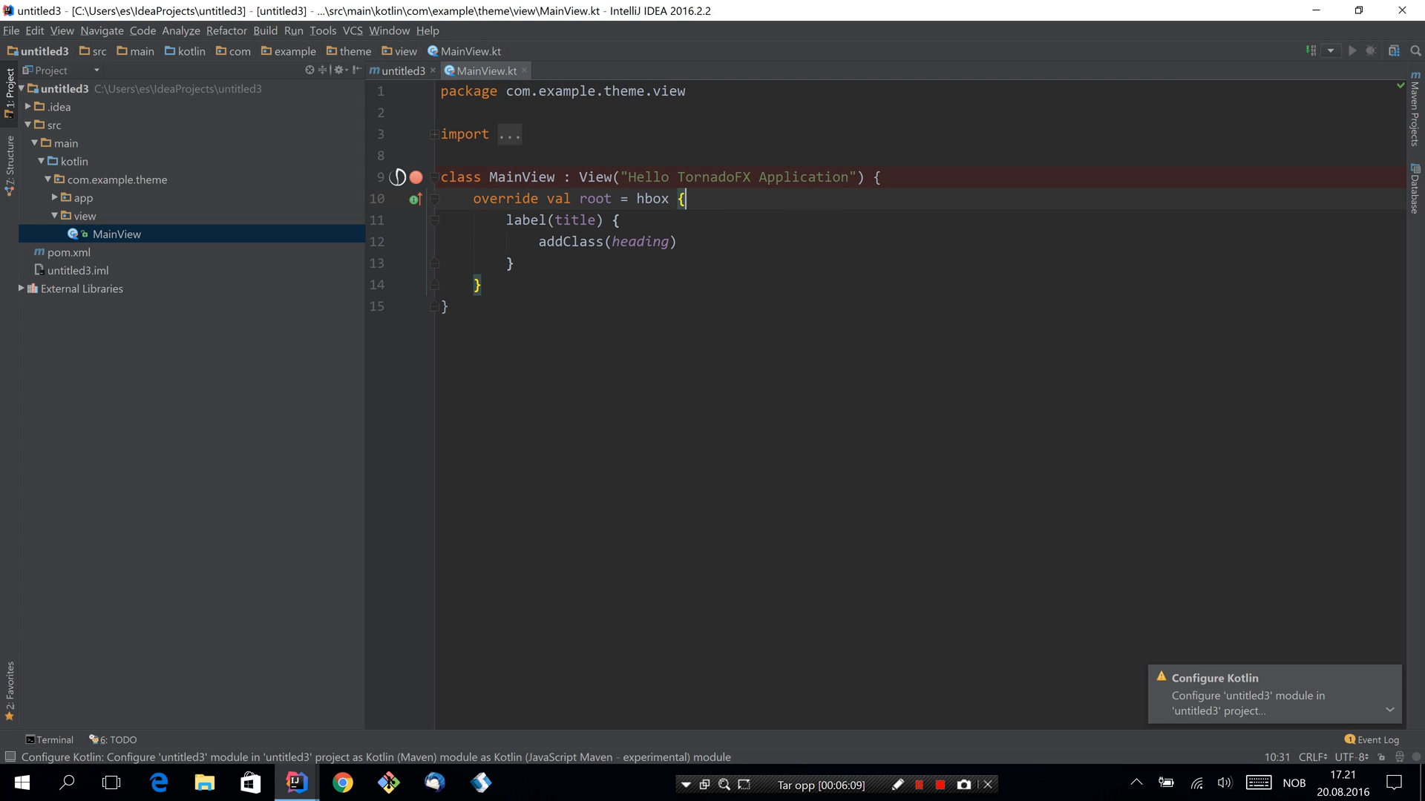
left_click(398, 176)
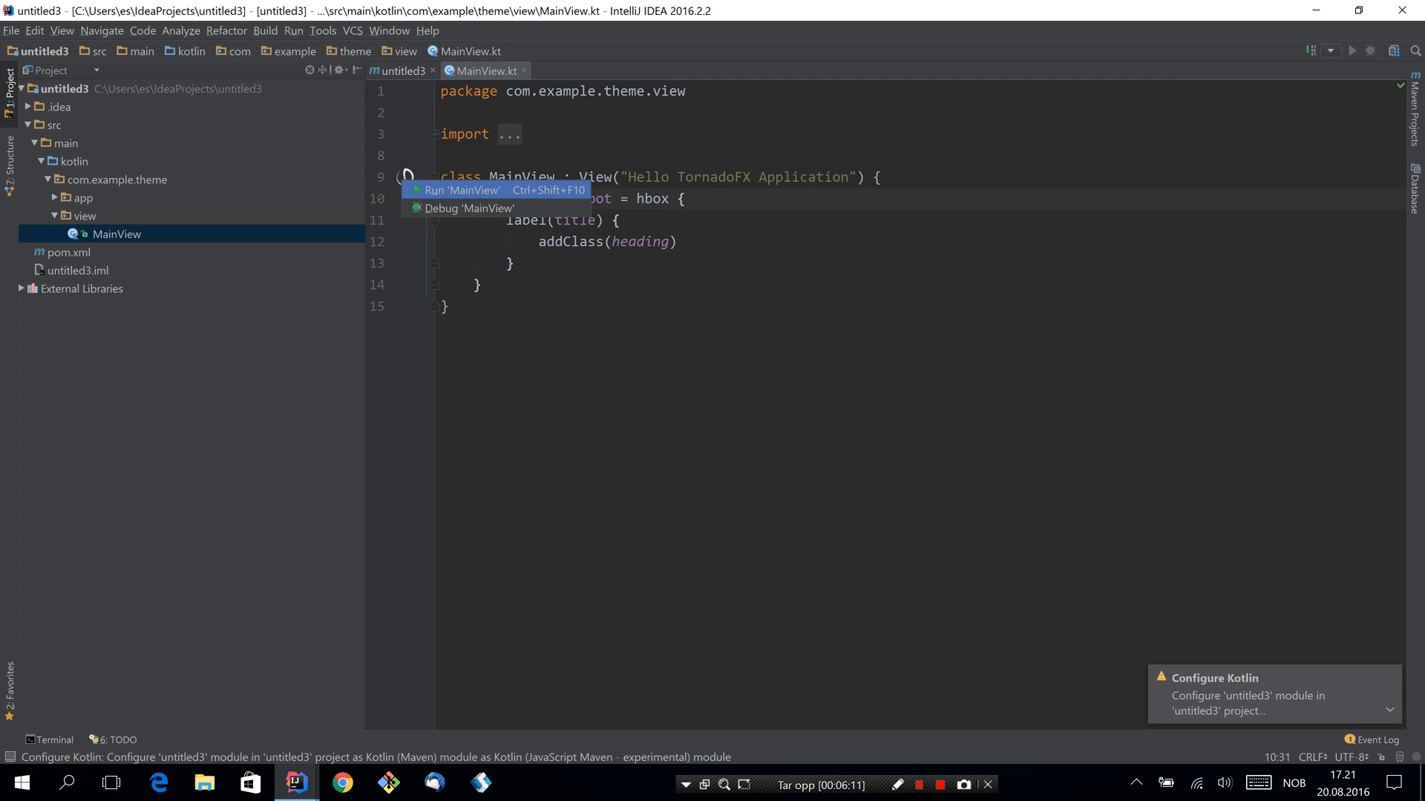
left_click(460, 190)
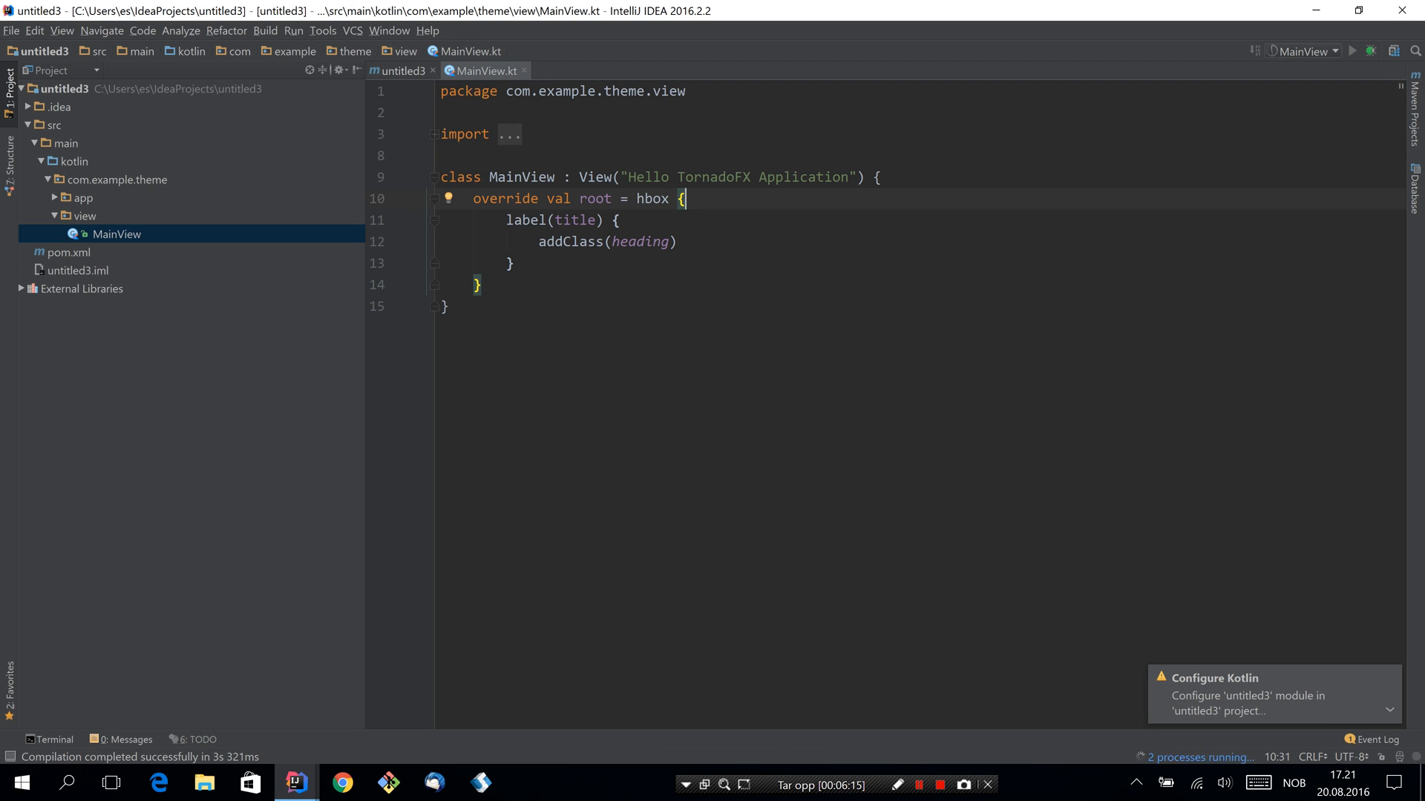
- Replace MainView's label with button("Click me") and run it to see the plain button
left_click(1354, 50)
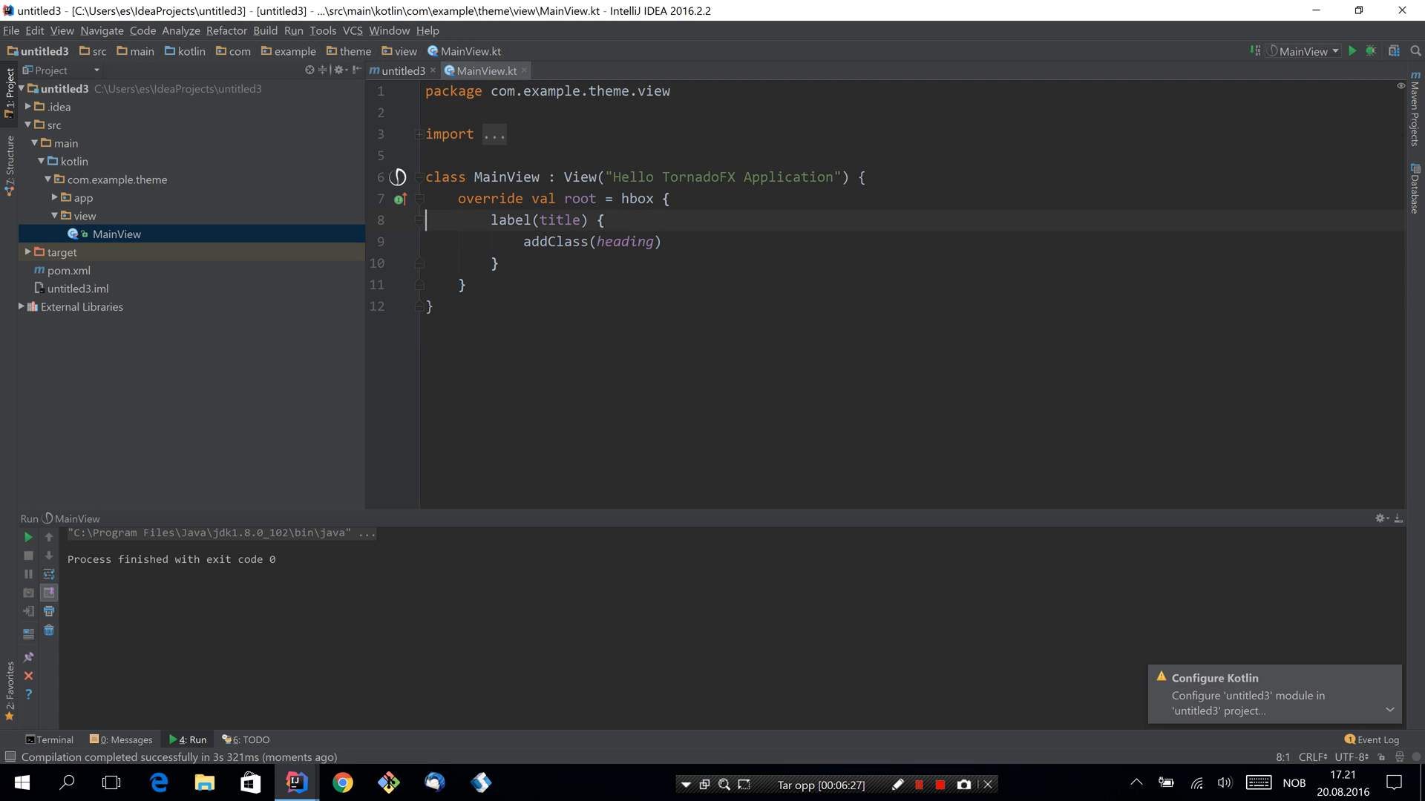
type("button(\"Click me\")")
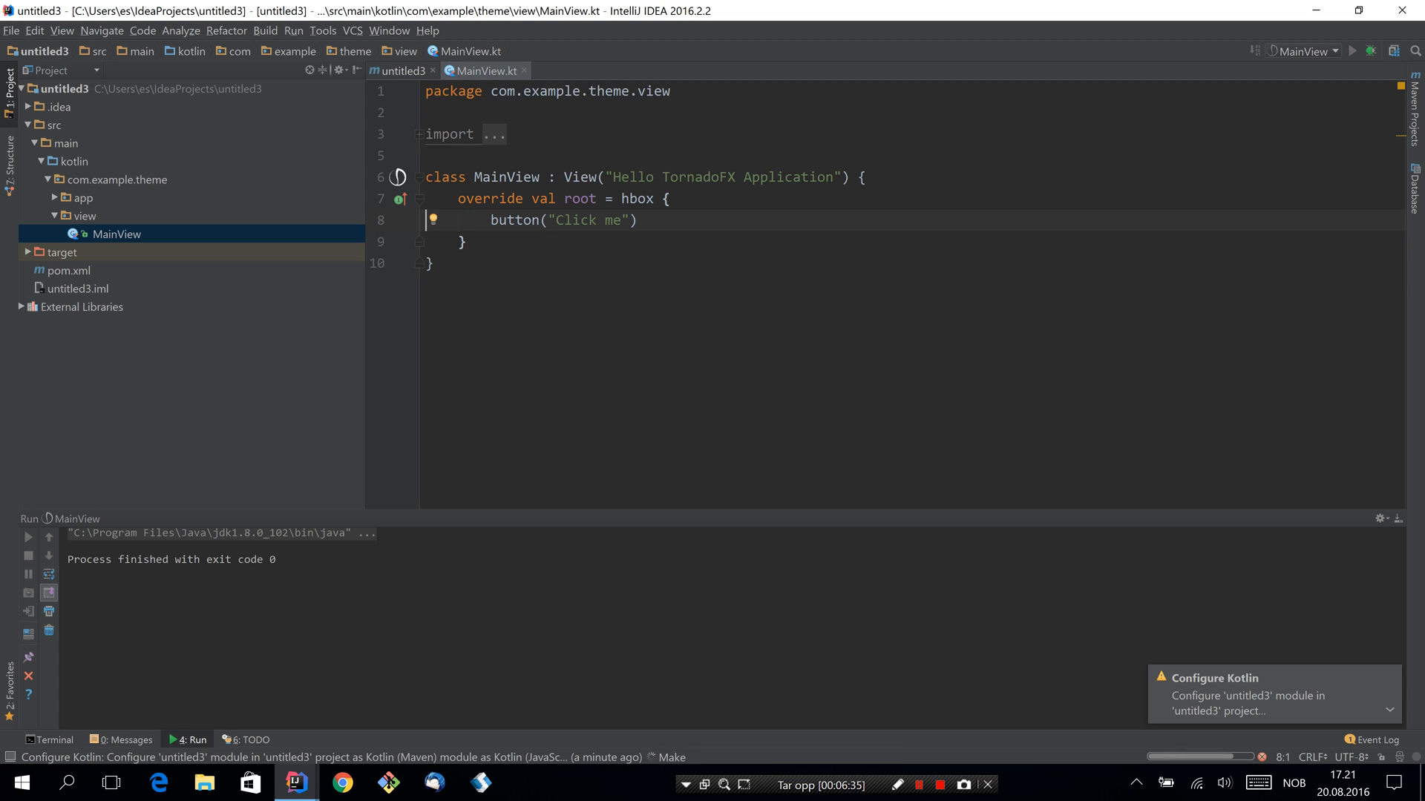
left_click(1356, 50)
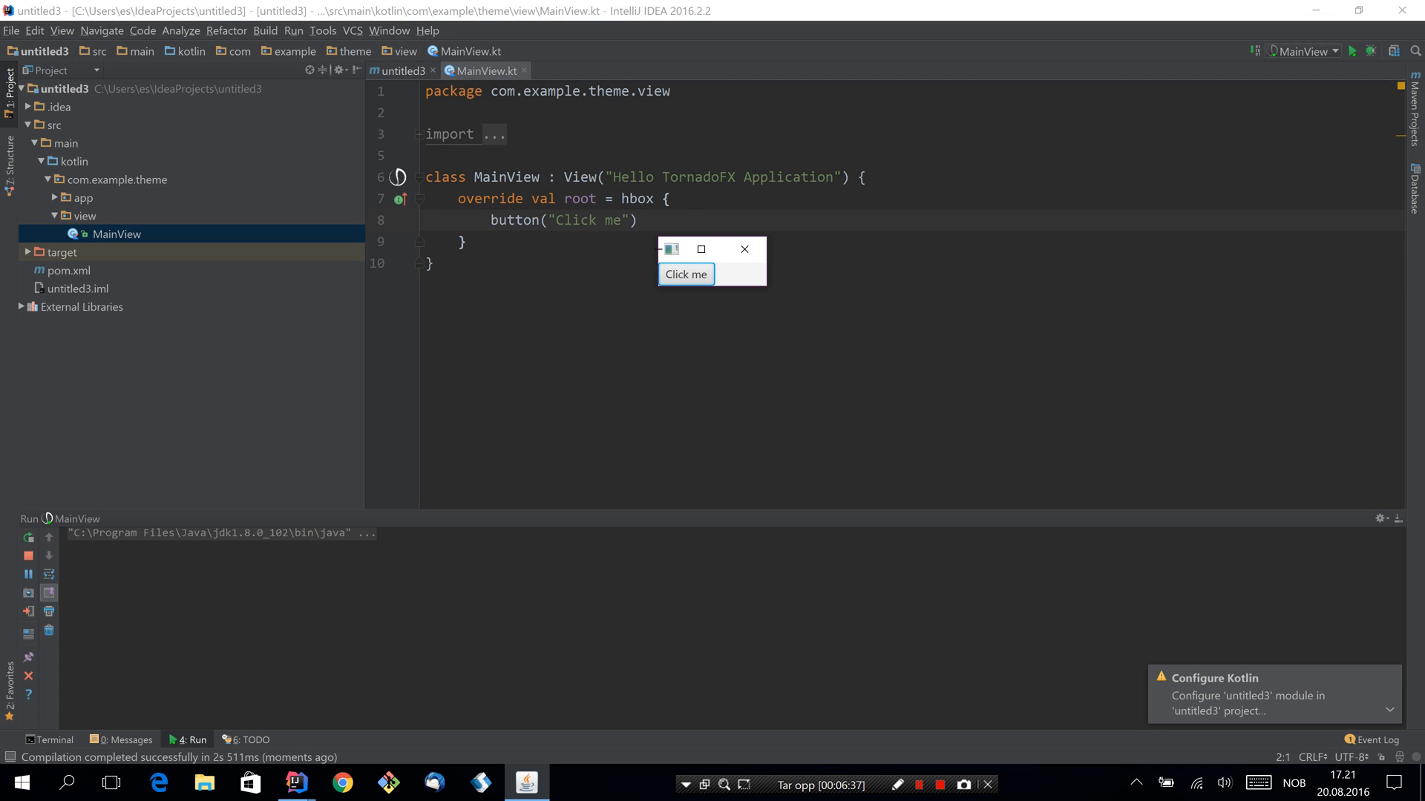
left_click(745, 249)
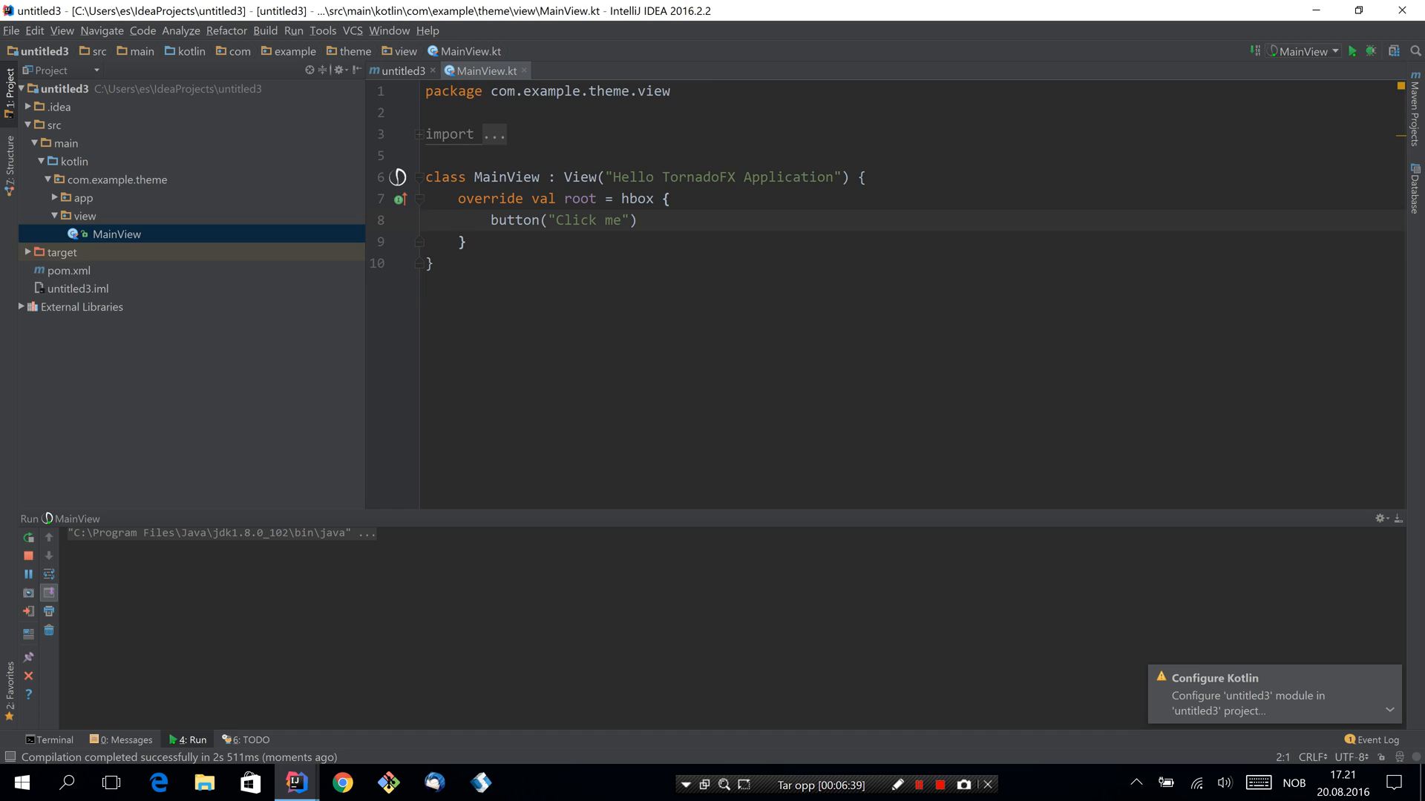
left_click(69, 271)
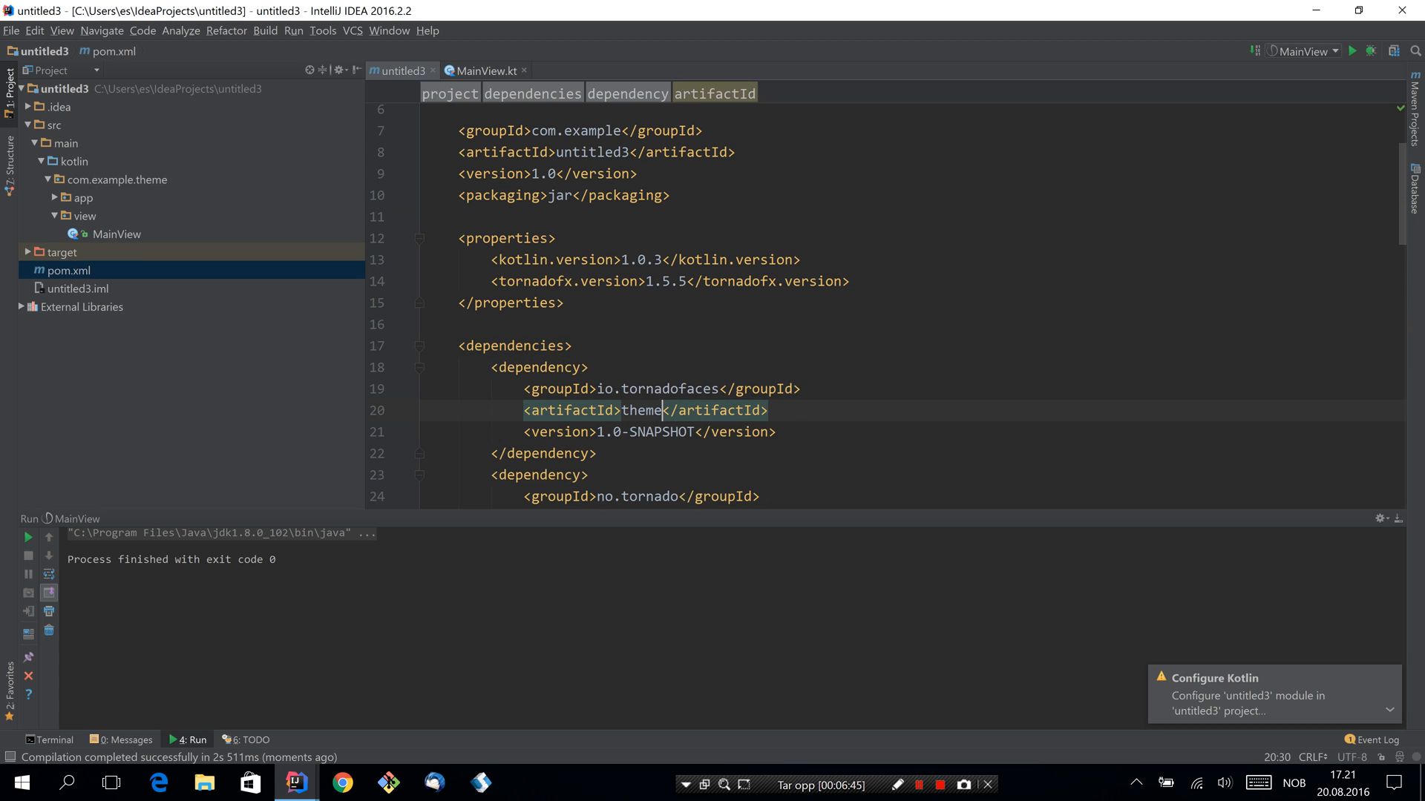
- Set the theme dependency to groupId com.example, version 1.0 in pom.xml
type("com.exampl")
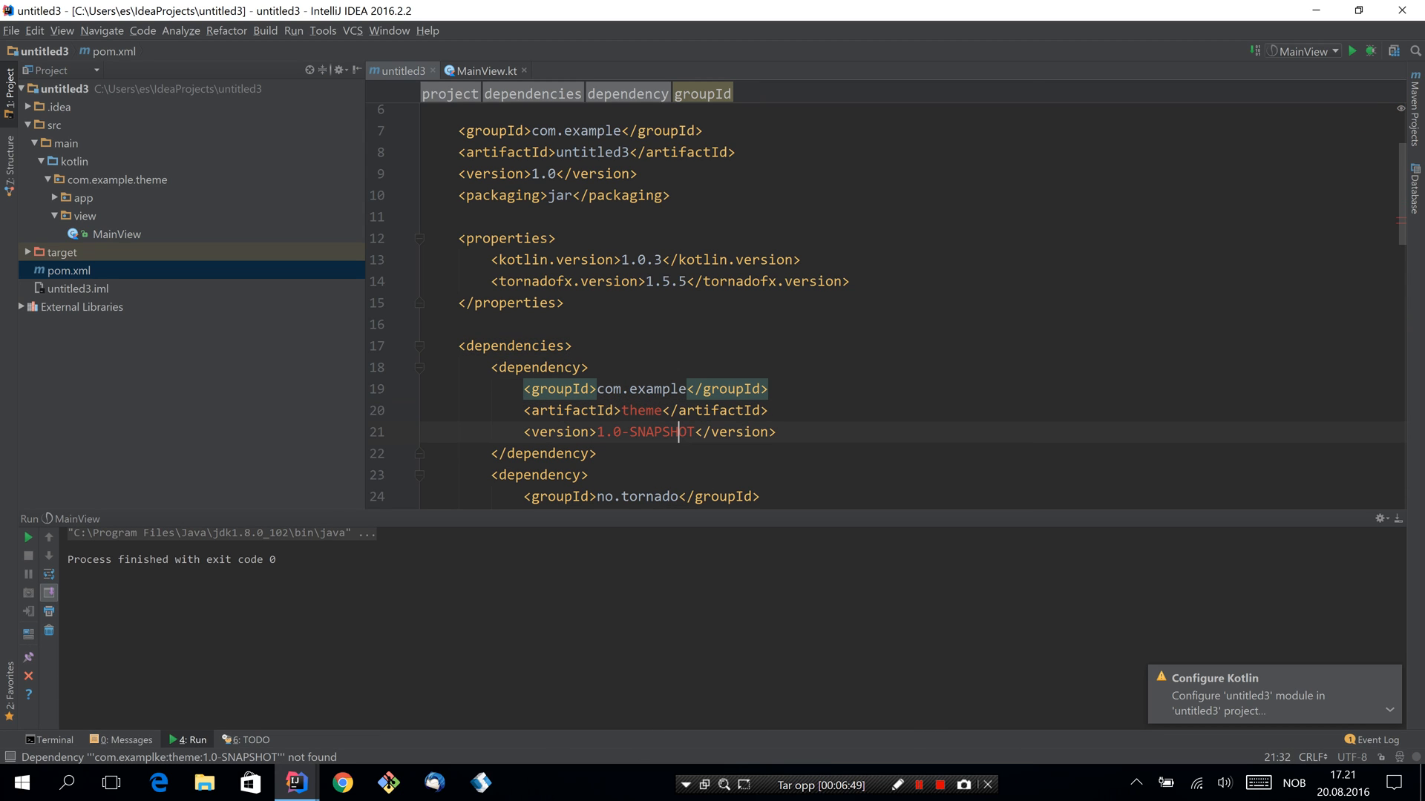
type("1.0")
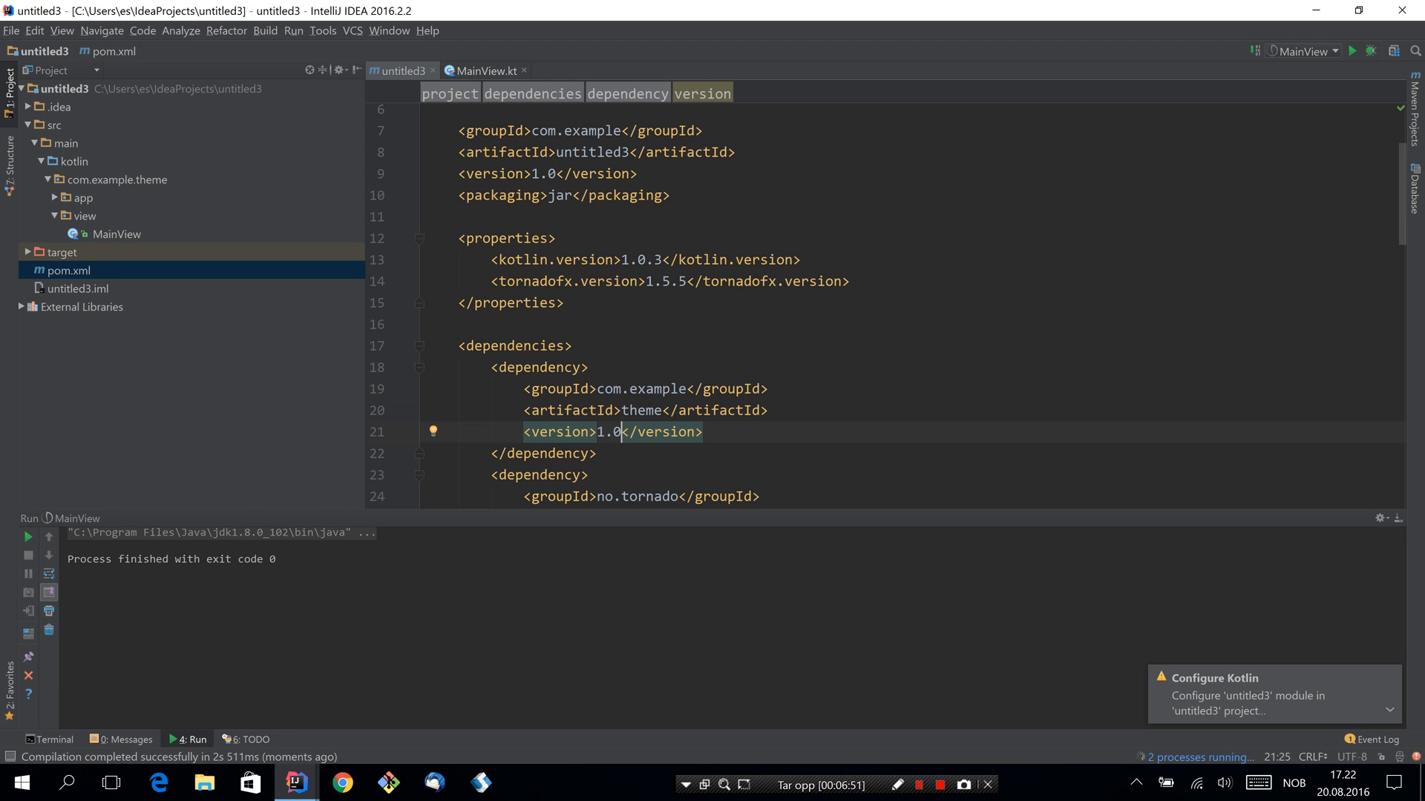